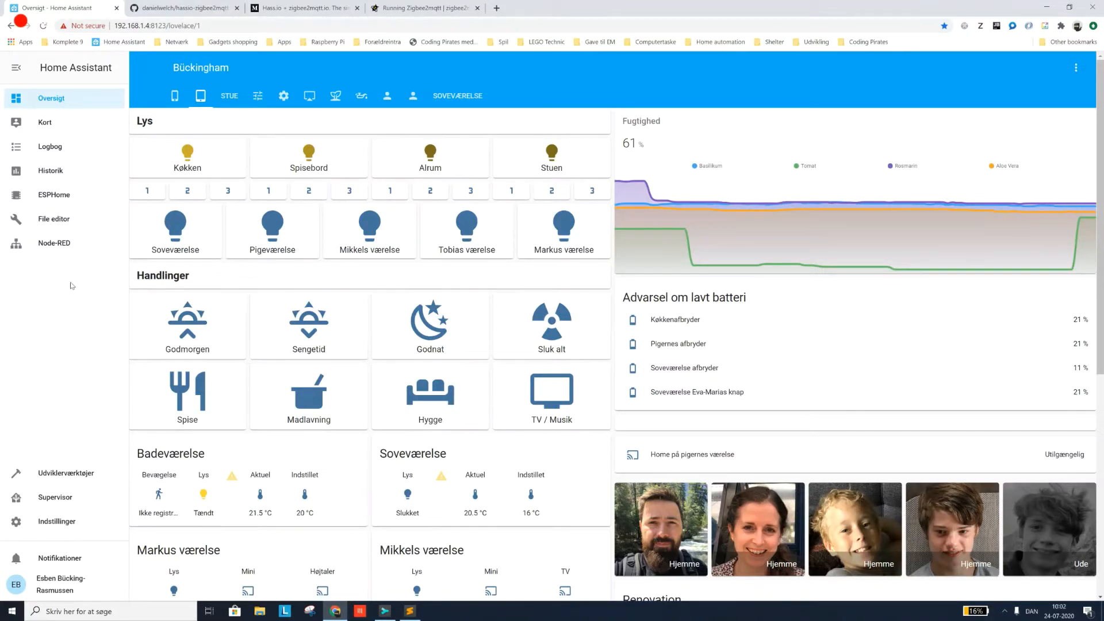
pyautogui.moveTo(56, 521)
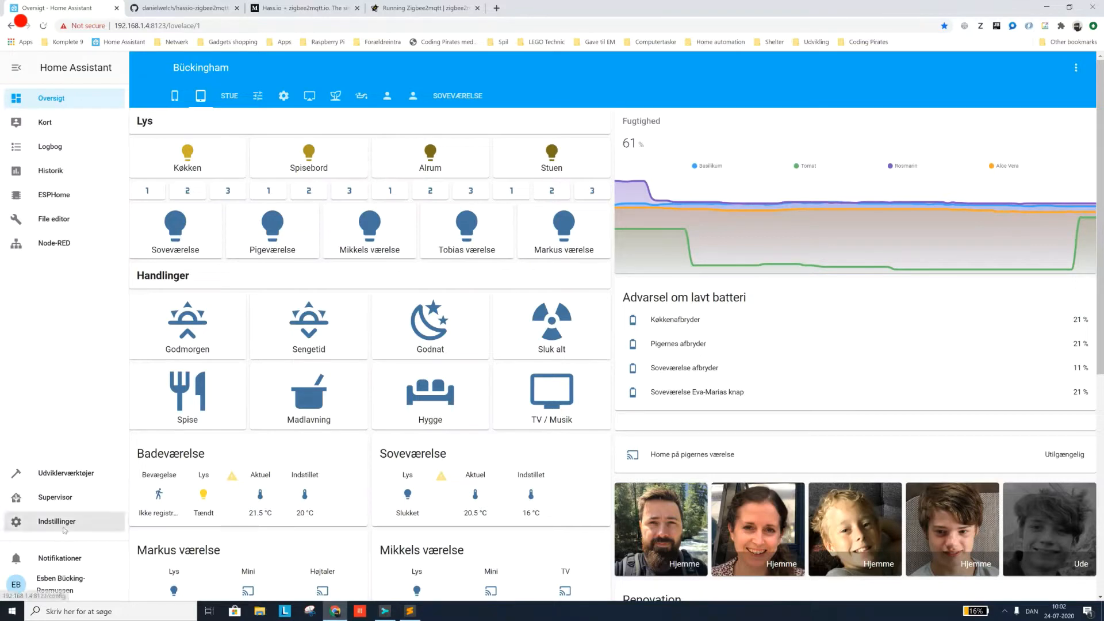
# Go to Indstillinger > Brugere and open the blank Tilføj bruger form.
pyautogui.click(56, 521)
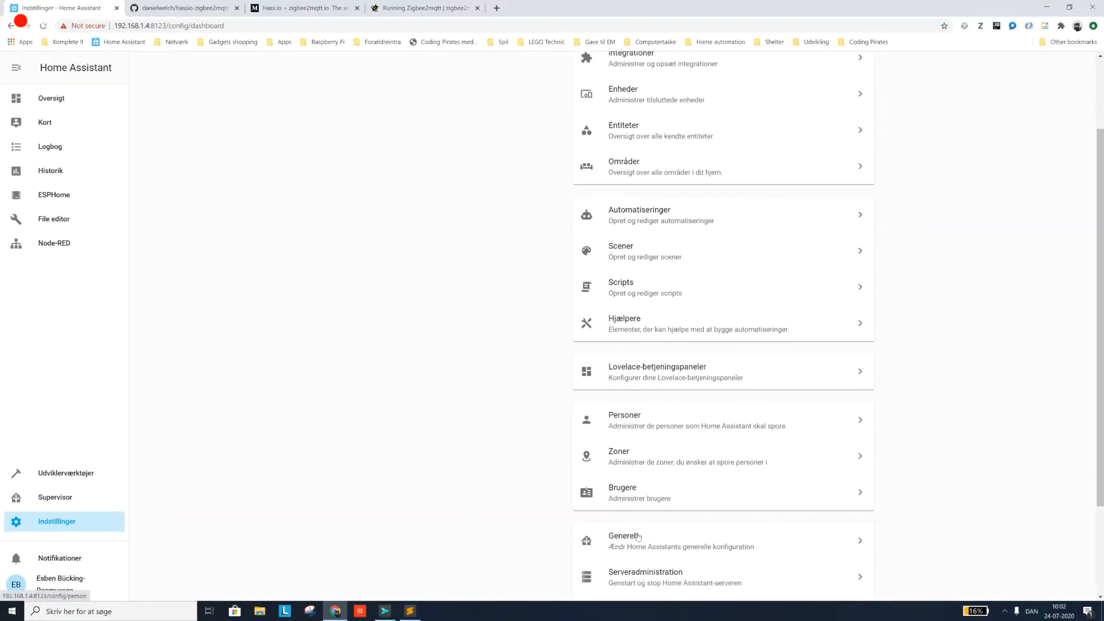
pyautogui.click(622, 492)
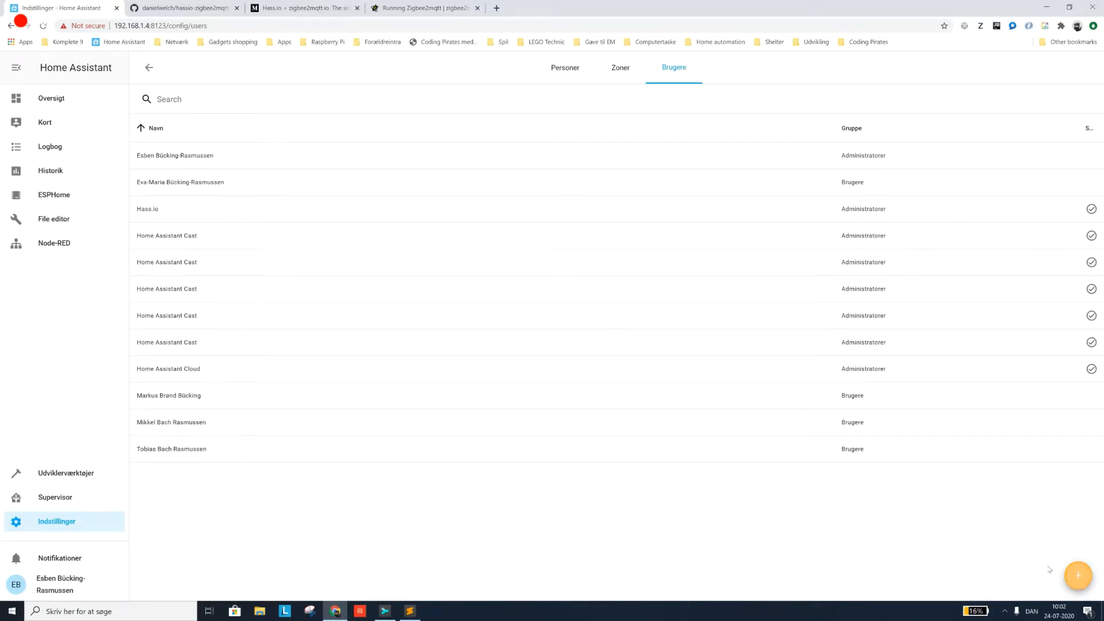
pyautogui.click(1077, 575)
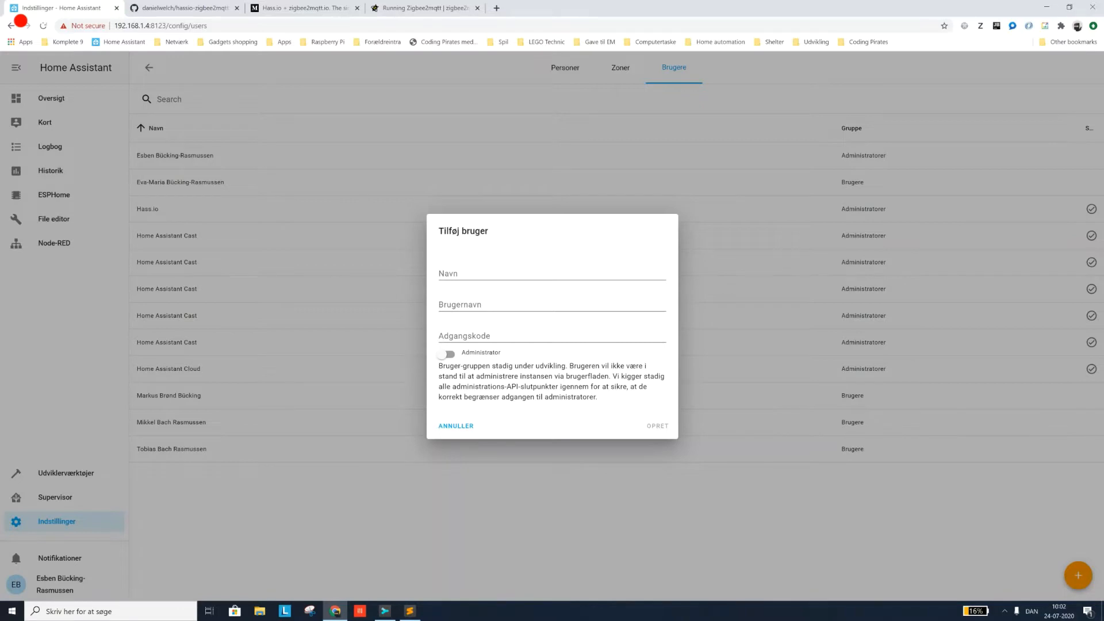
# Create administrator user 'MQTT' with username mqtt and a password.
pyautogui.click(656, 427)
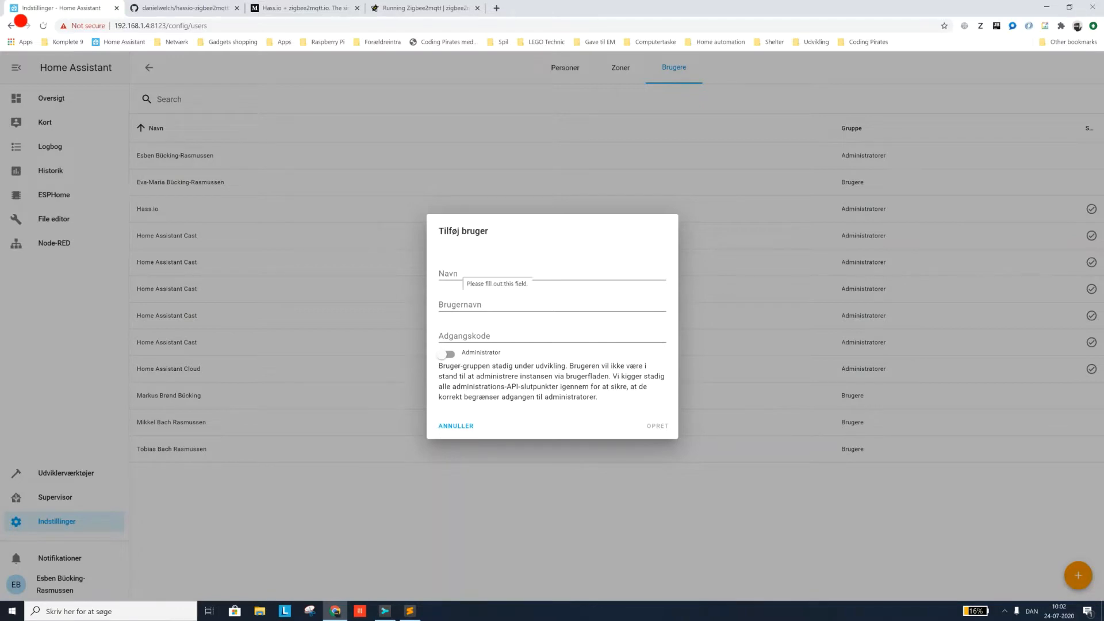
pyautogui.write('M')
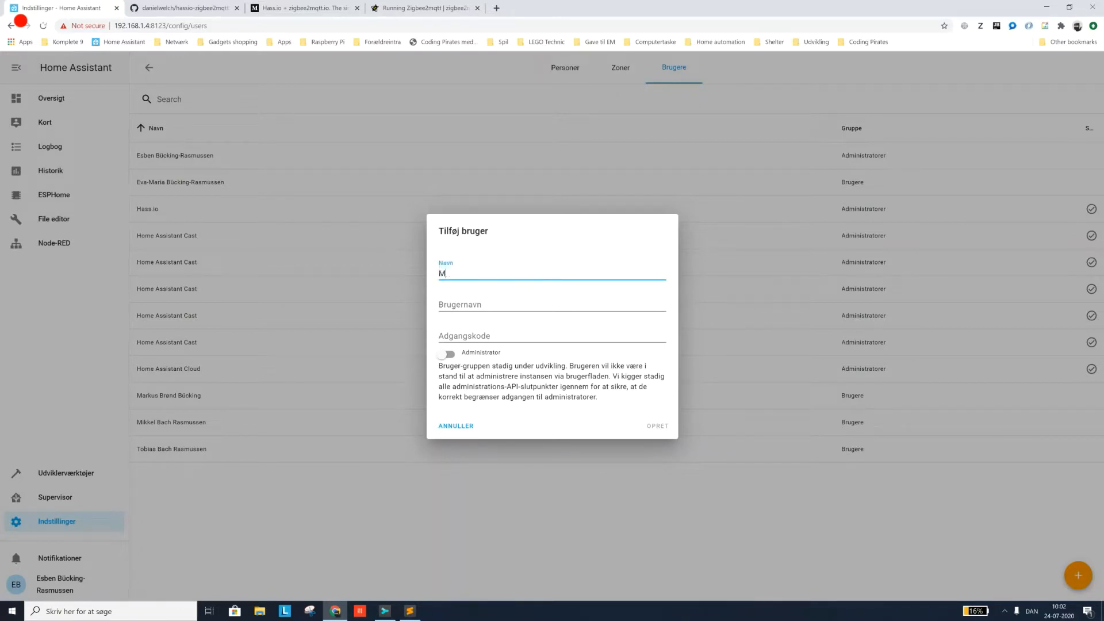
pyautogui.write('mqtt')
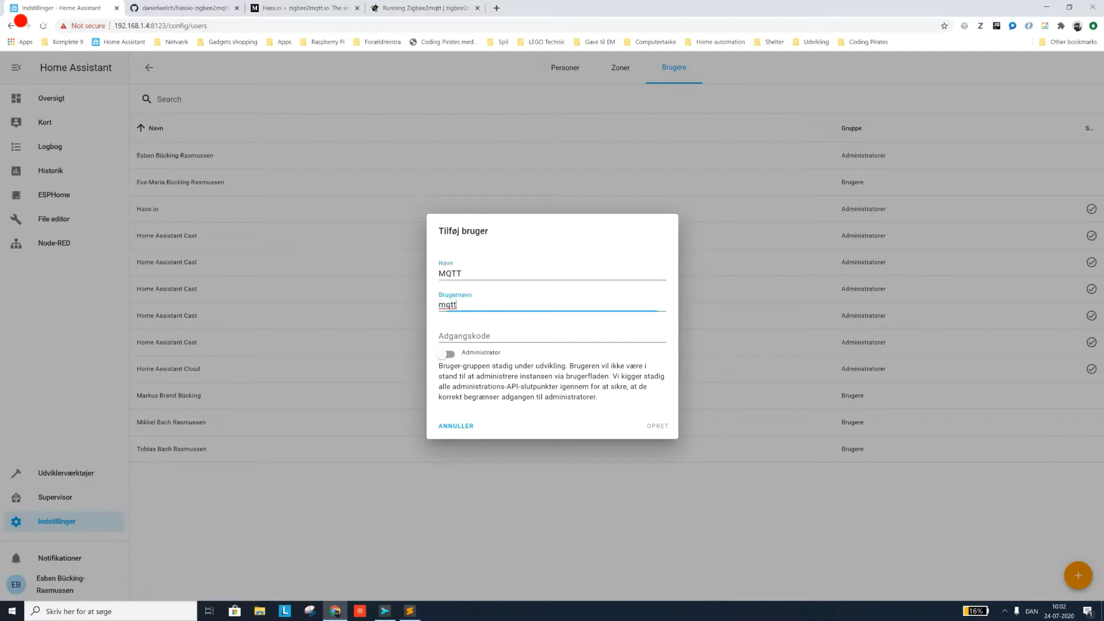
pyautogui.click(551, 336)
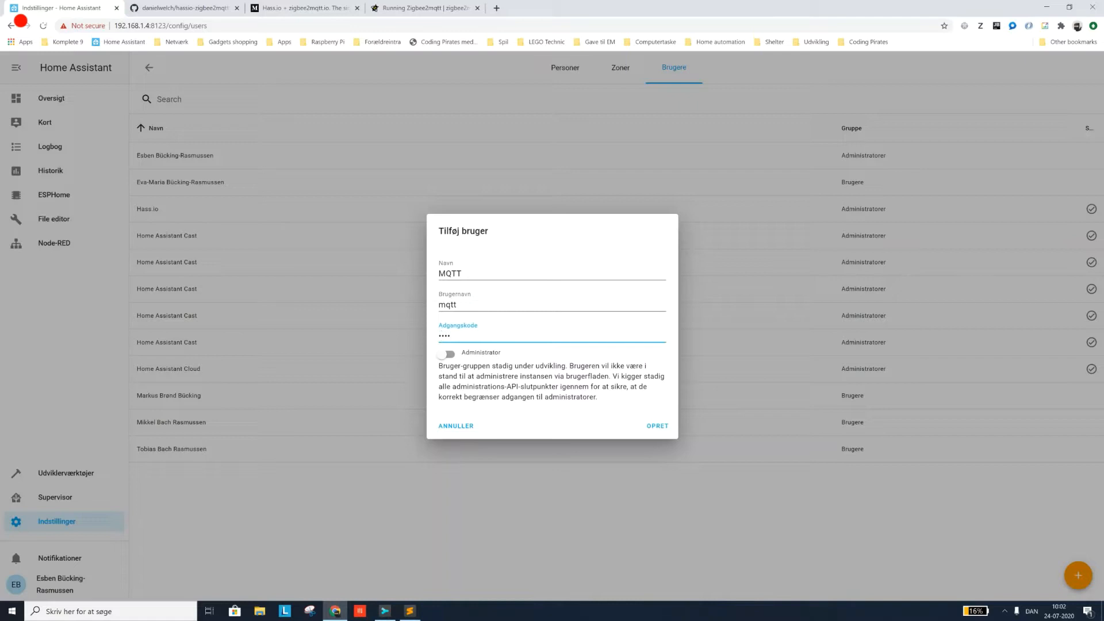
pyautogui.click(474, 354)
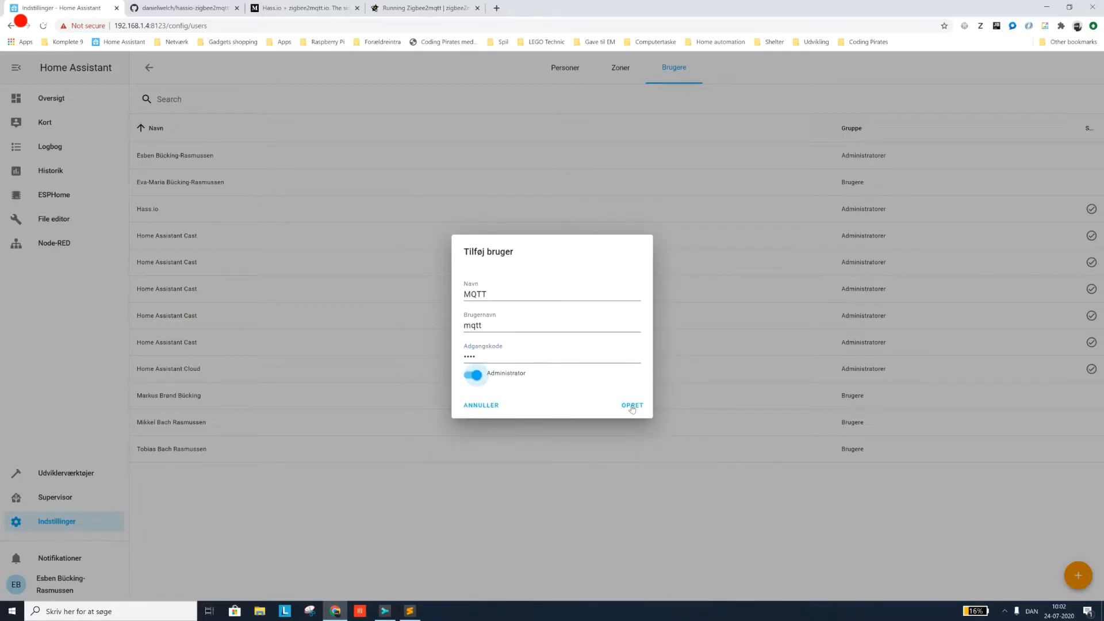
pyautogui.click(631, 405)
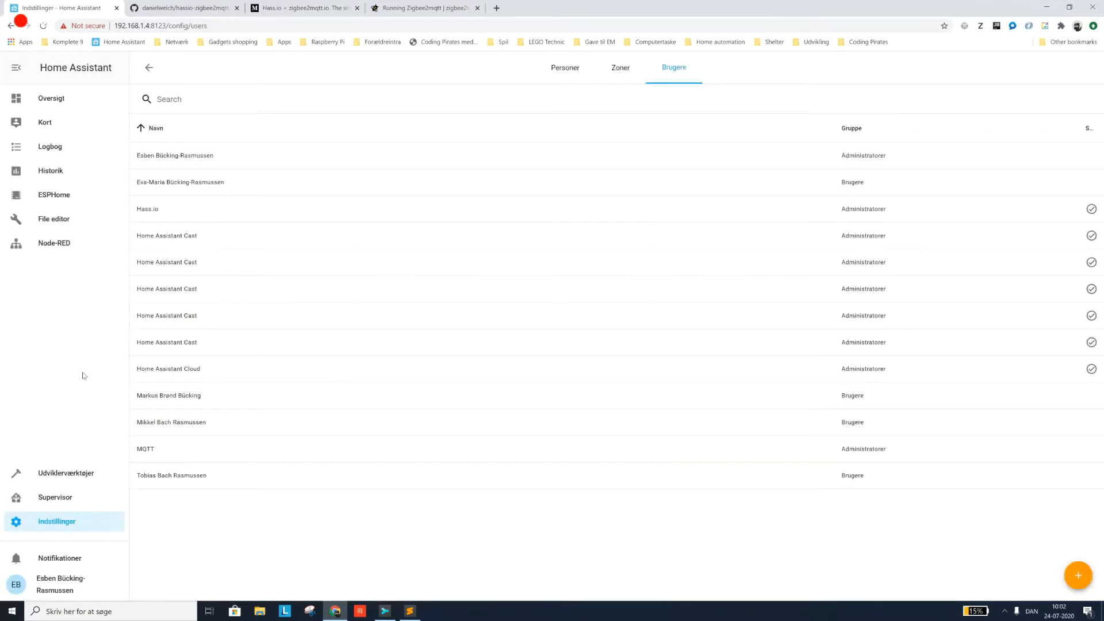
pyautogui.click(55, 497)
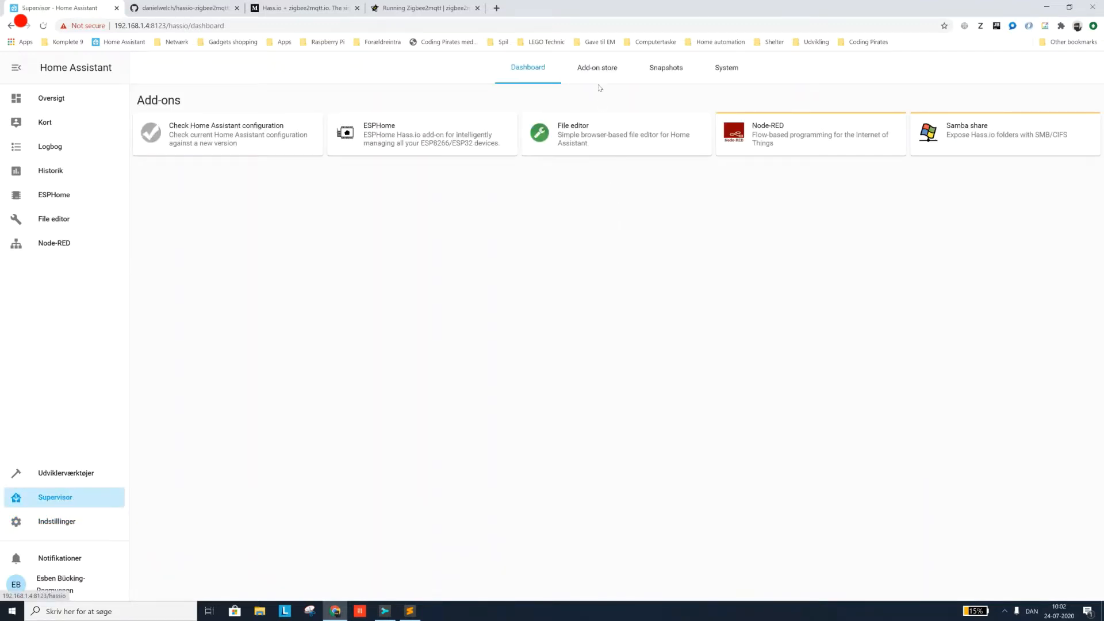
# Search the add-on store for 'mqtt' and install the Mosquitto broker add-on.
pyautogui.click(596, 68)
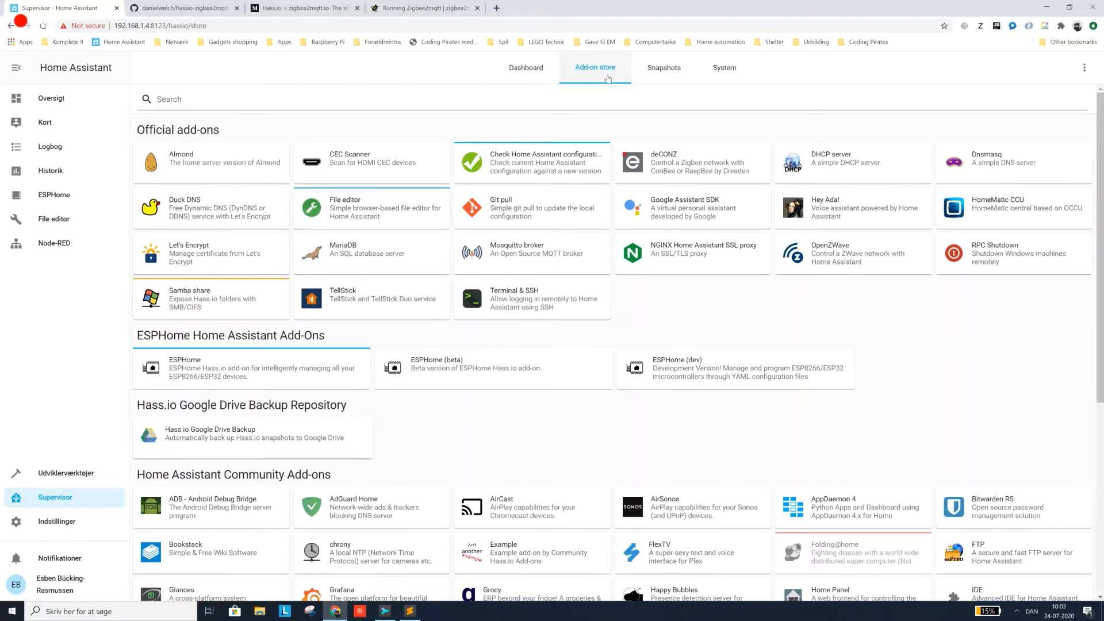
pyautogui.write('m')
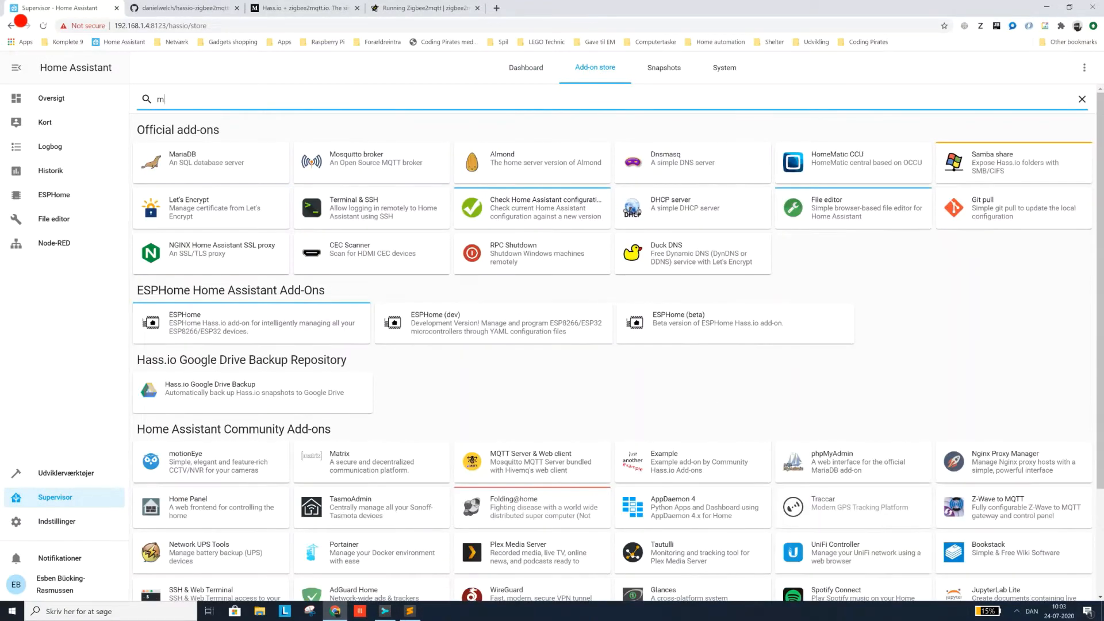
pyautogui.write('qtt')
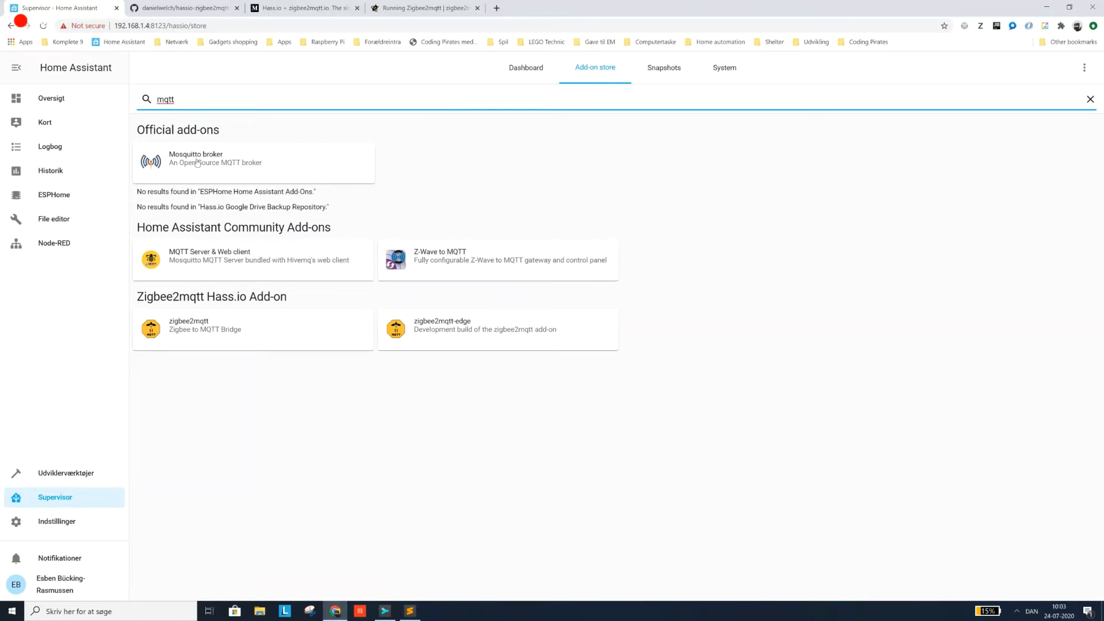
pyautogui.click(215, 162)
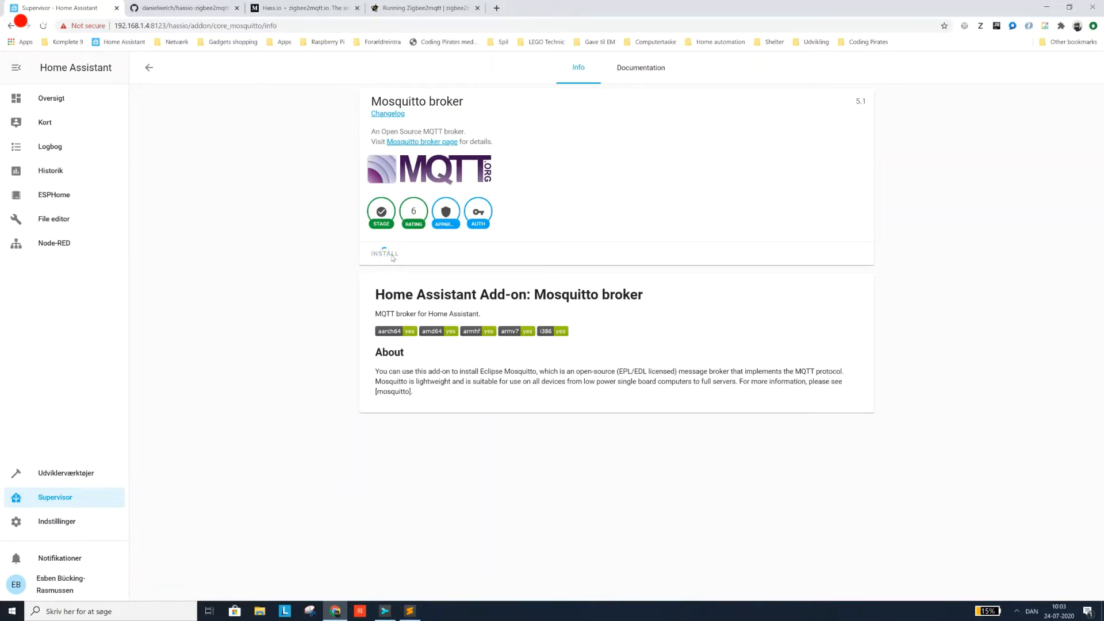
pyautogui.click(385, 254)
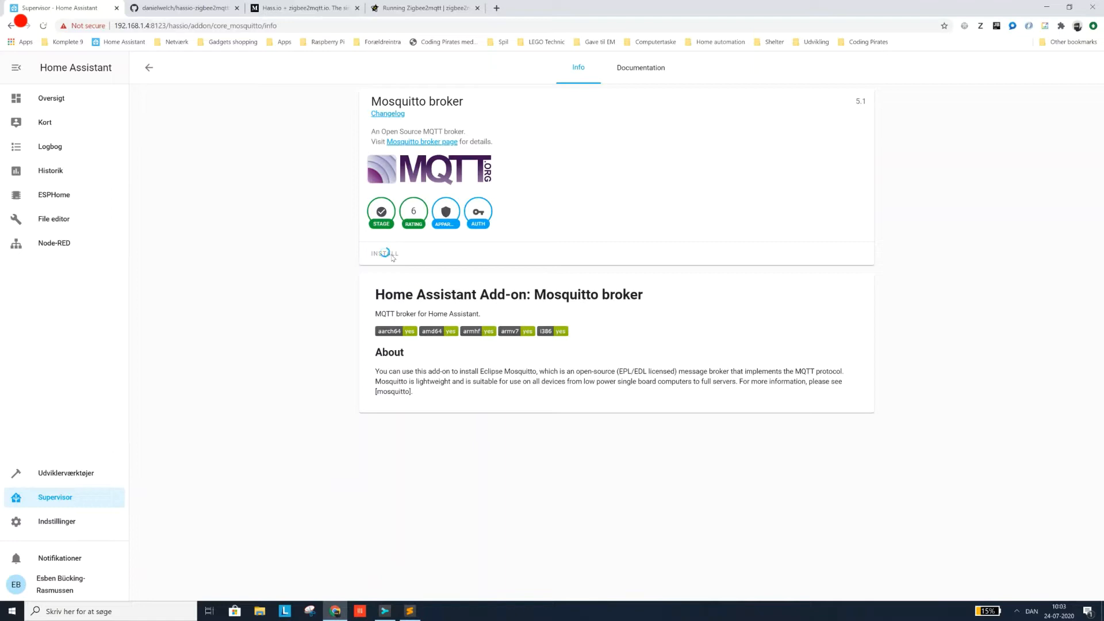
pyautogui.click(385, 253)
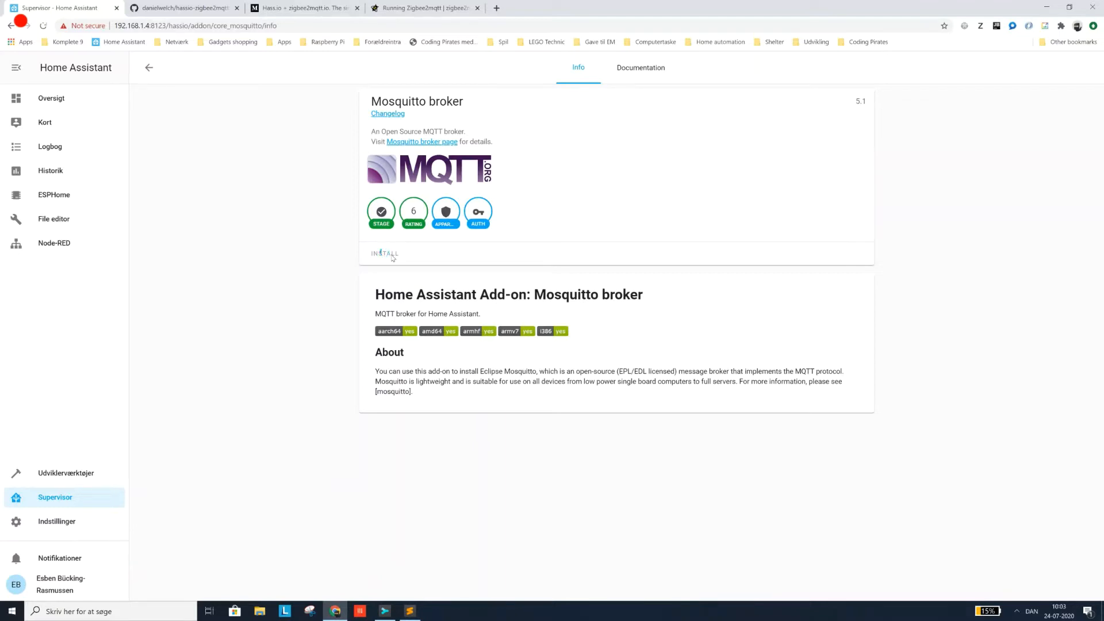
pyautogui.click(384, 254)
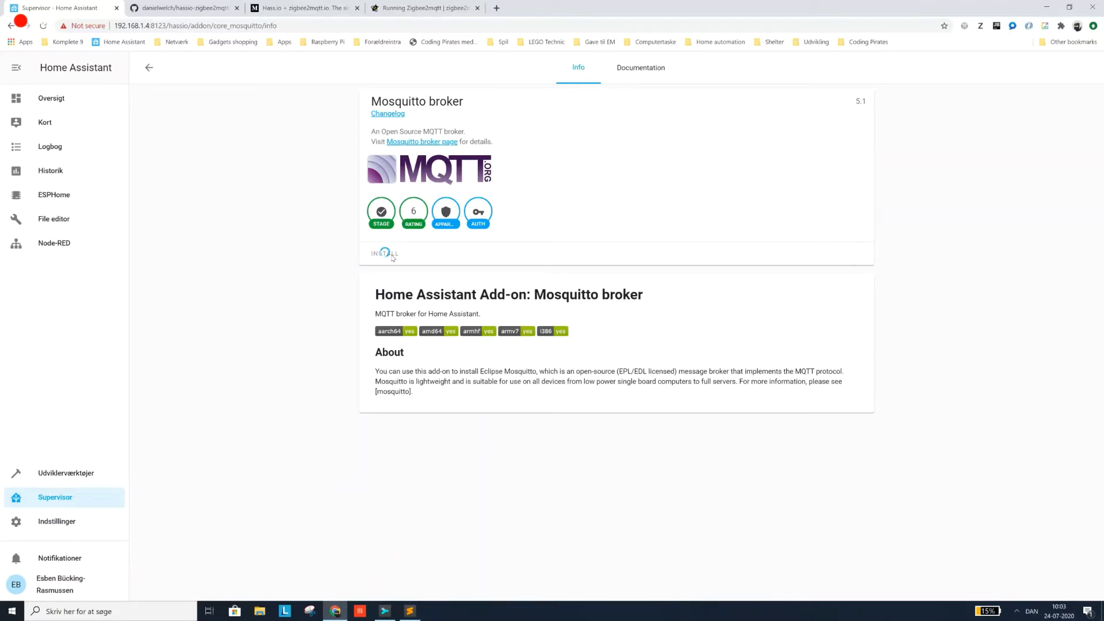
pyautogui.click(384, 254)
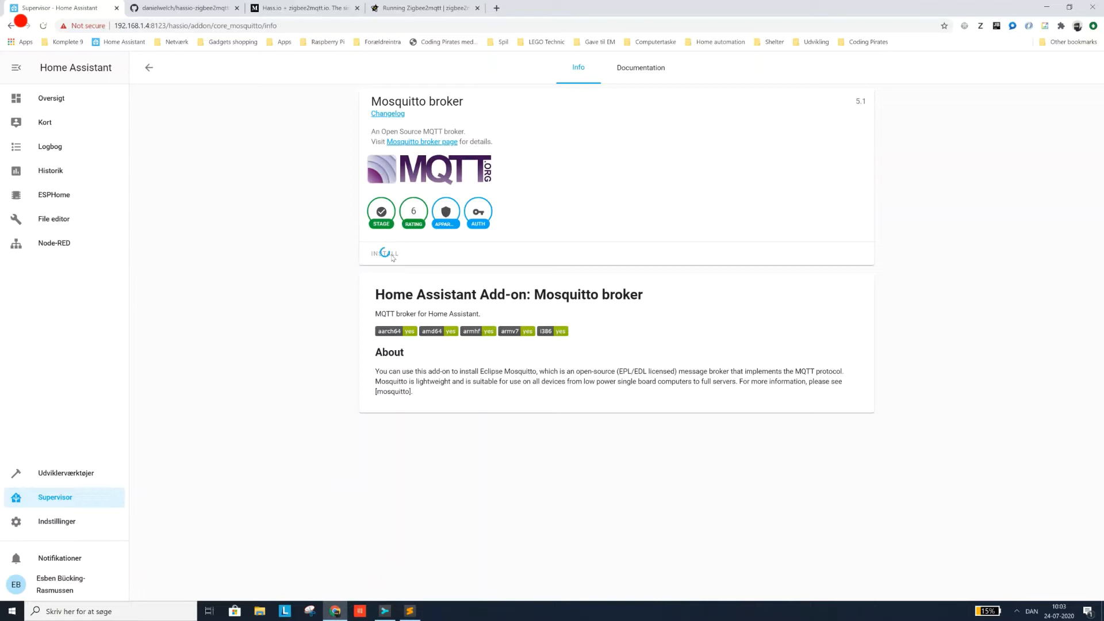
pyautogui.click(385, 253)
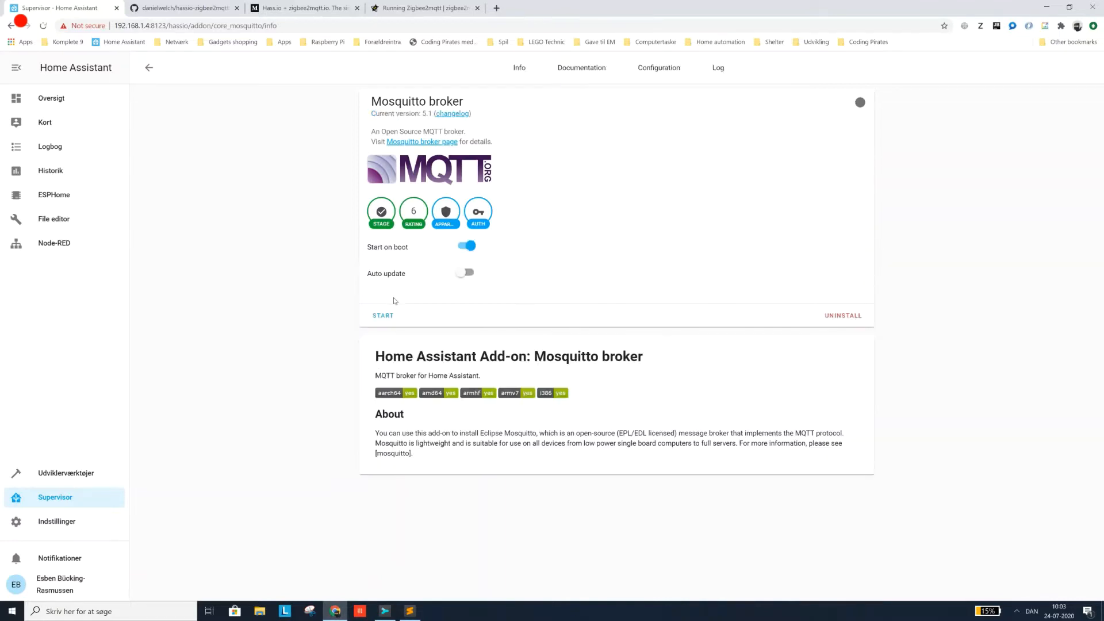
pyautogui.click(659, 67)
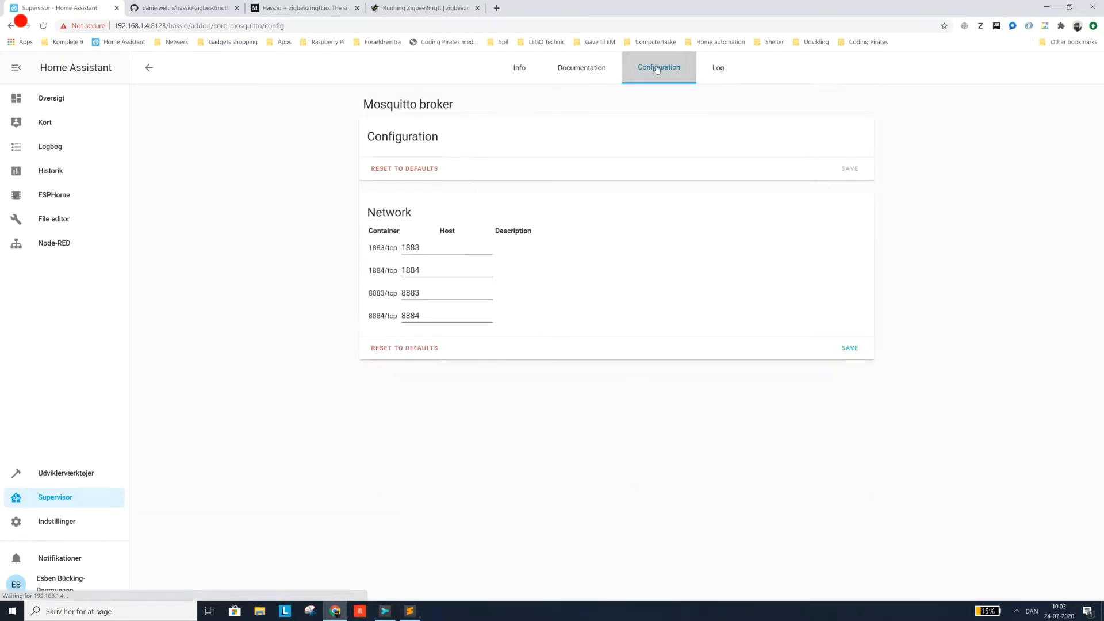
pyautogui.click(659, 67)
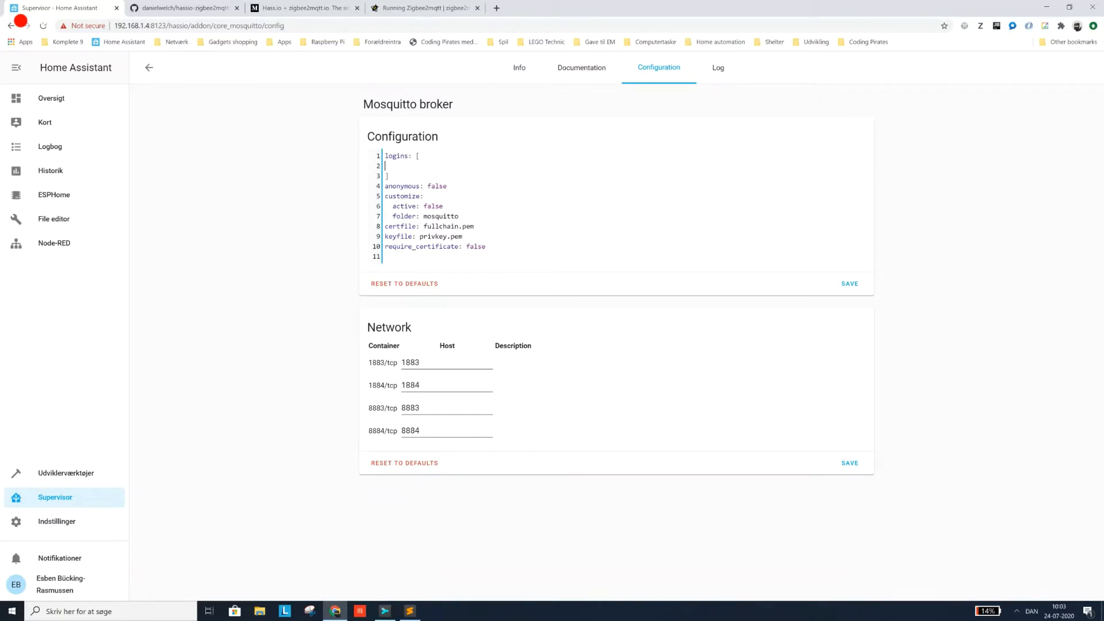
pyautogui.write('{')
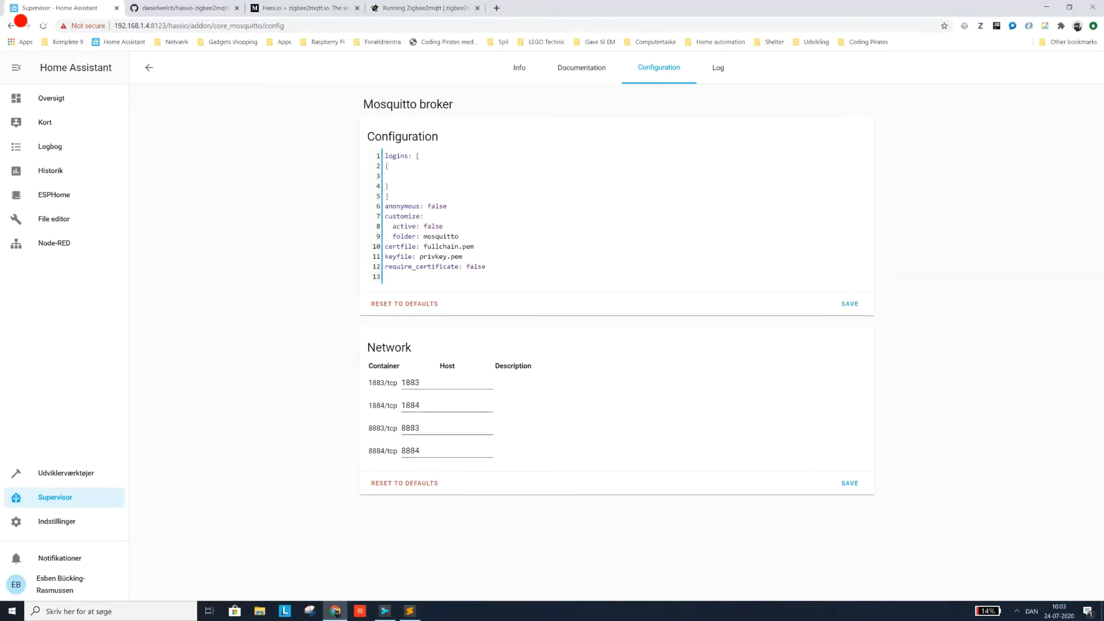
pyautogui.write('username')
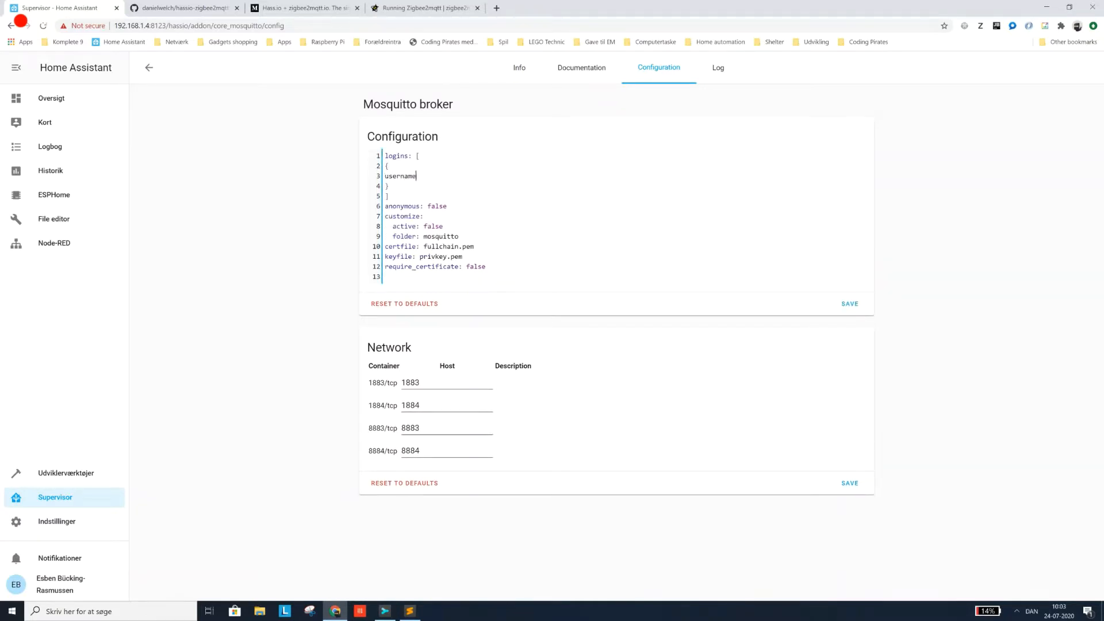
pyautogui.write(': "')
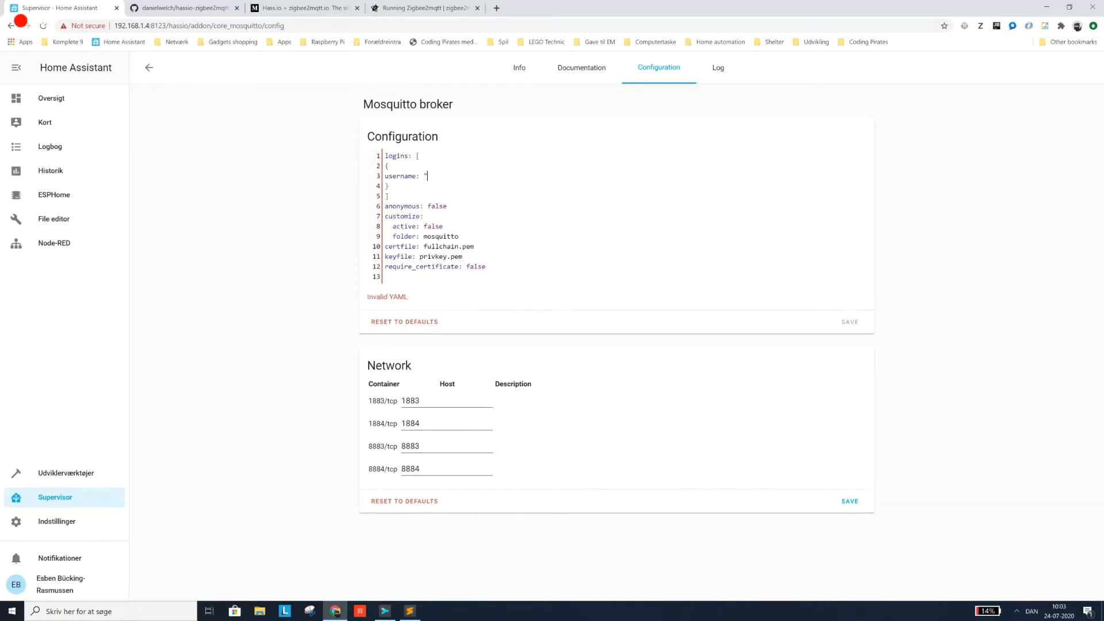
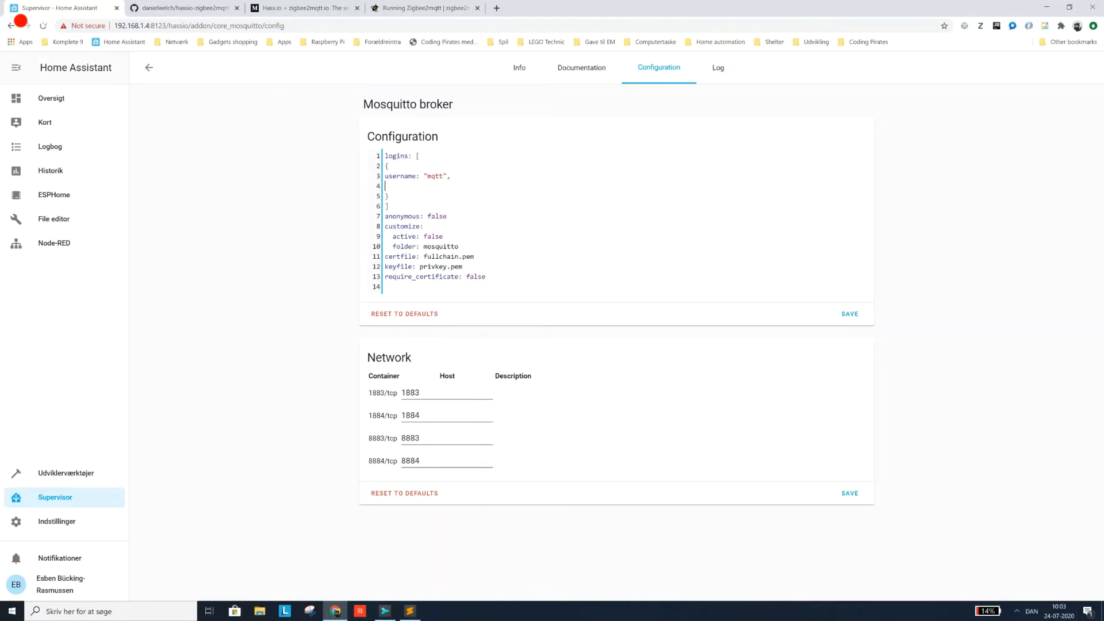
pyautogui.write('password')
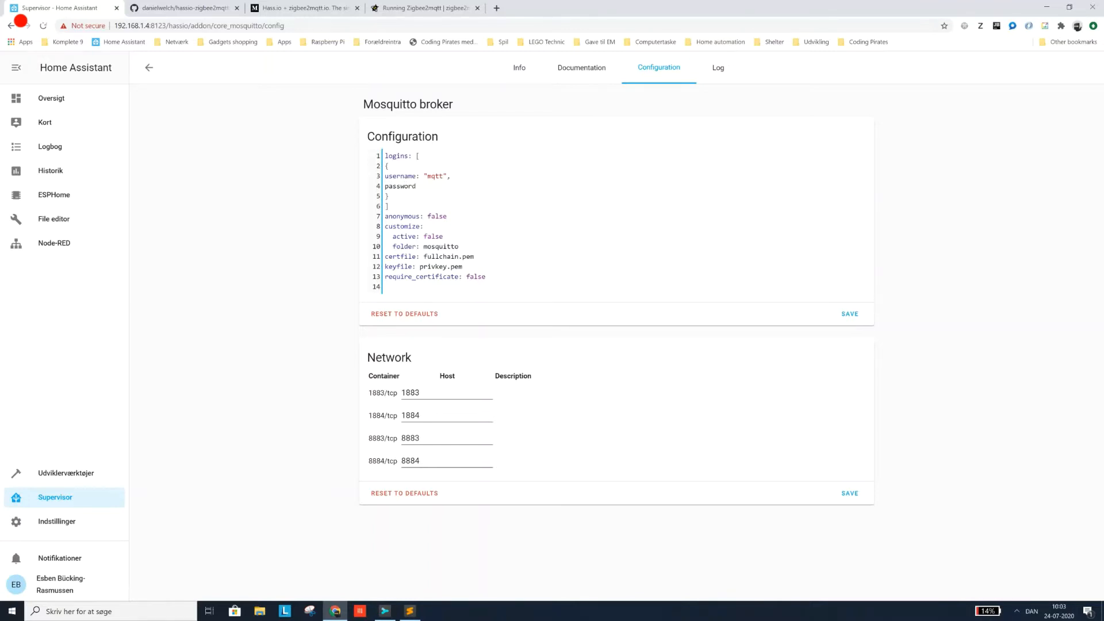
pyautogui.write('"')
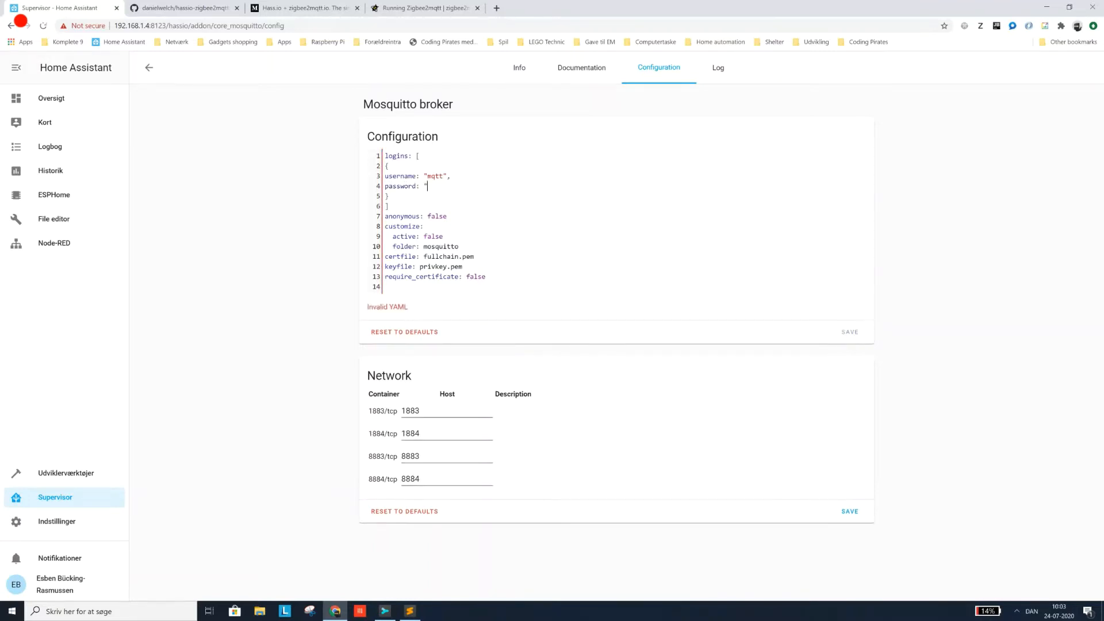
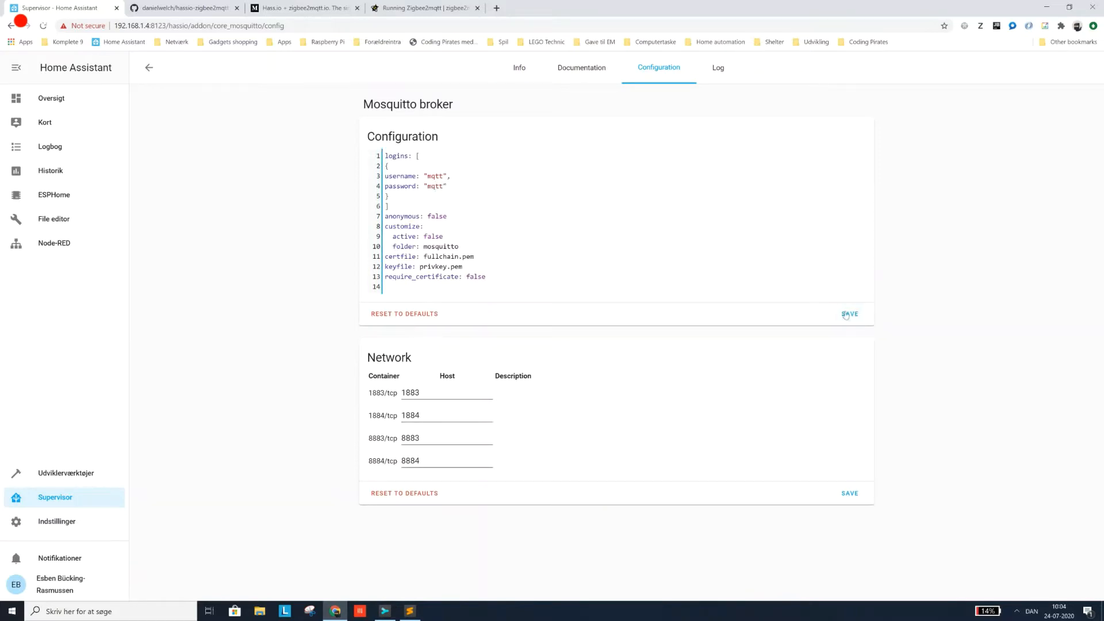
pyautogui.click(849, 313)
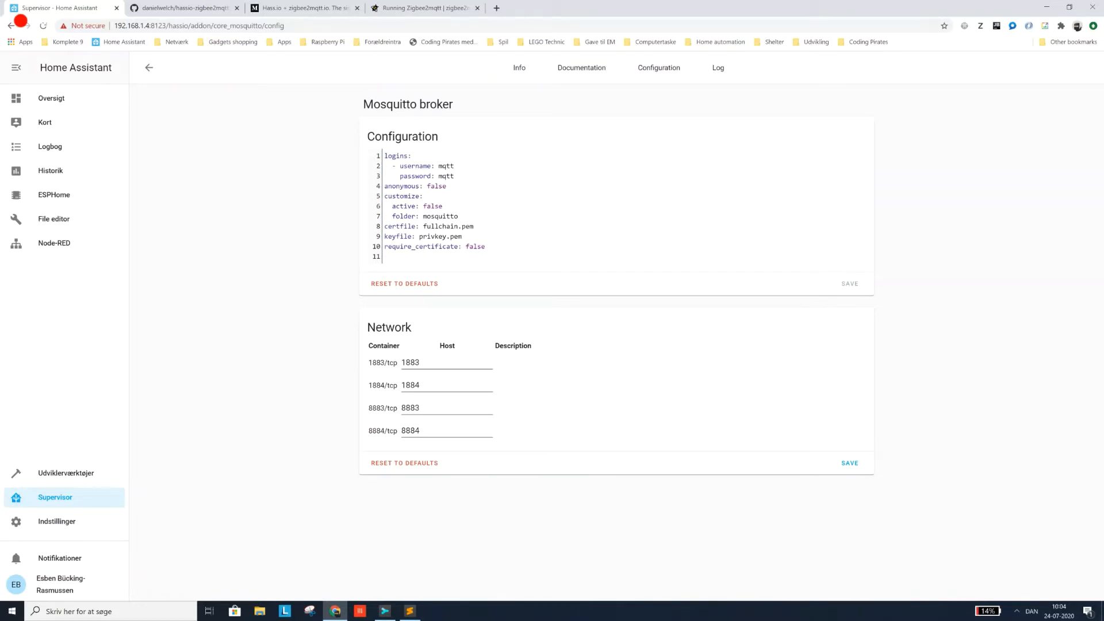
pyautogui.moveTo(519, 68)
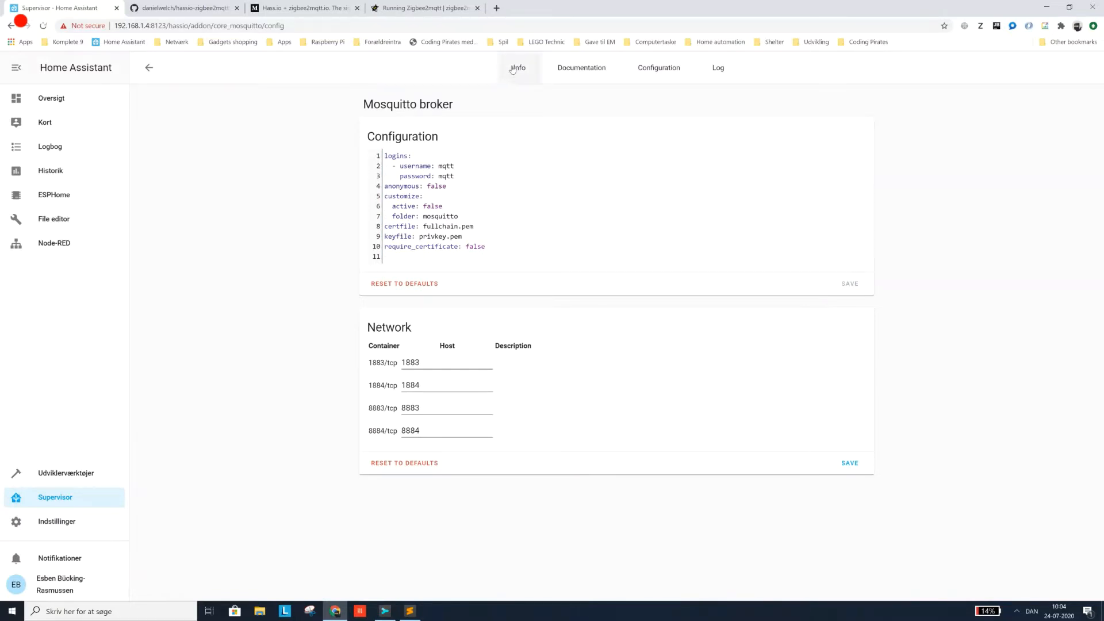
# Start the Mosquitto broker add-on from its Info tab.
pyautogui.click(518, 68)
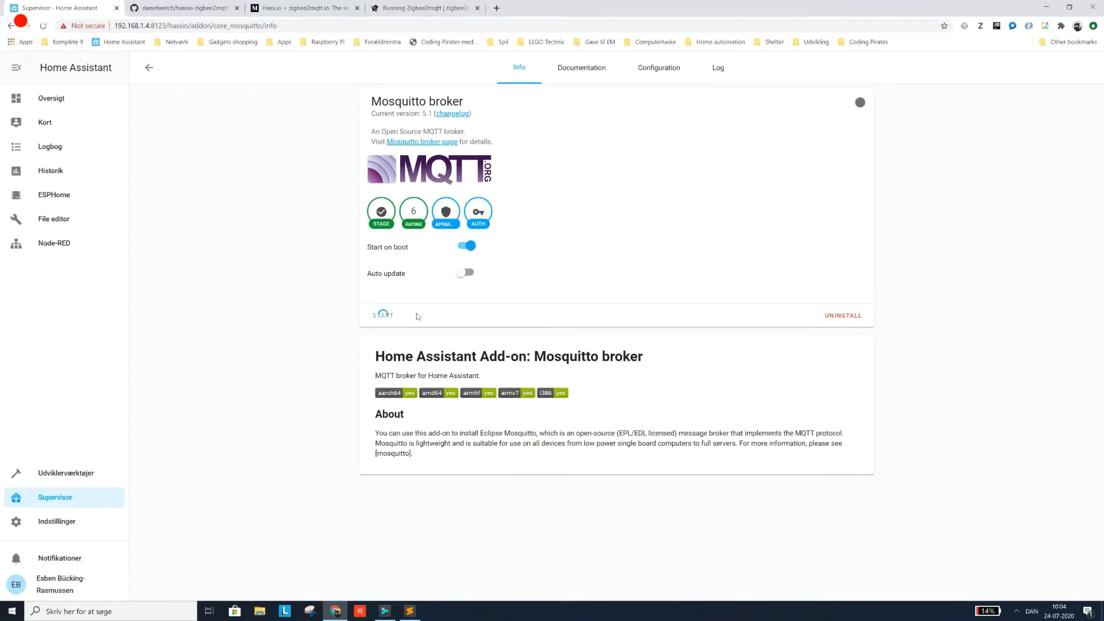
pyautogui.click(382, 314)
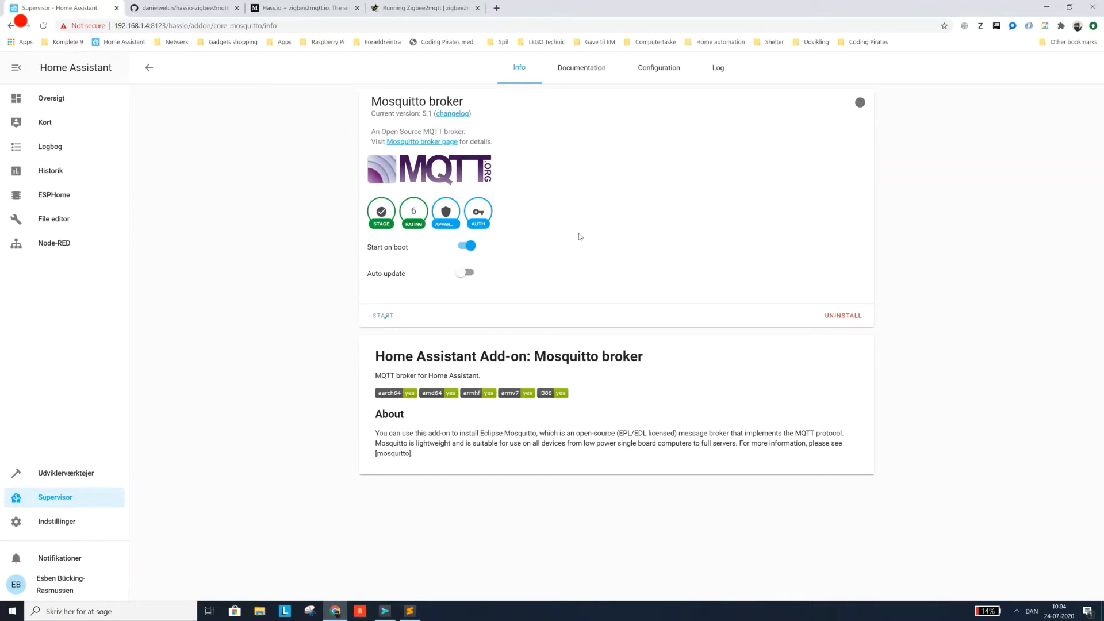
pyautogui.click(382, 316)
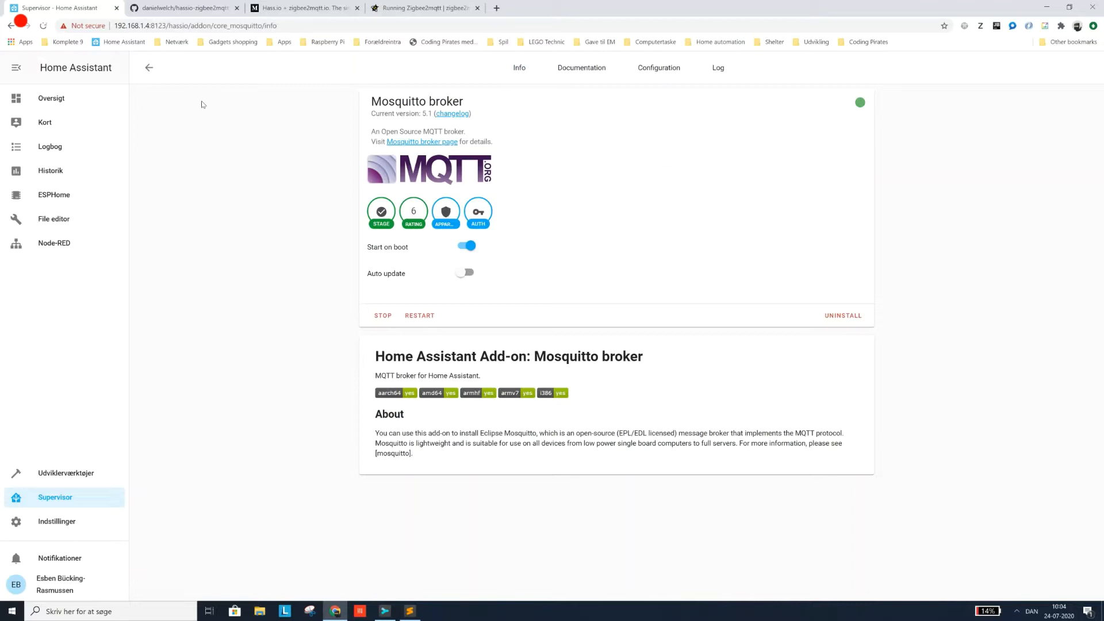
pyautogui.moveTo(139, 498)
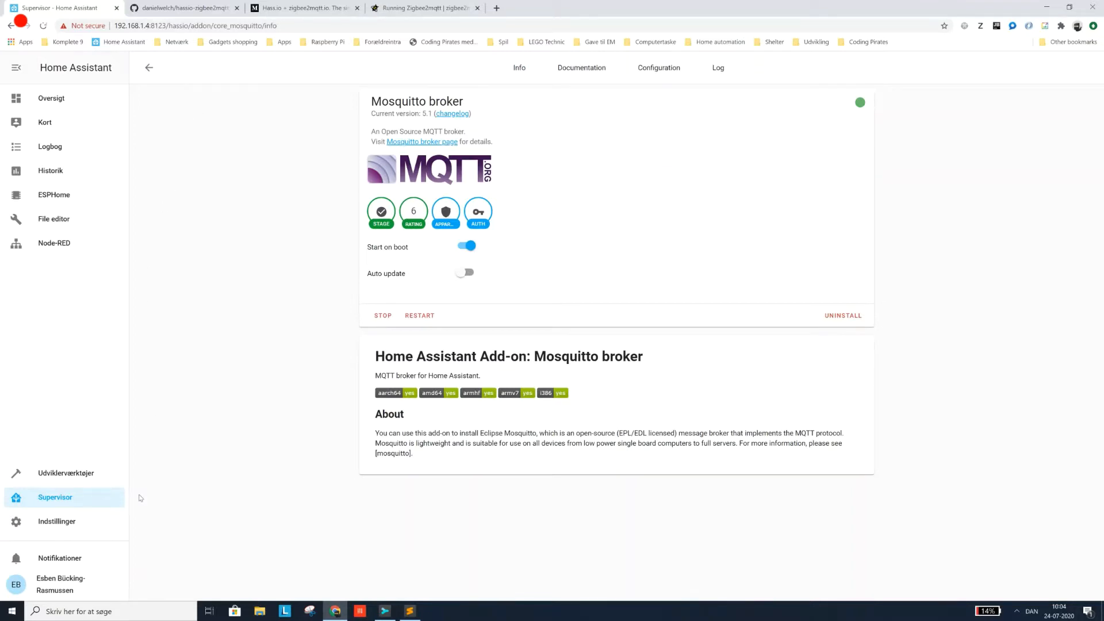
# Configure the discovered MQTT integration in Integrationer with Aktivér opdagelse ticked.
pyautogui.click(56, 521)
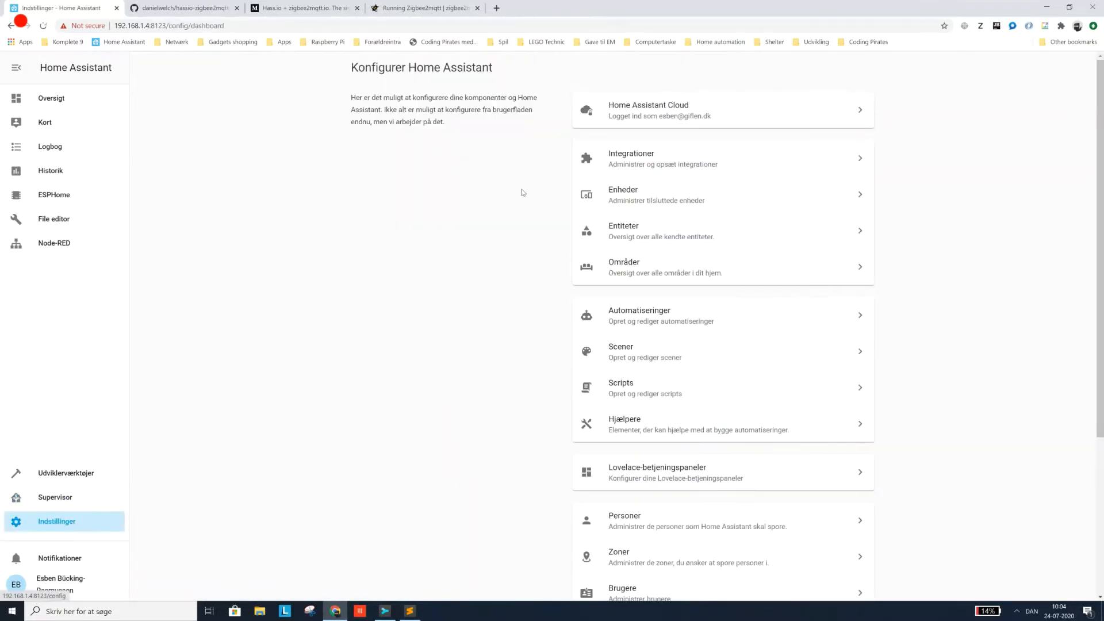
pyautogui.click(631, 158)
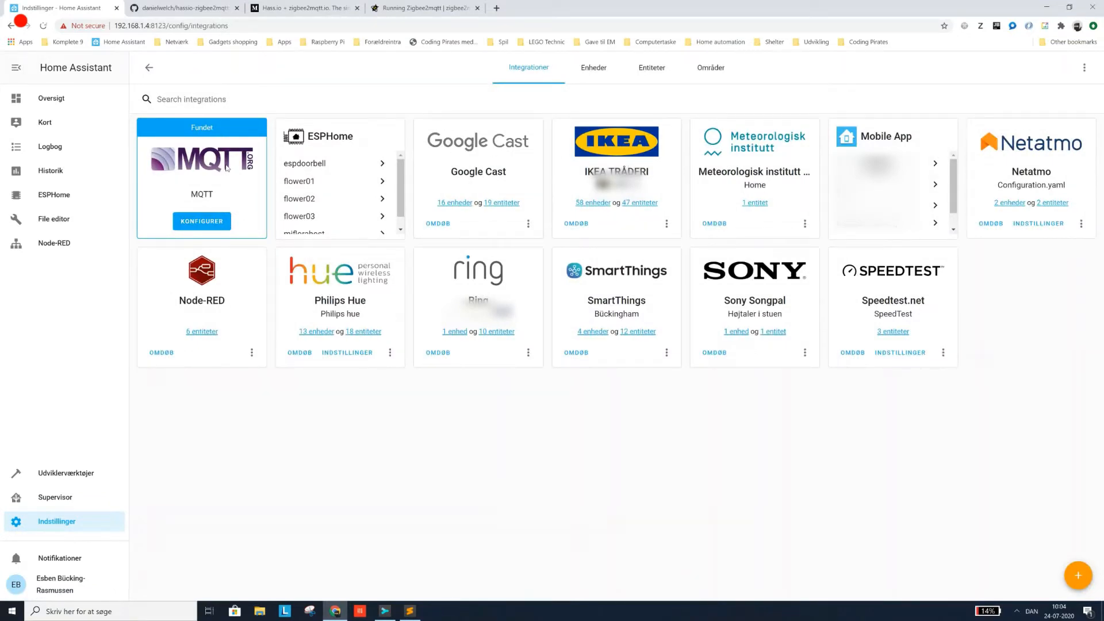
pyautogui.click(201, 221)
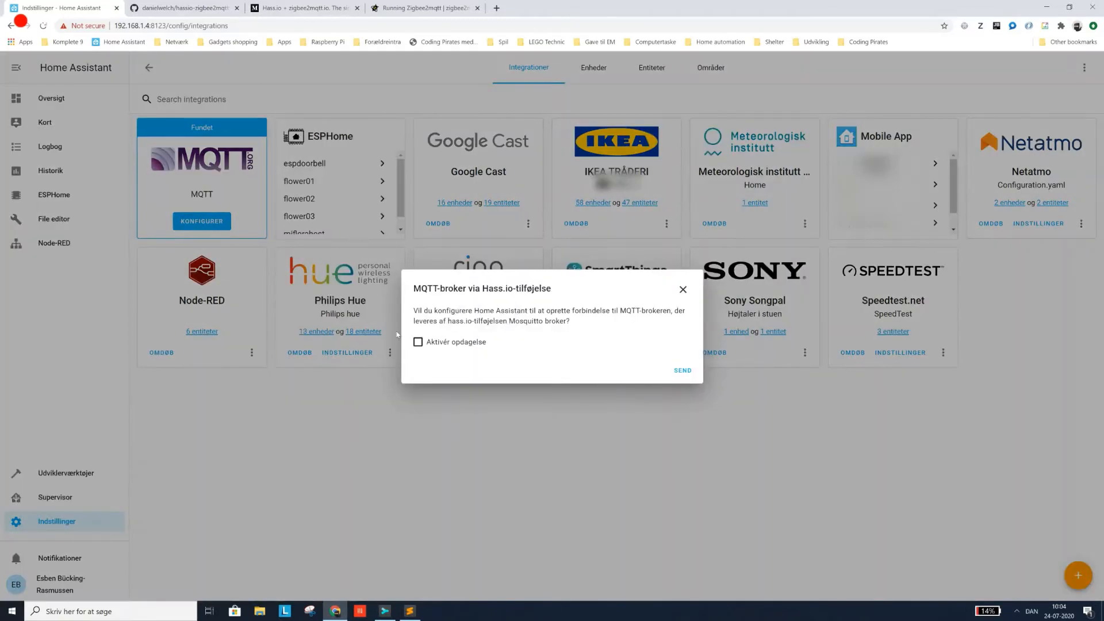
pyautogui.click(418, 342)
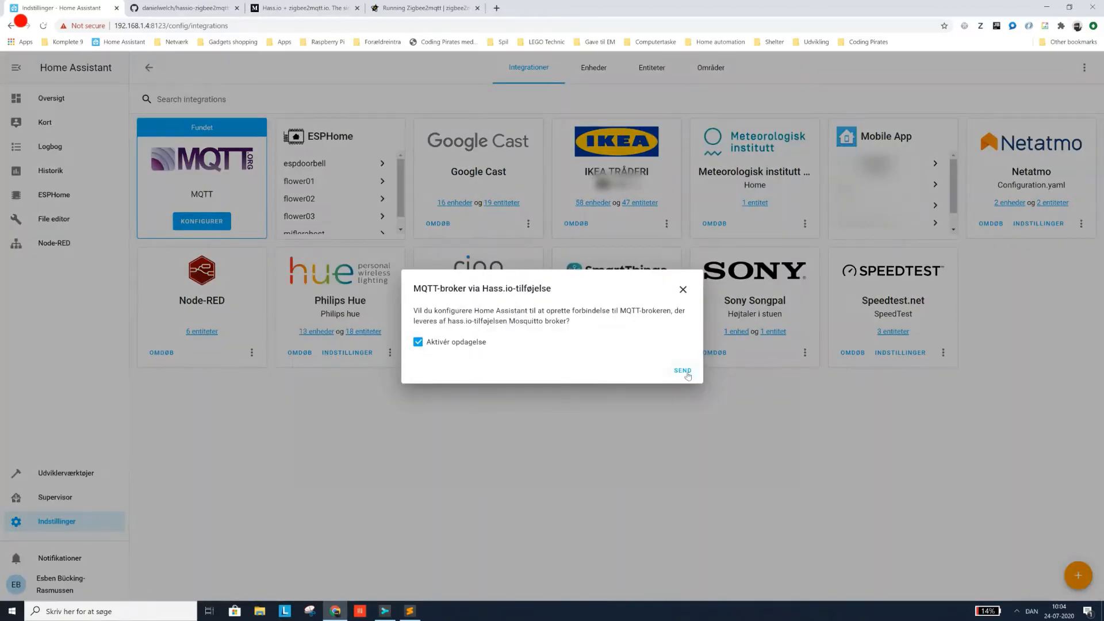
pyautogui.click(680, 370)
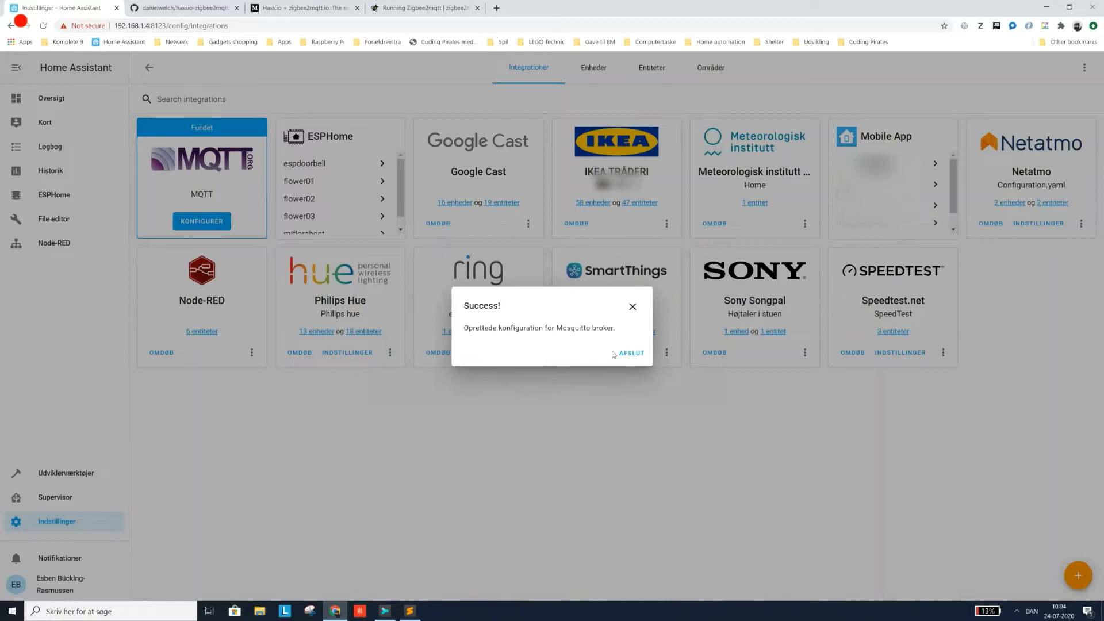
pyautogui.click(630, 353)
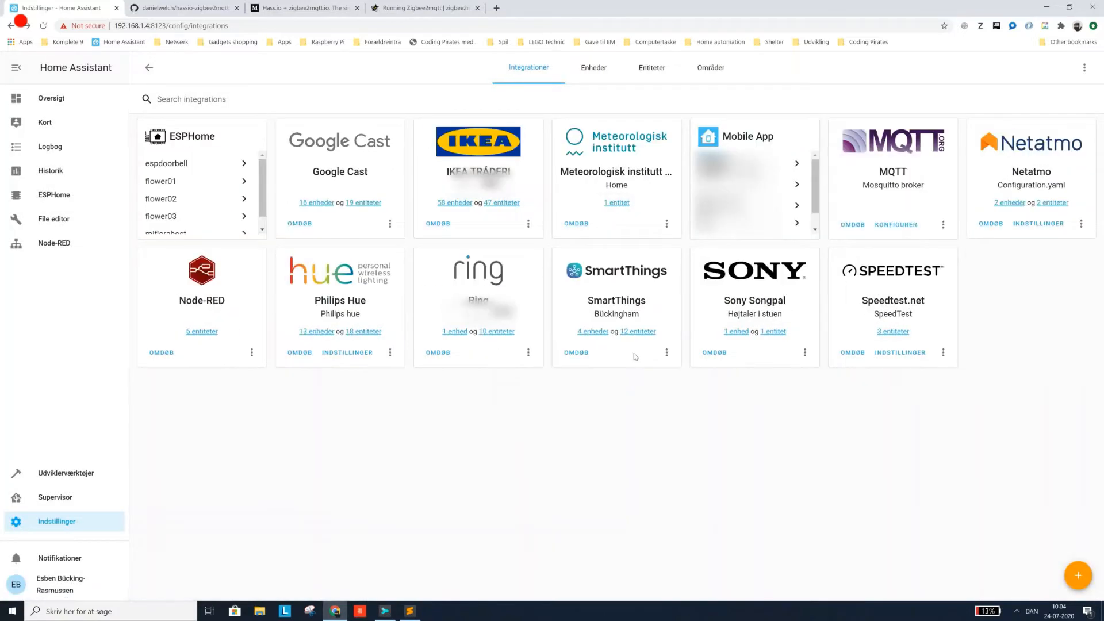
pyautogui.moveTo(611, 368)
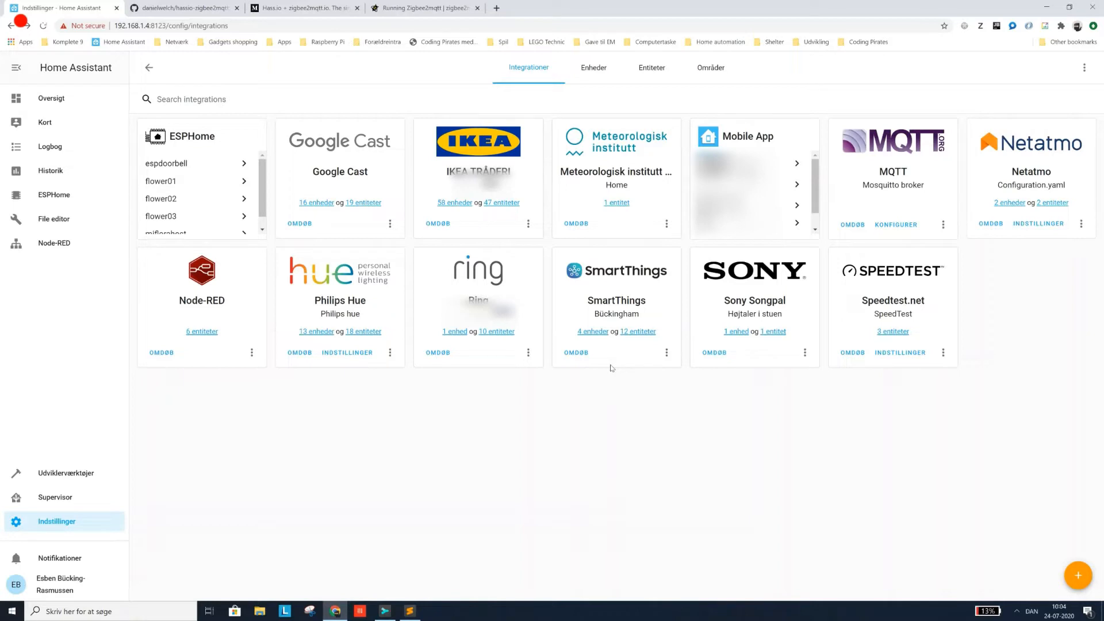
pyautogui.moveTo(129, 331)
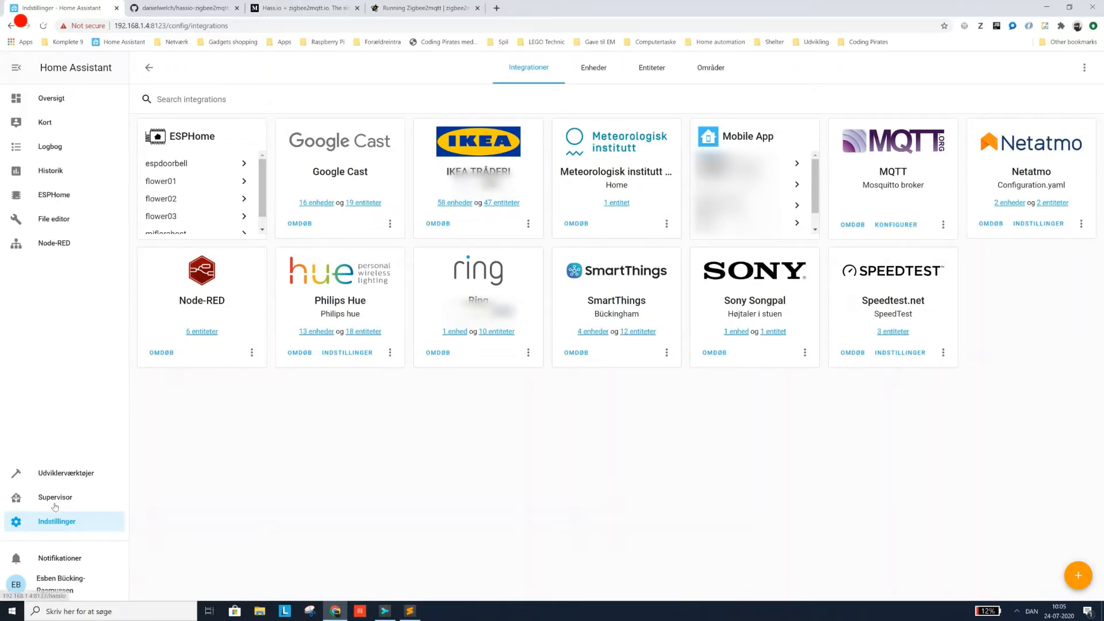
# Visit Supervisor's Add-on store, then bring up the danielwelch/hassio-zigbee2mqtt GitHub page.
pyautogui.click(55, 497)
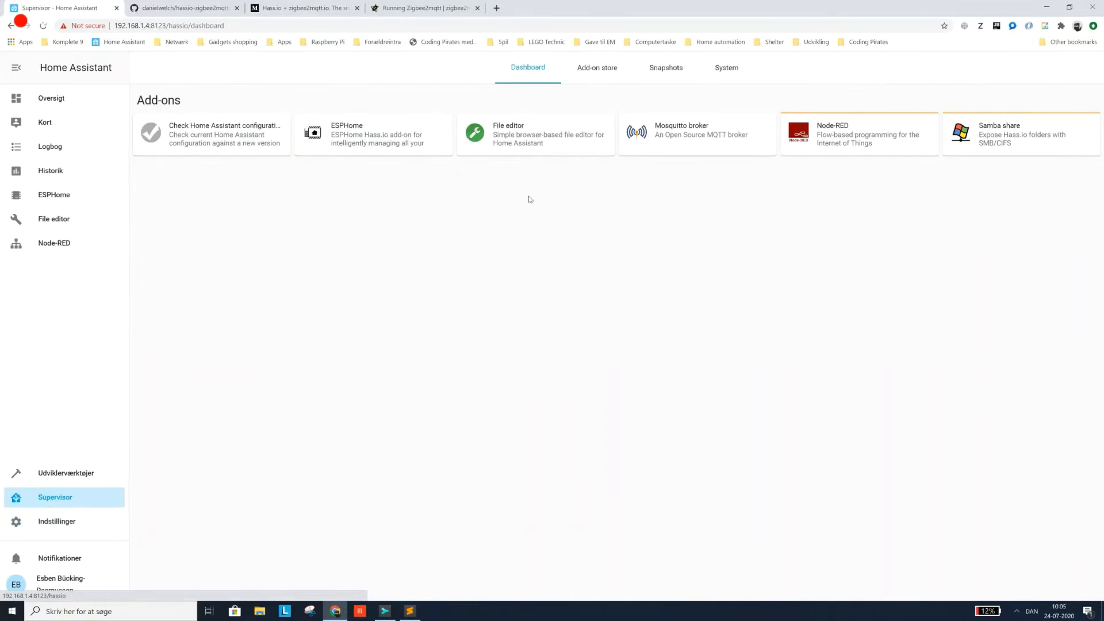
pyautogui.click(597, 68)
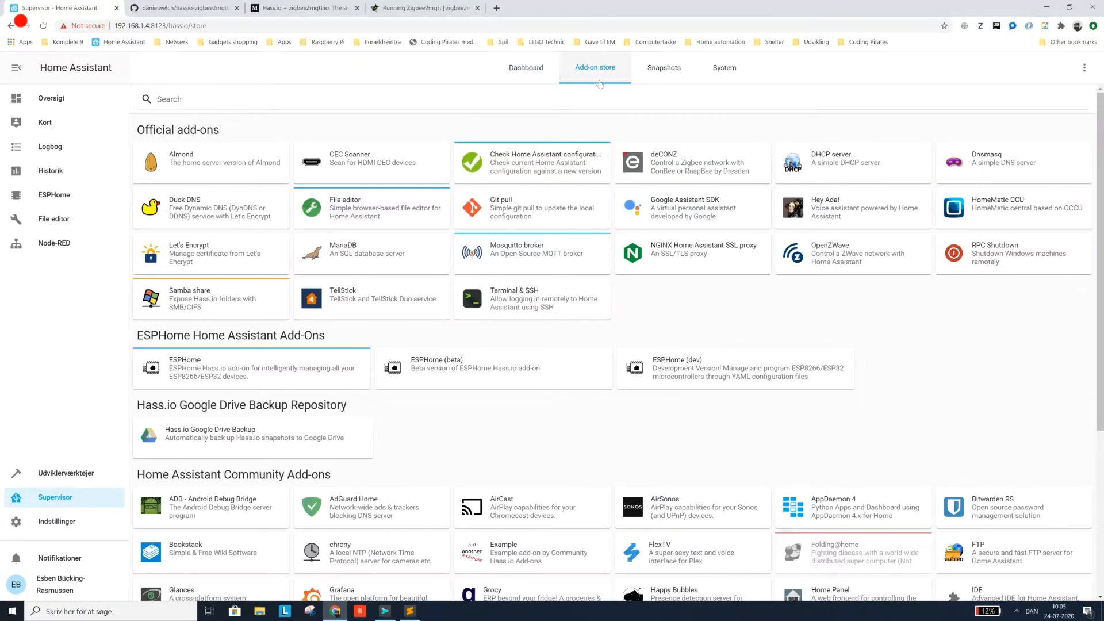
pyautogui.click(184, 8)
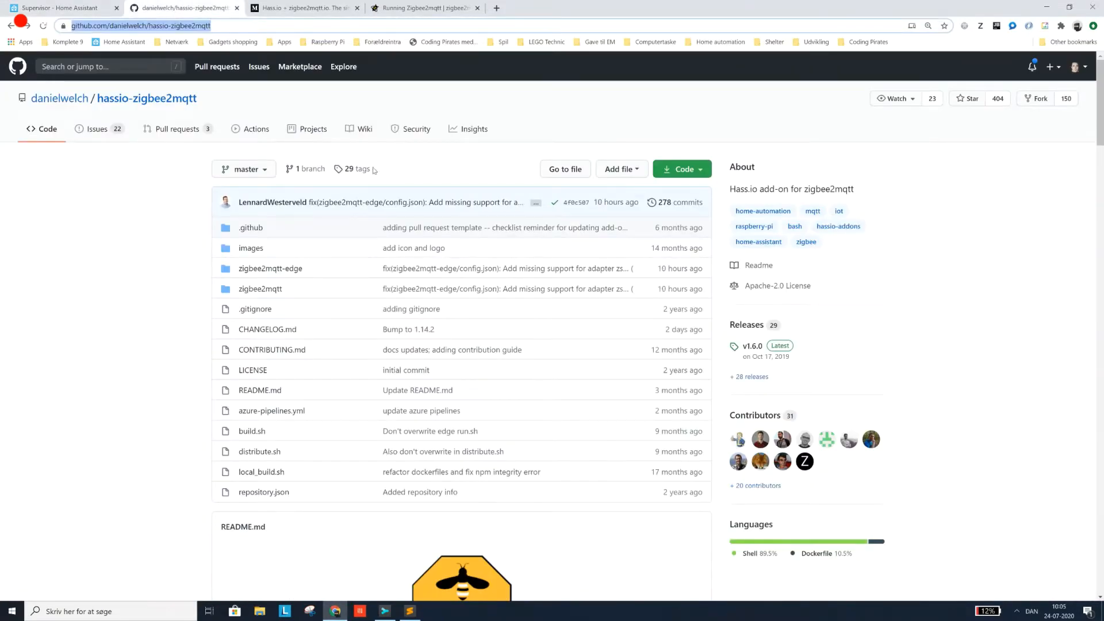
# Copy the hassio-zigbee2mqtt repository URL from the browser address bar.
pyautogui.scroll(-3)
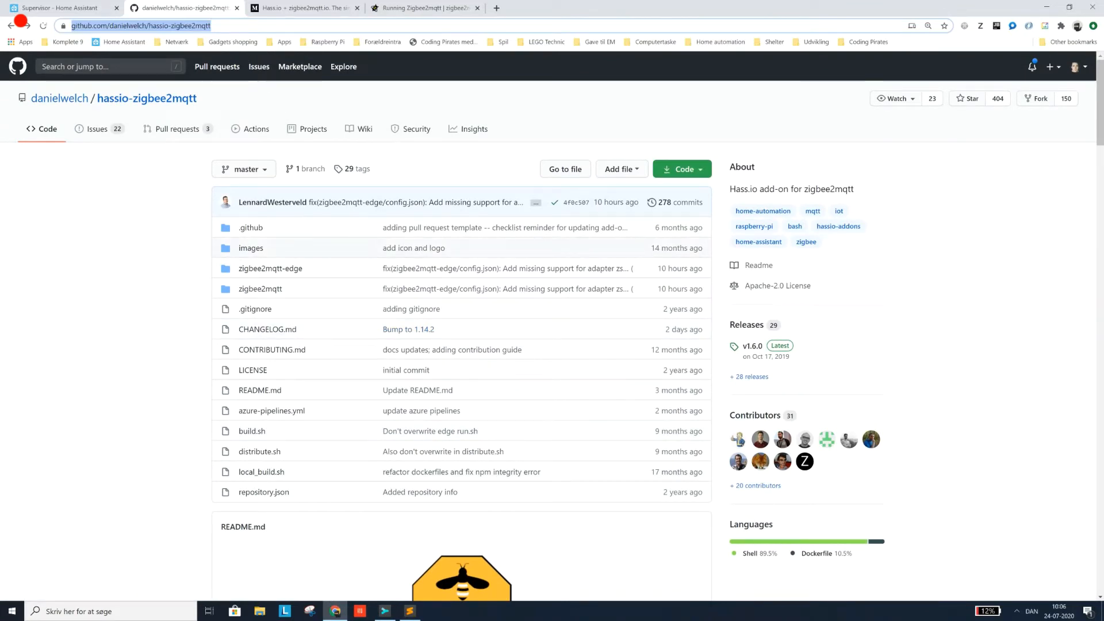
pyautogui.rightClick(141, 26)
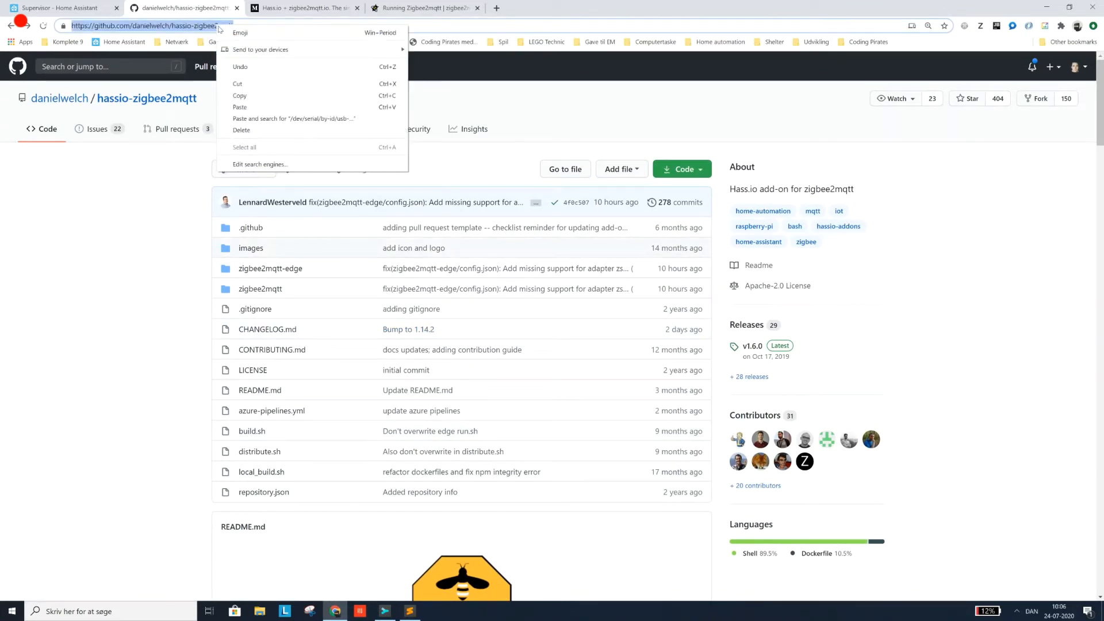
pyautogui.click(493, 282)
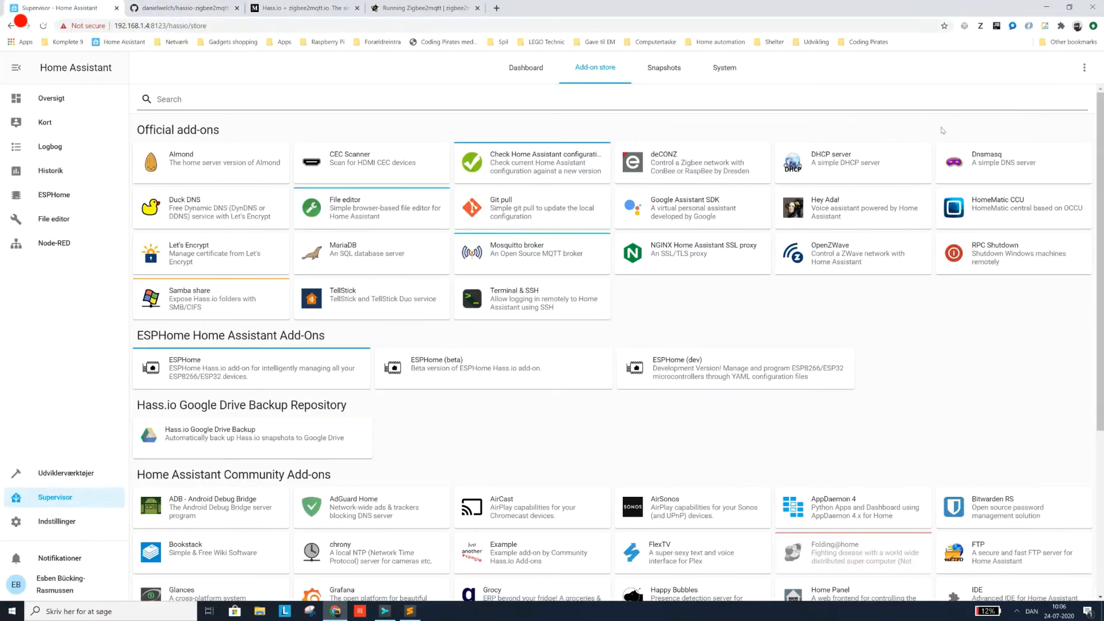
pyautogui.click(1084, 68)
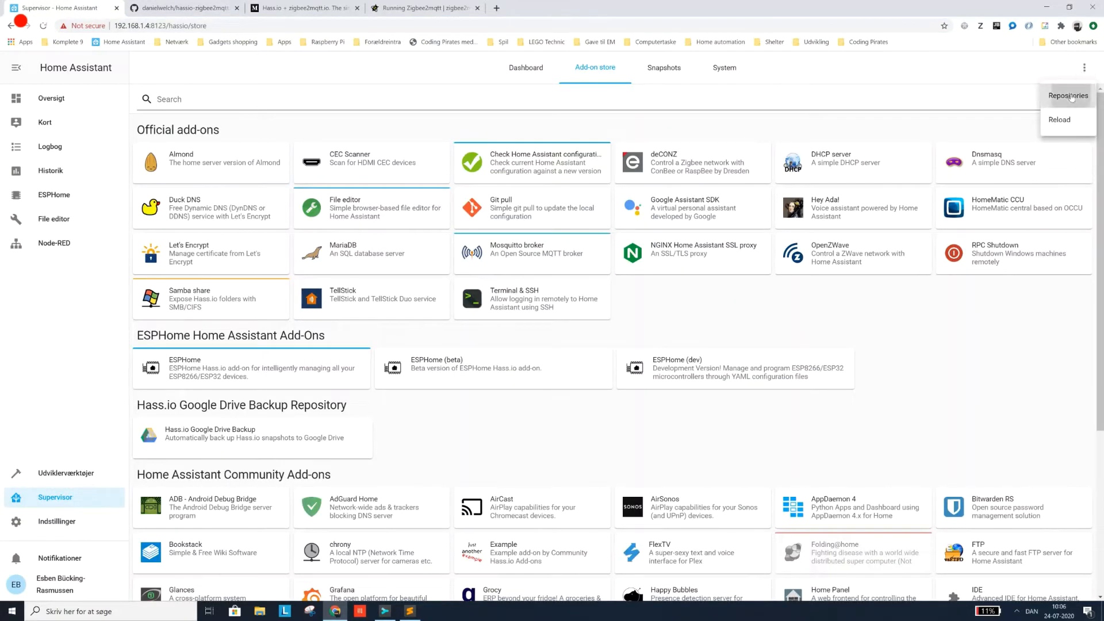
pyautogui.click(1067, 94)
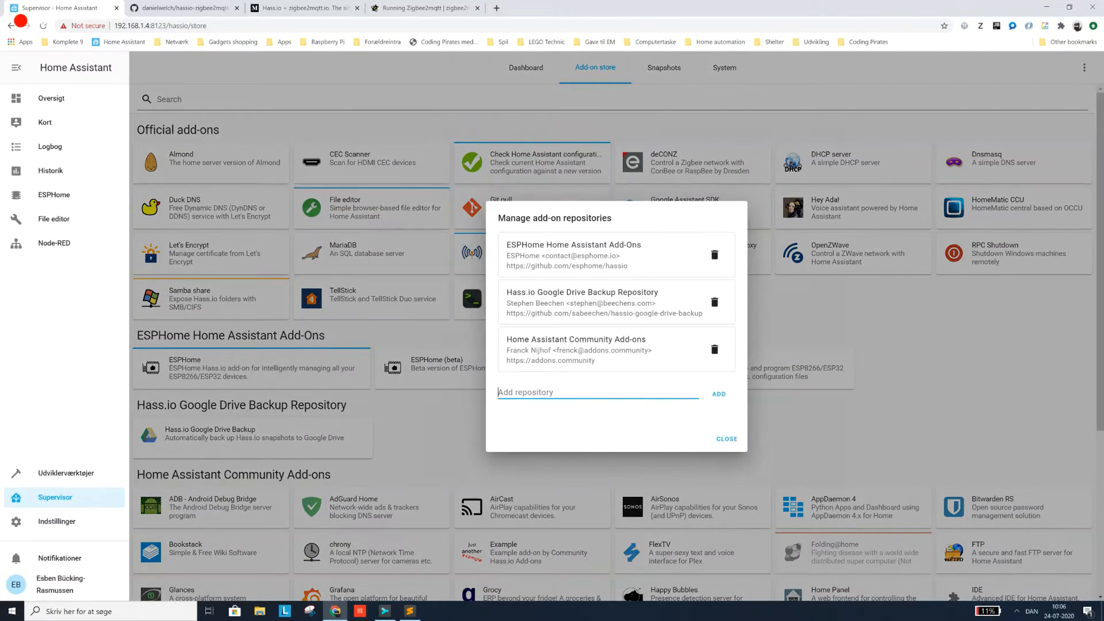
pyautogui.click(596, 392)
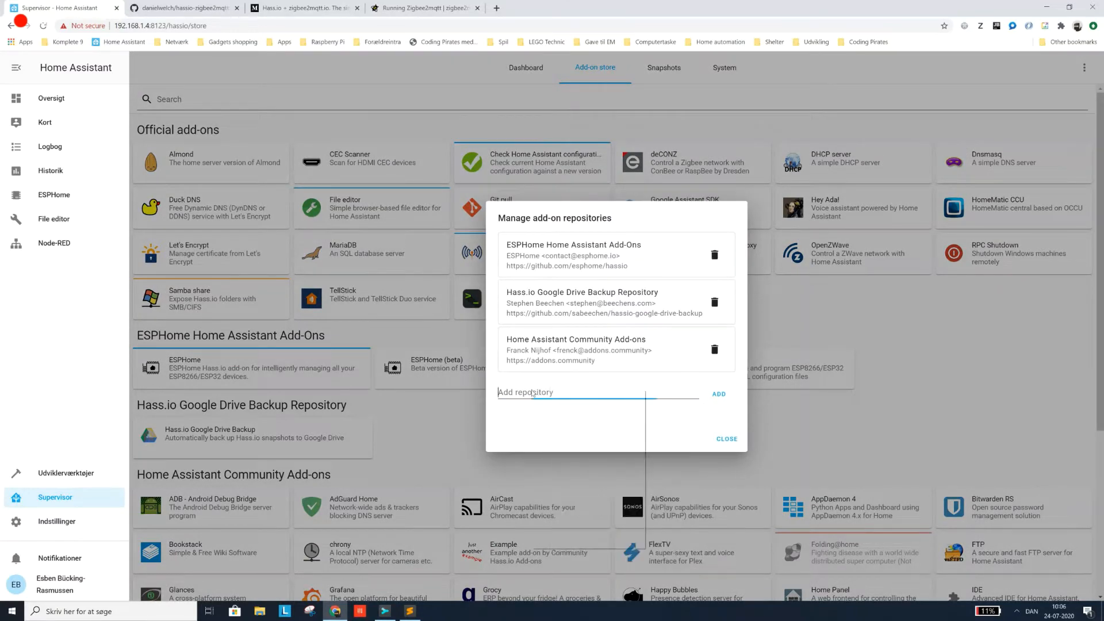
pyautogui.write('https://github.com/danielwelch/hassio-zigbee2mqtt')
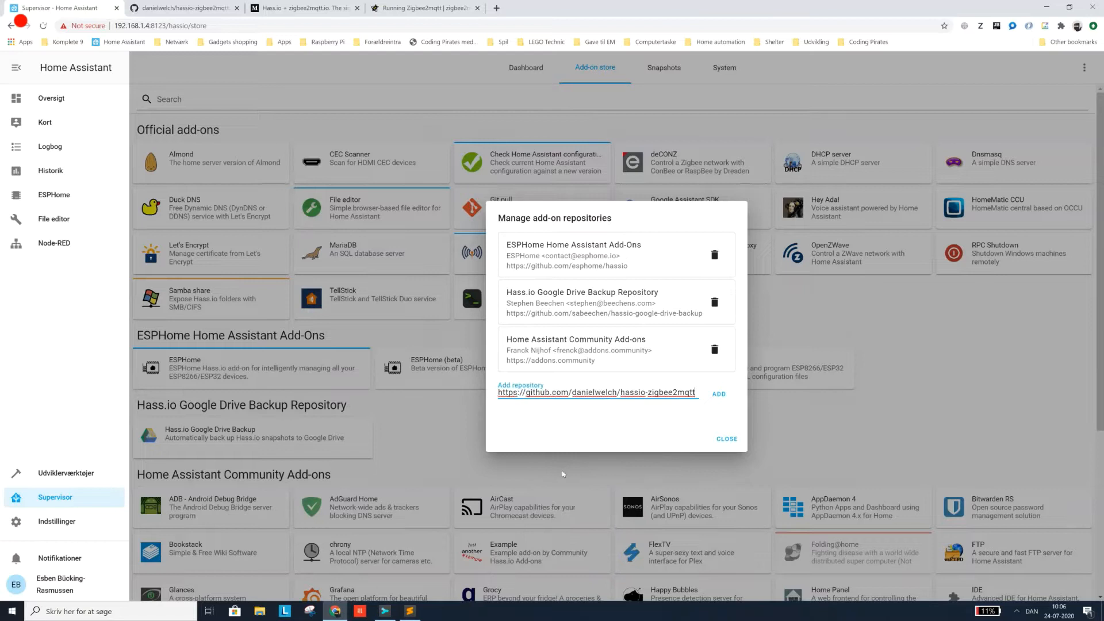
pyautogui.click(717, 393)
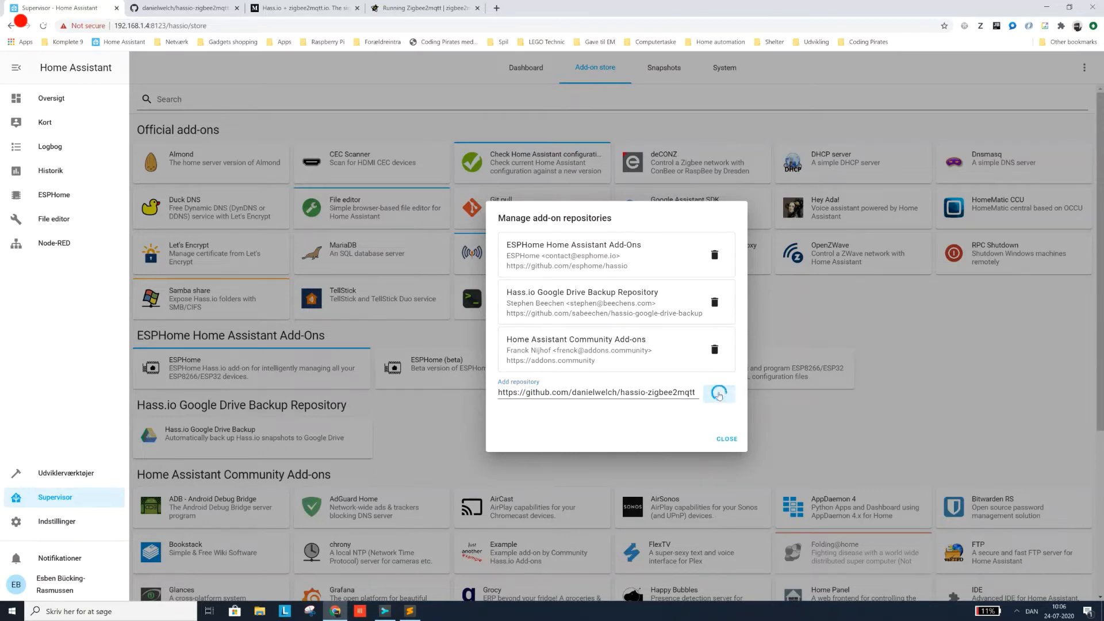
pyautogui.click(718, 393)
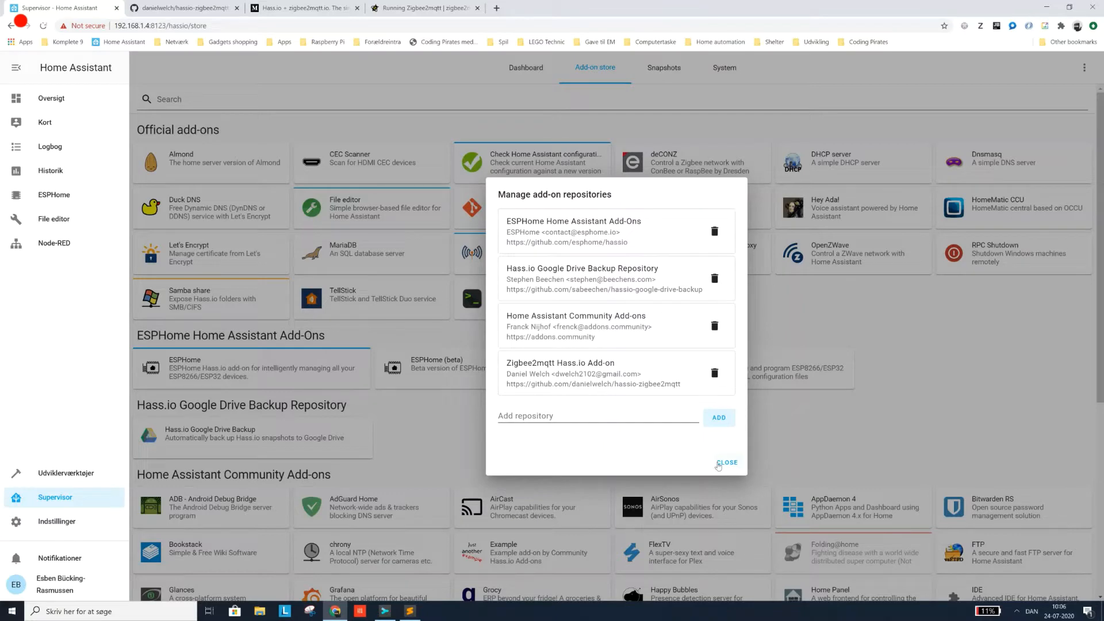
pyautogui.click(726, 463)
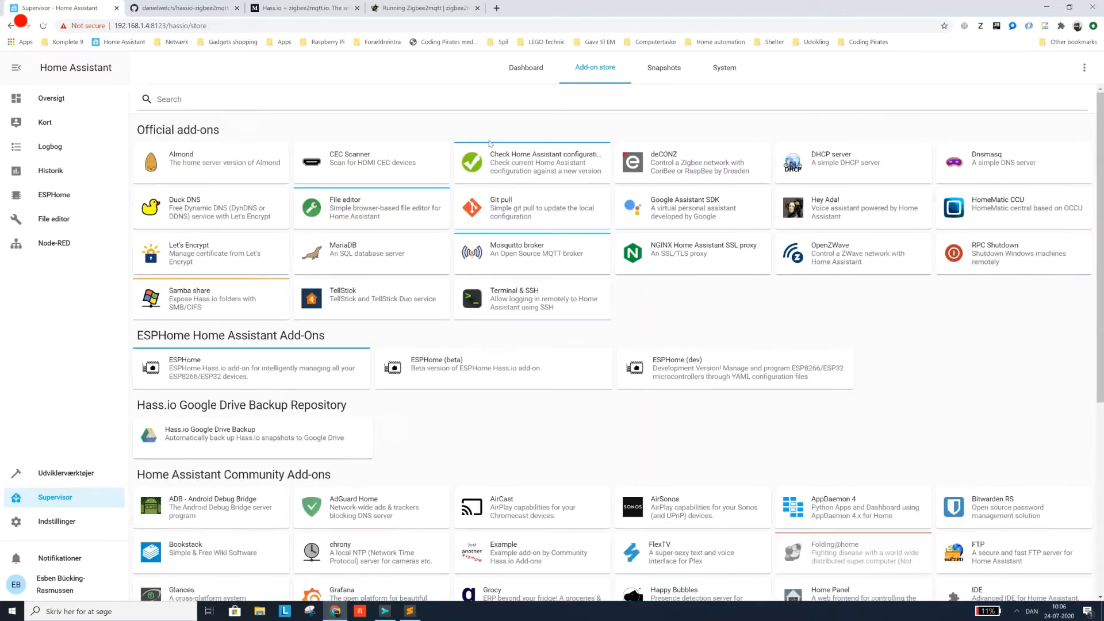
# Install the zigbee2mqtt add-on and wait for the Start and Uninstall options.
pyautogui.scroll(-3)
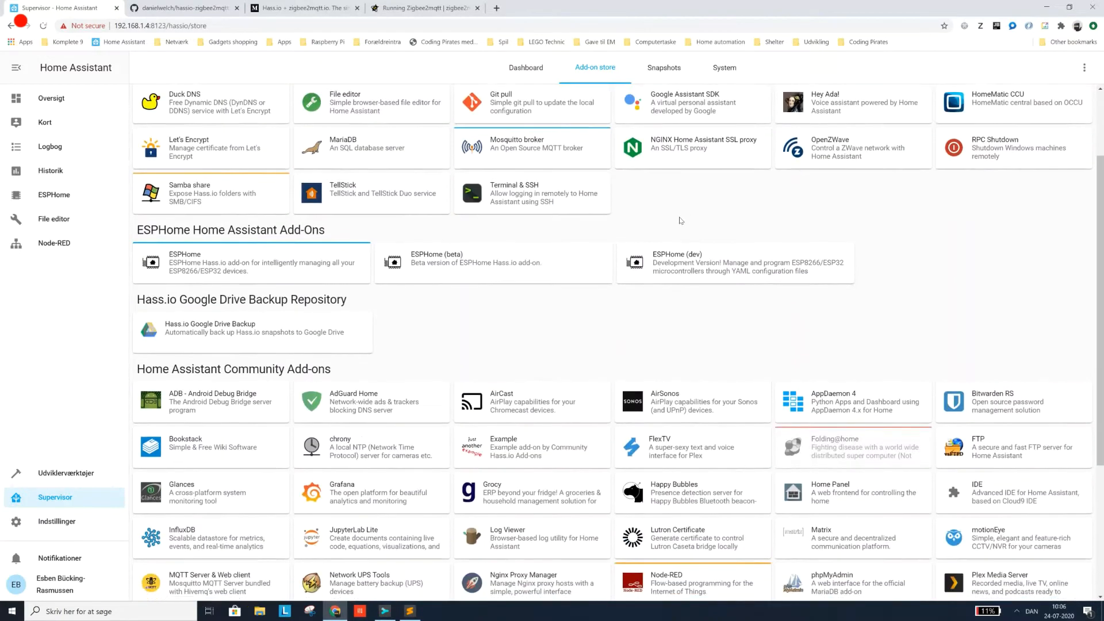
pyautogui.scroll(-3)
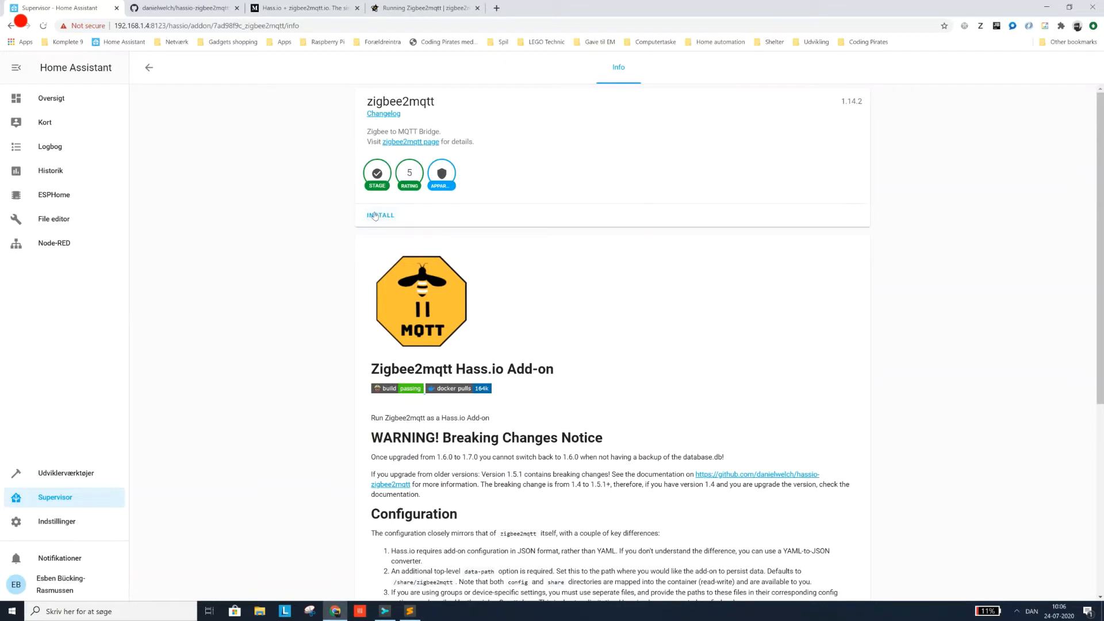
pyautogui.moveTo(376, 216)
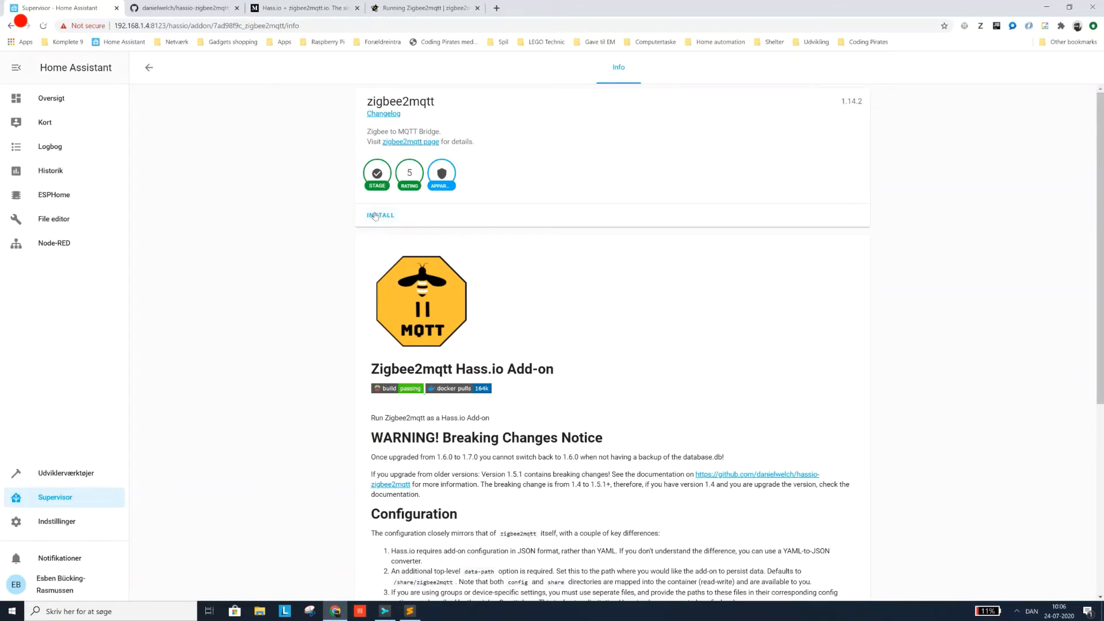
pyautogui.click(380, 214)
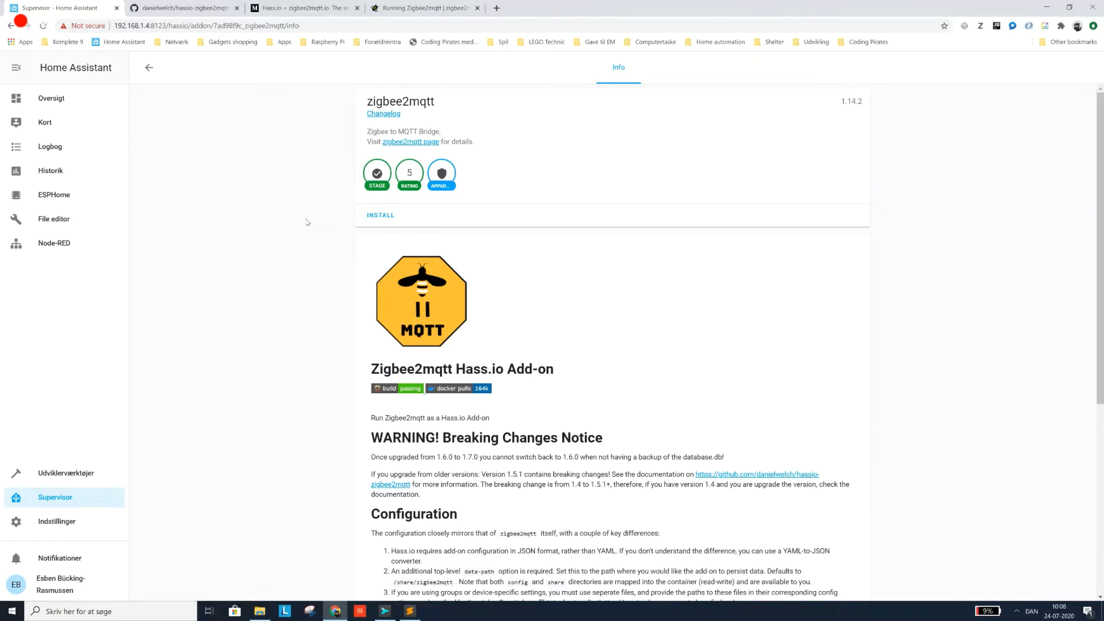
pyautogui.click(380, 214)
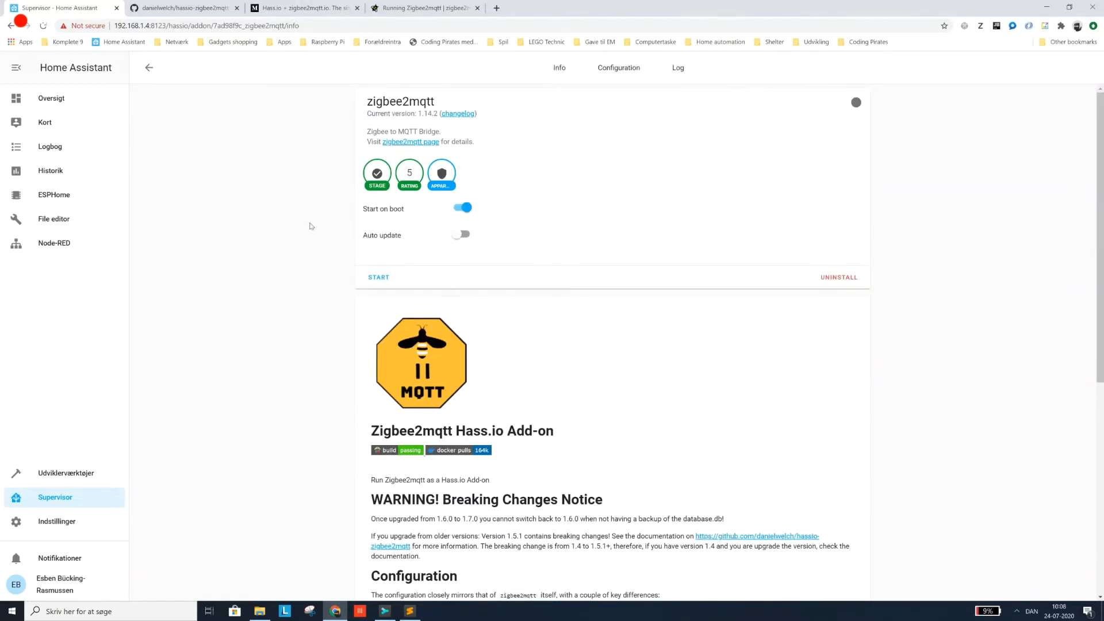
pyautogui.moveTo(628, 92)
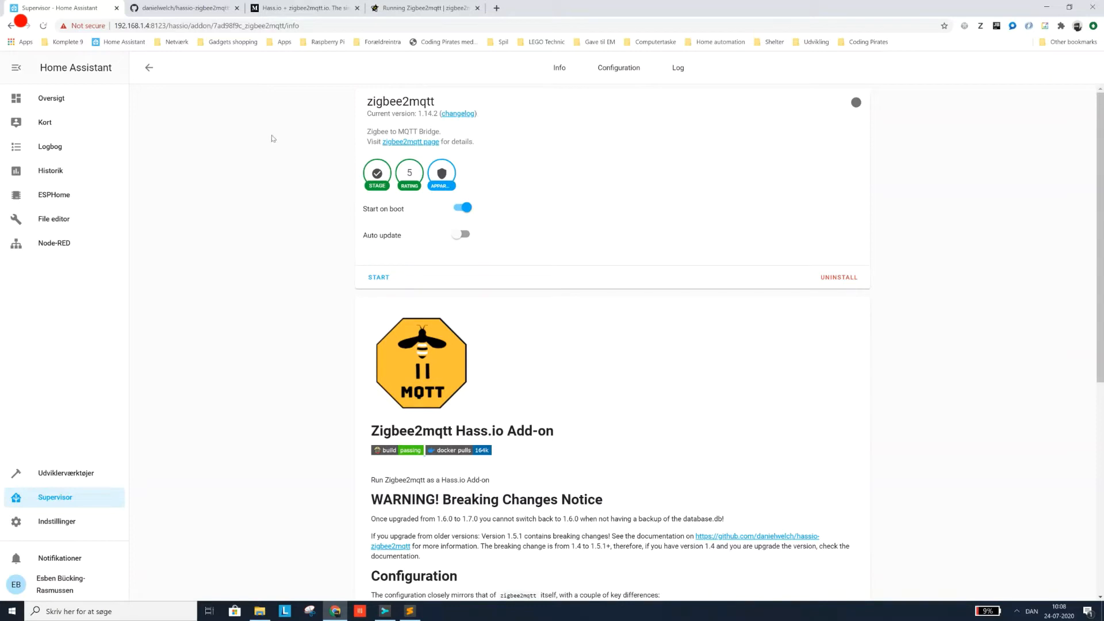
pyautogui.moveTo(178, 157)
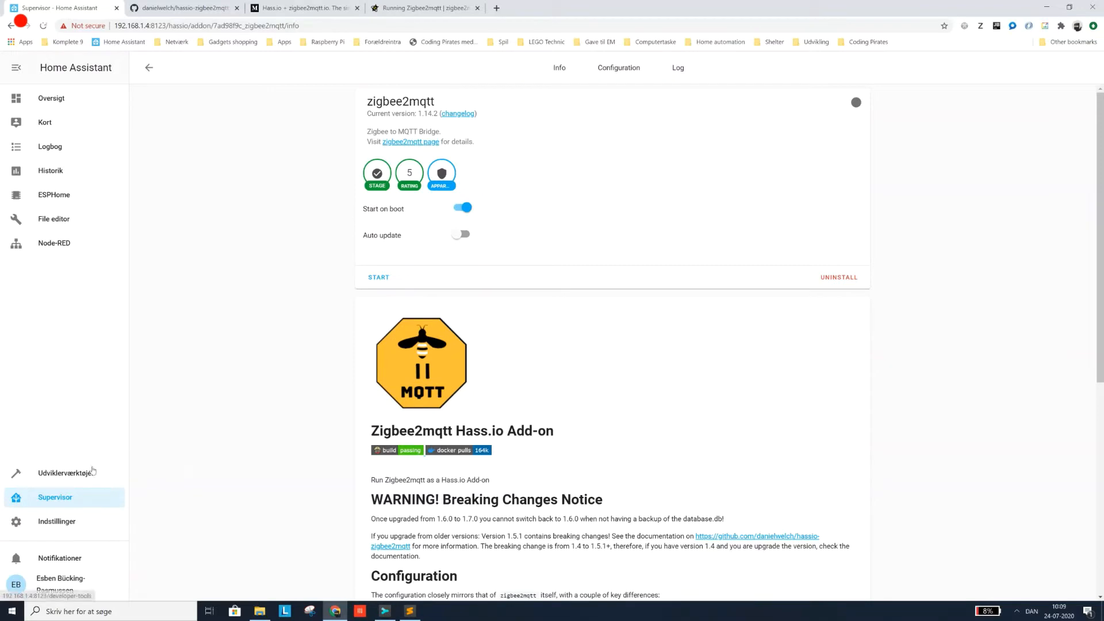
pyautogui.moveTo(66, 497)
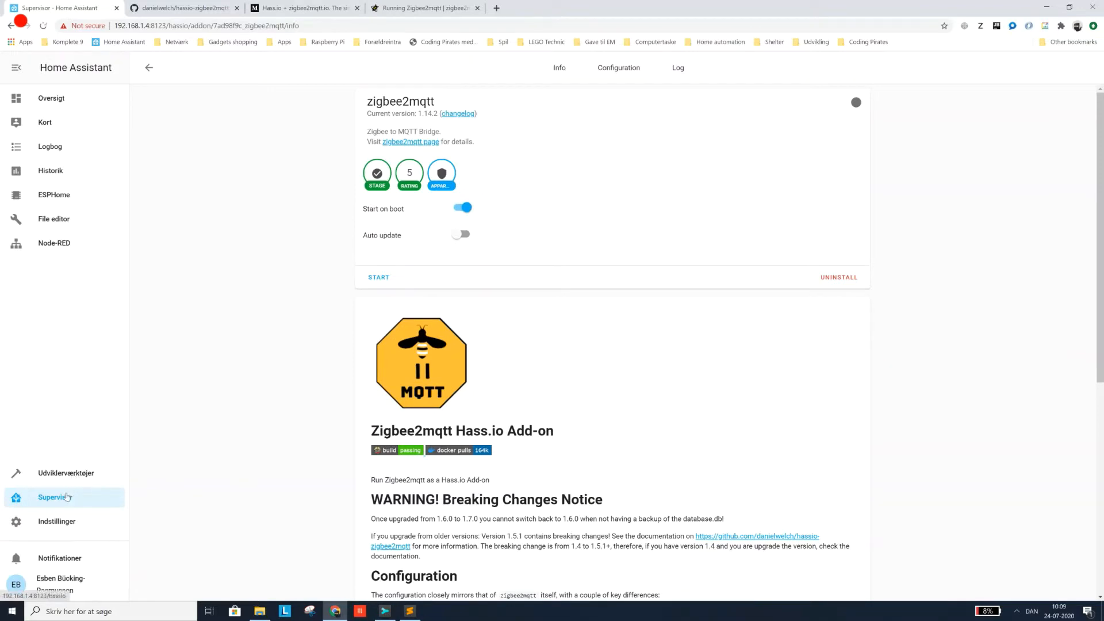
# Open the Supervisor System page with host details and the supervisor log.
pyautogui.click(148, 68)
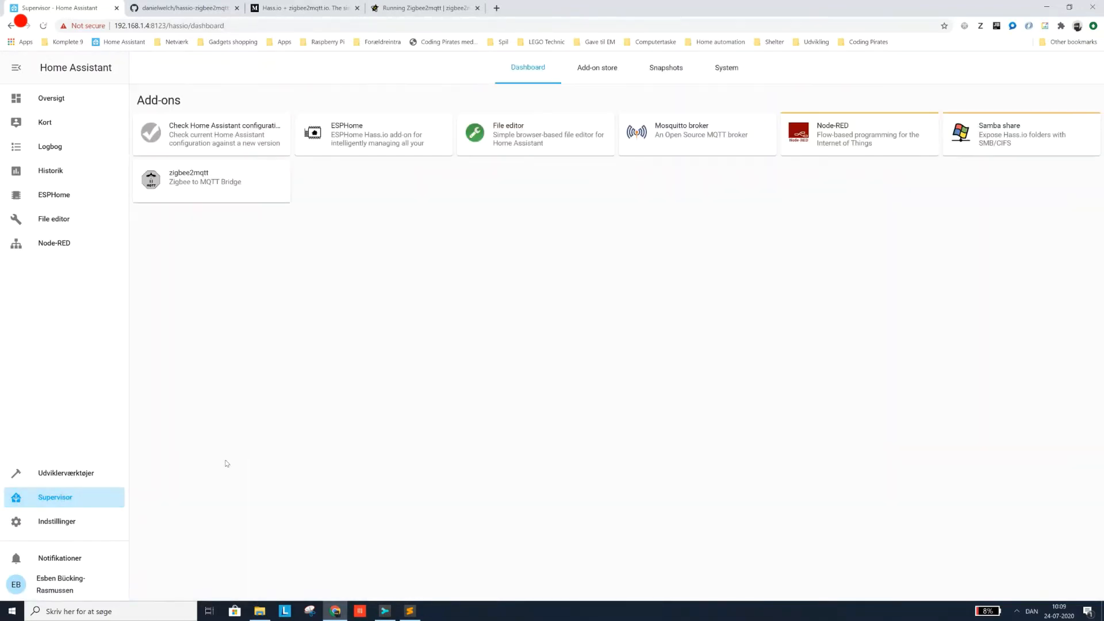
pyautogui.click(726, 67)
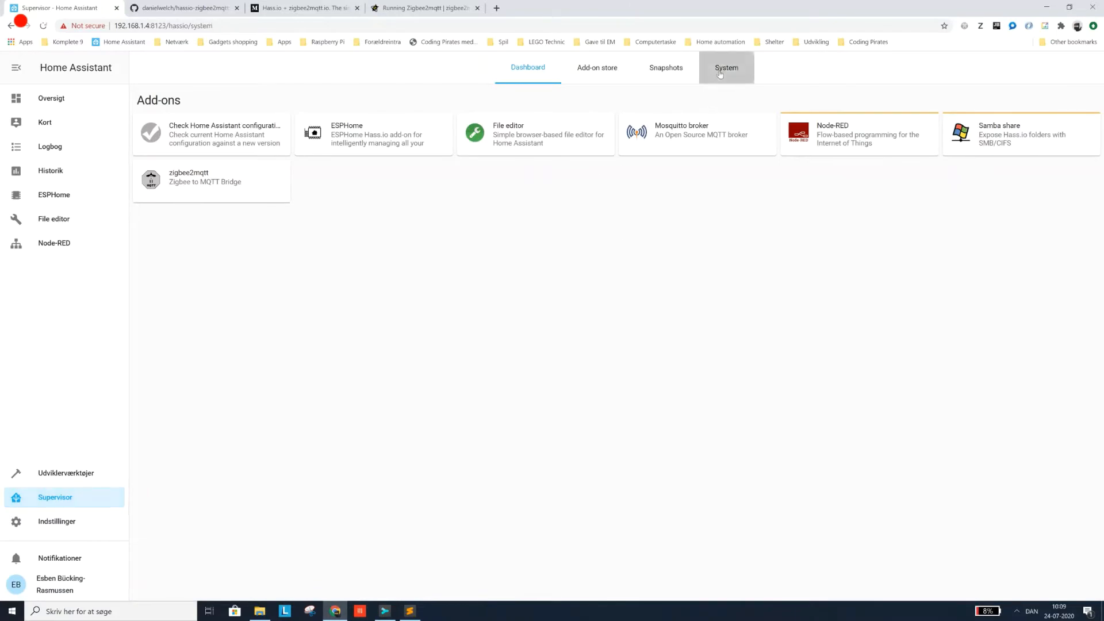
pyautogui.click(725, 67)
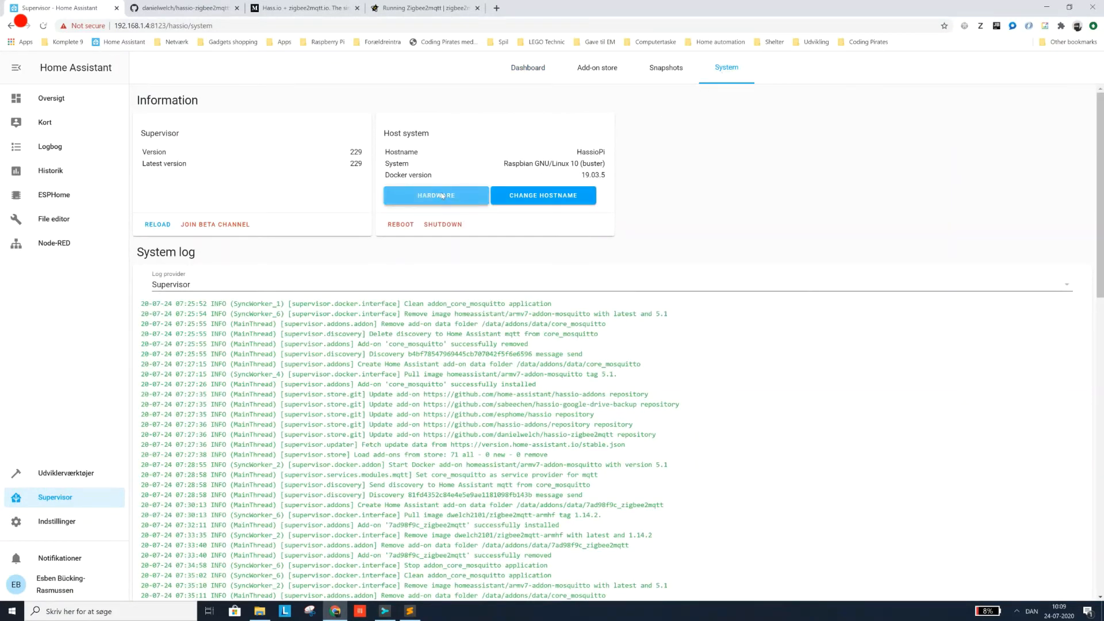
# Copy the CC2531 stick's /dev/serial/by-id path from the hardware list, then go back to add-ons.
pyautogui.click(436, 195)
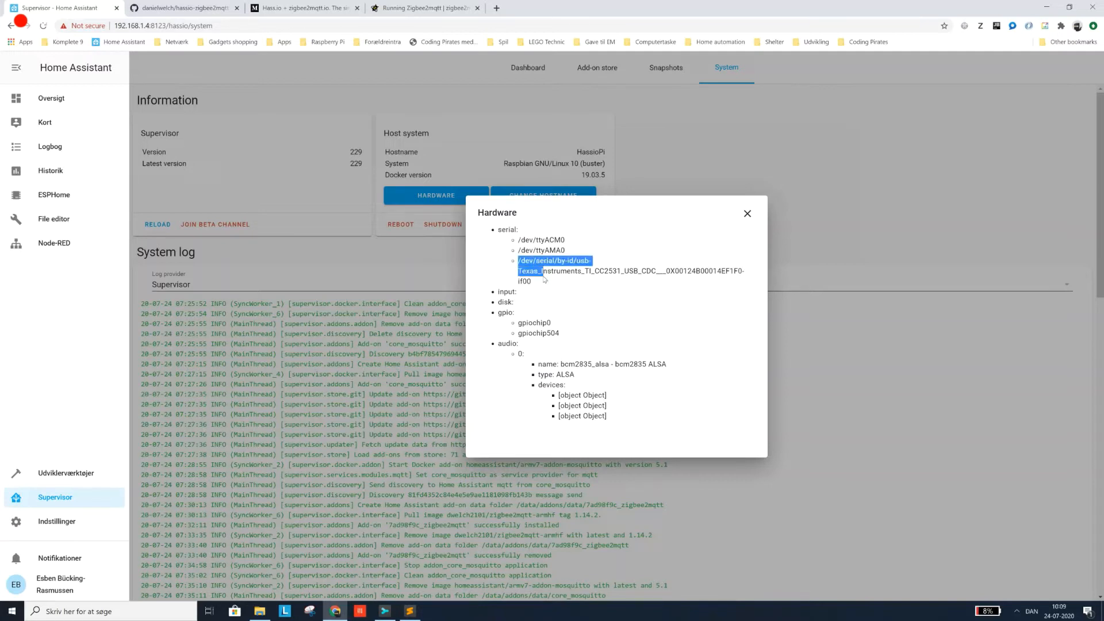
pyautogui.moveTo(517, 271); pyautogui.dragTo(533, 281)
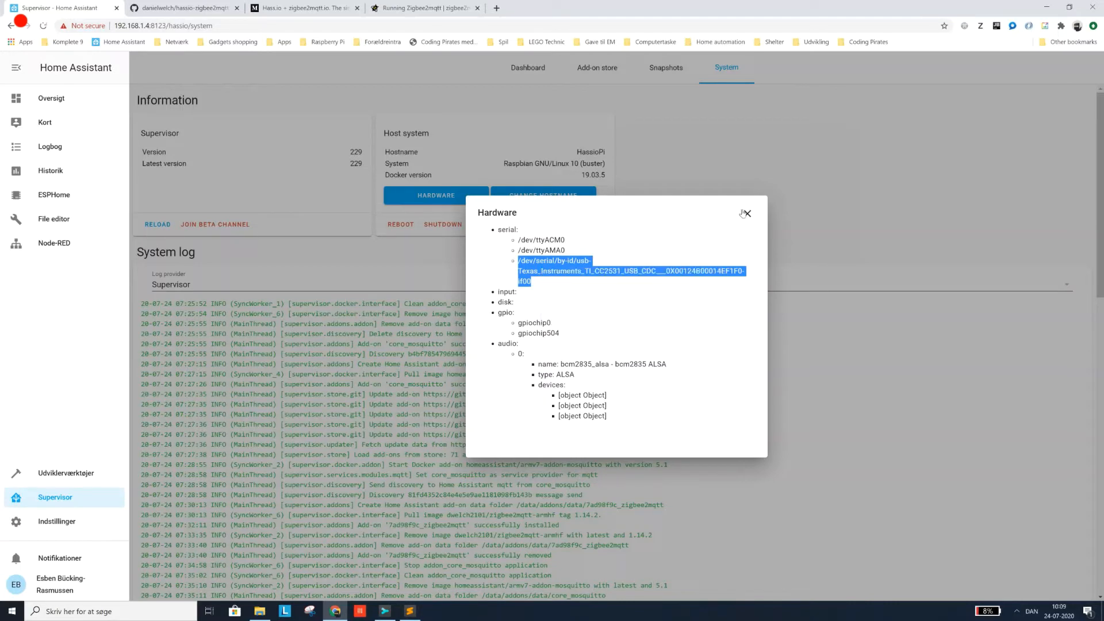
pyautogui.click(746, 214)
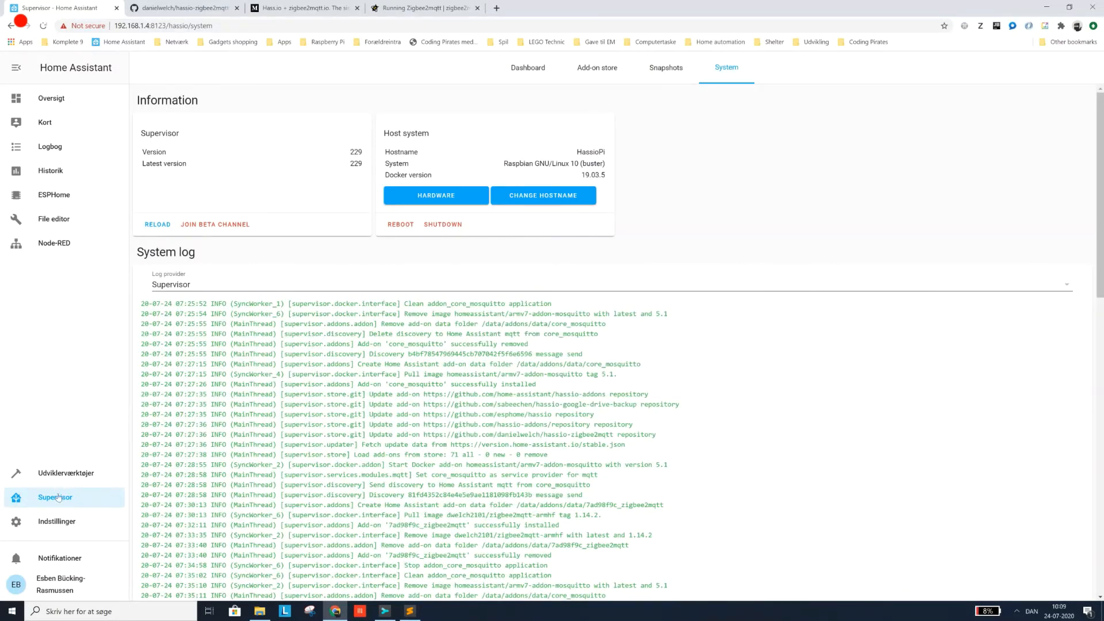
pyautogui.click(528, 68)
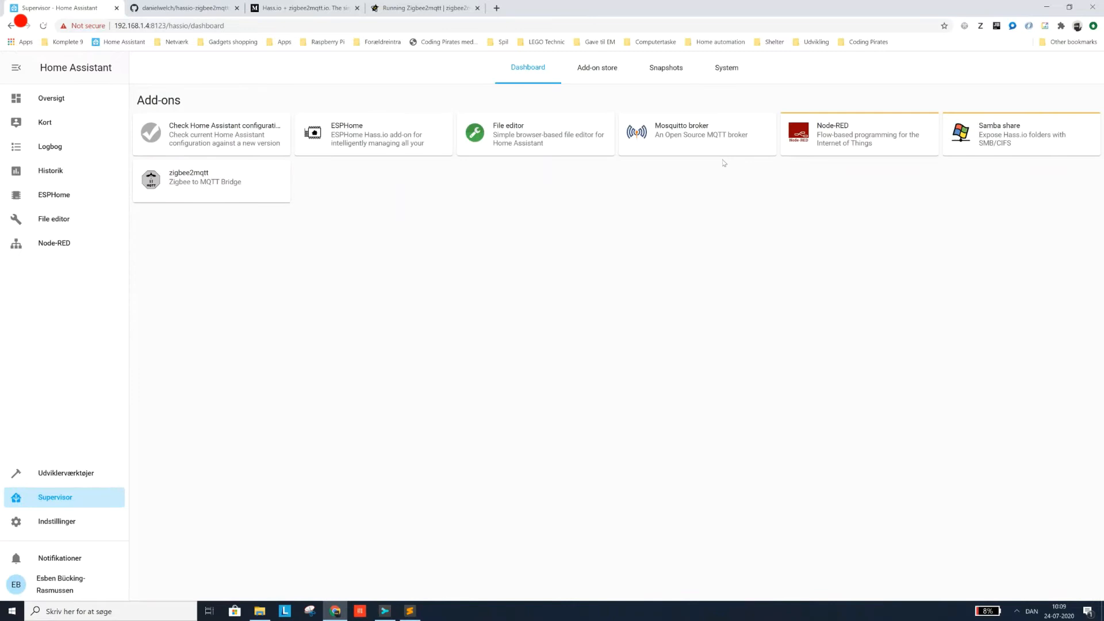
# Replace the zigbee2mqtt serial port /dev/ttyACM0 with the CC2531 by-id path.
pyautogui.click(211, 181)
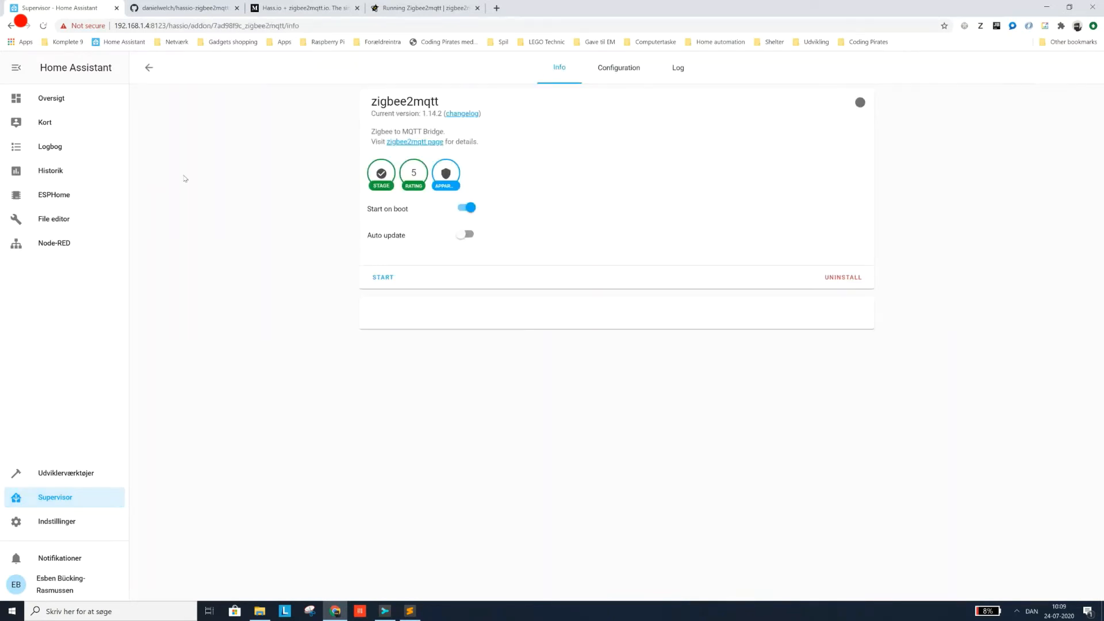
pyautogui.scroll(-3)
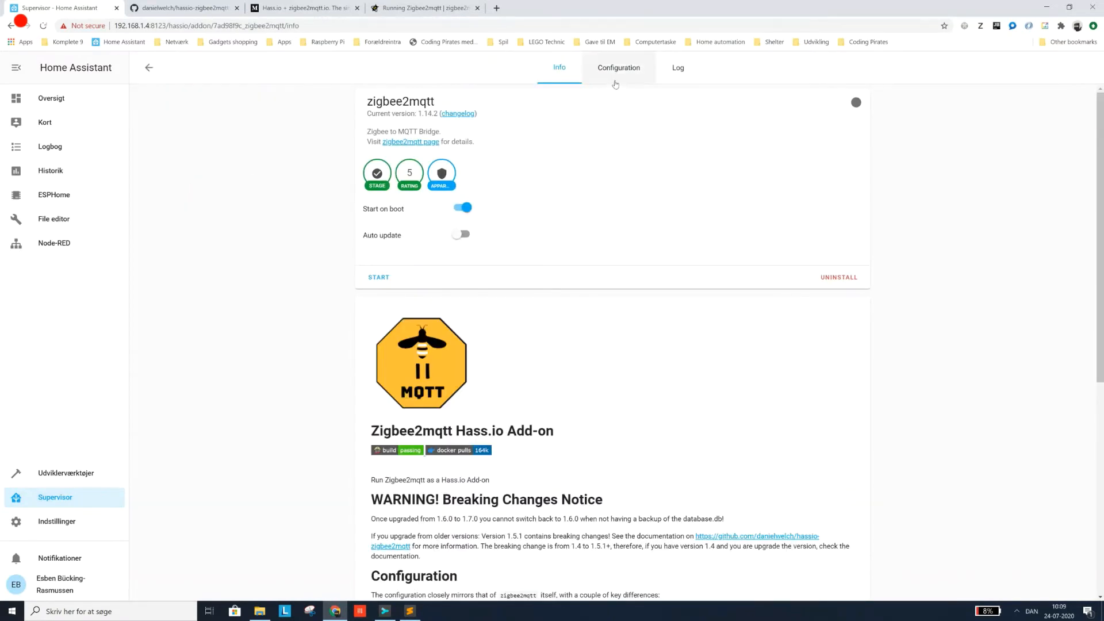
pyautogui.click(618, 68)
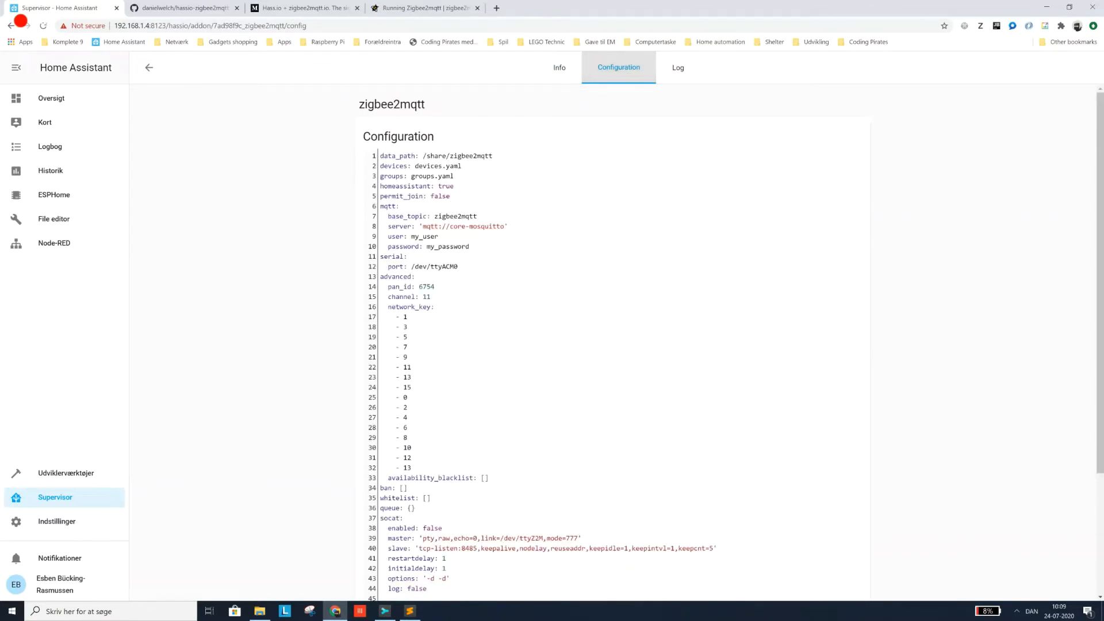
pyautogui.doubleClick(435, 267)
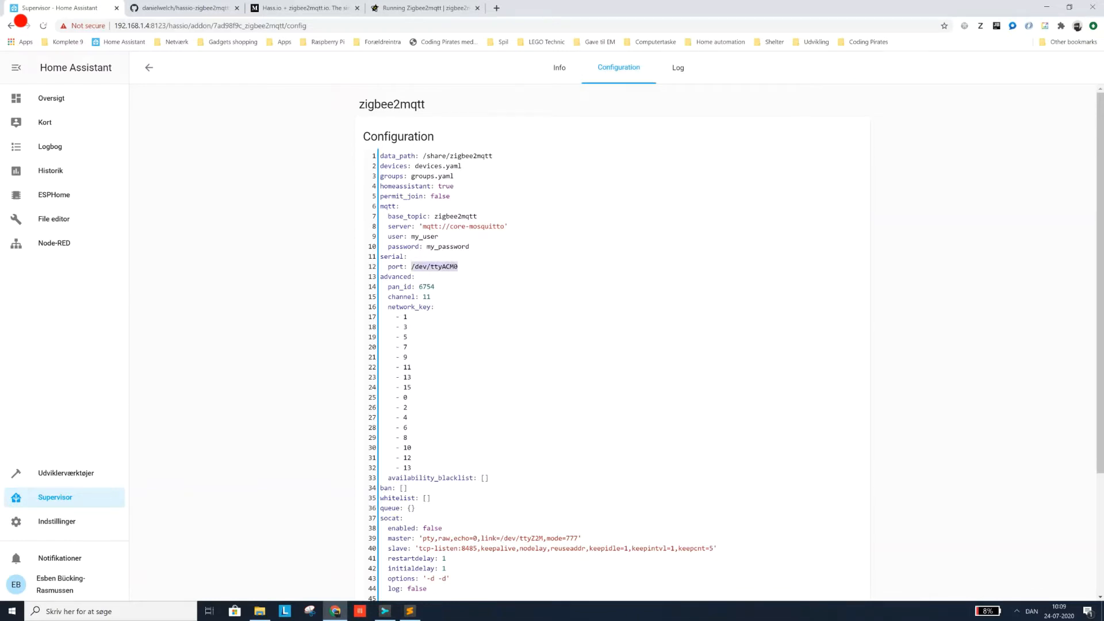
pyautogui.write('/dev/serial/by-id/usb-Texas_Instruments_TI_CC2531_USB_CDC___0X00124B00014EF1F0-if00')
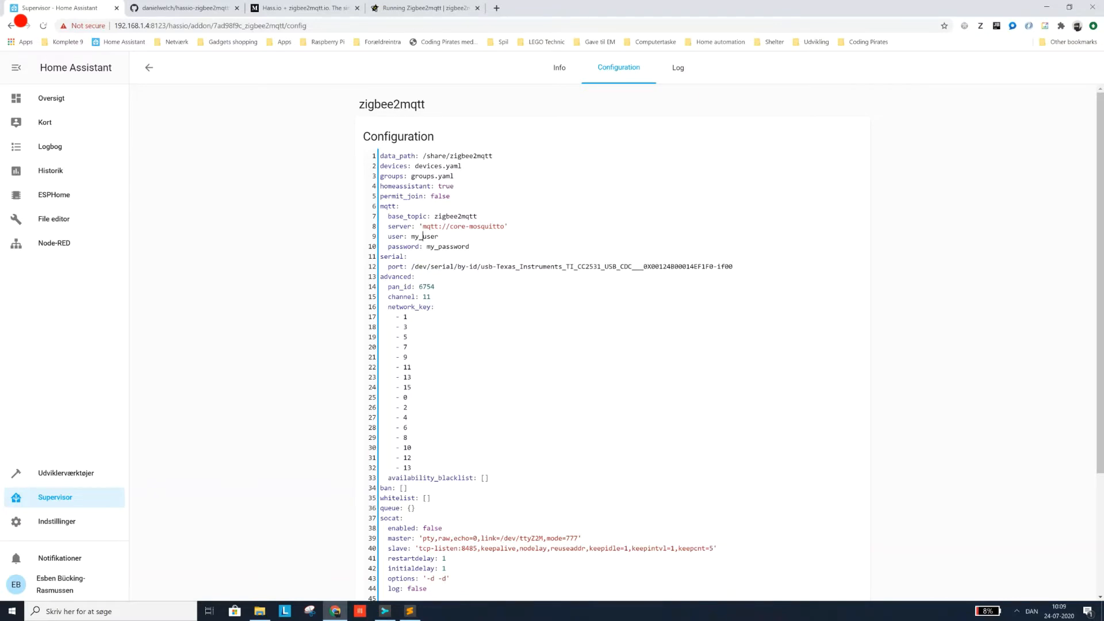
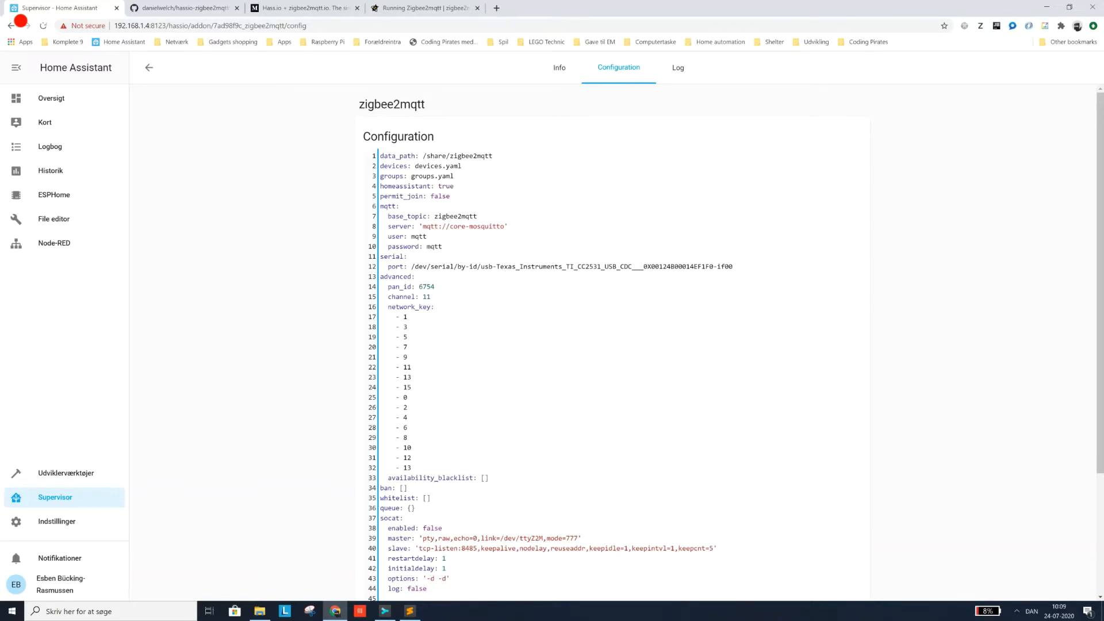
# Set the MQTT server to mqtt://192.168.1.4:1883 and save the zigbee2mqtt configuration.
pyautogui.click(442, 247)
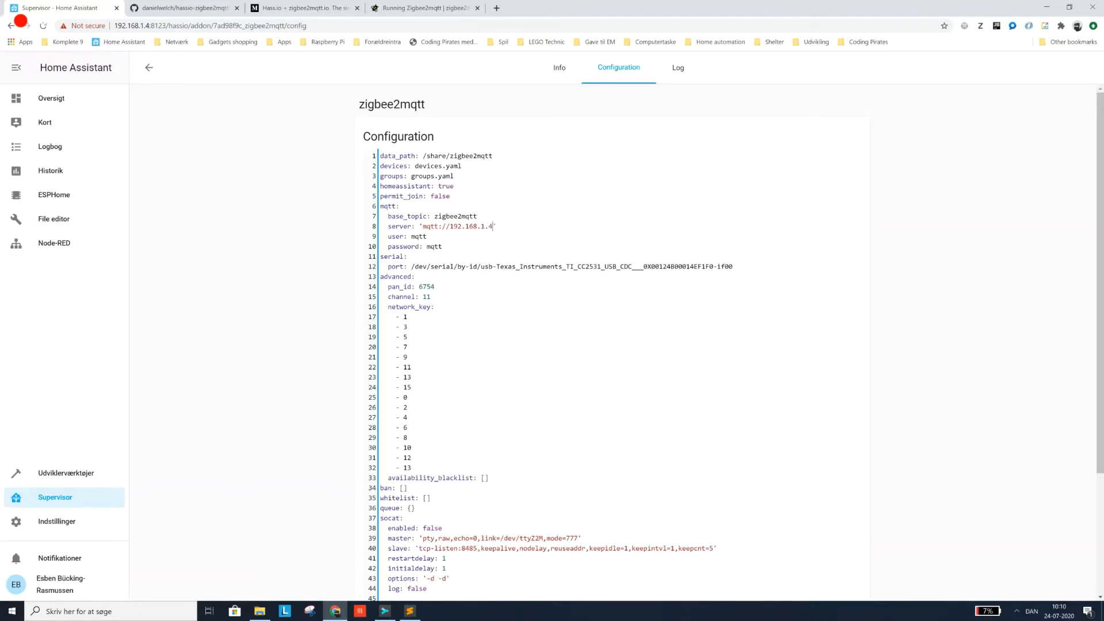
pyautogui.write(':')
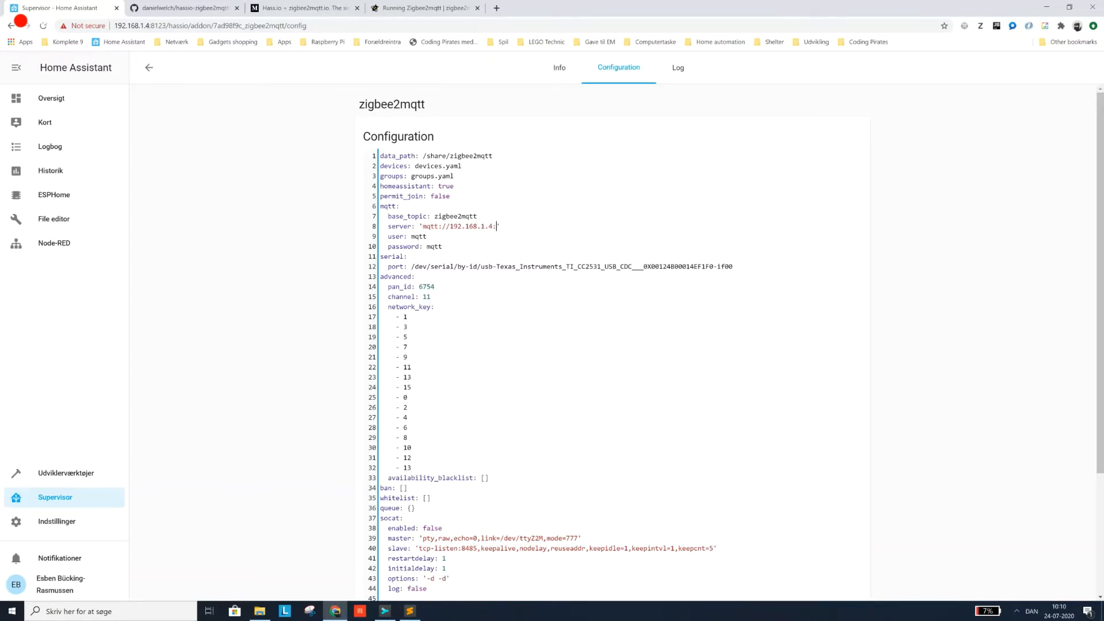
pyautogui.write('18')
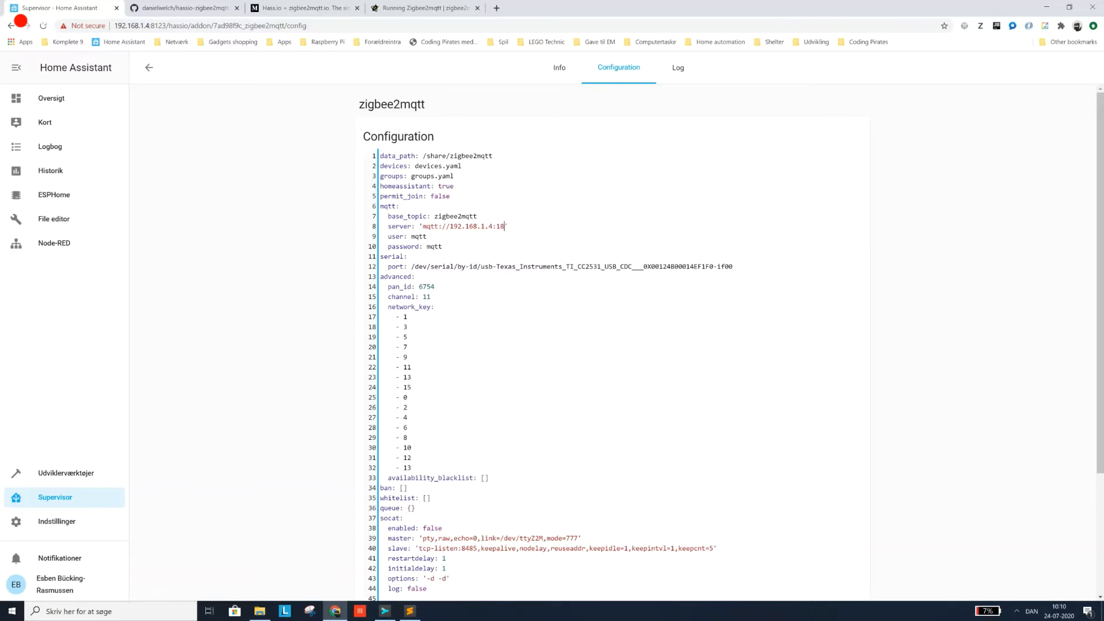
pyautogui.write("83'")
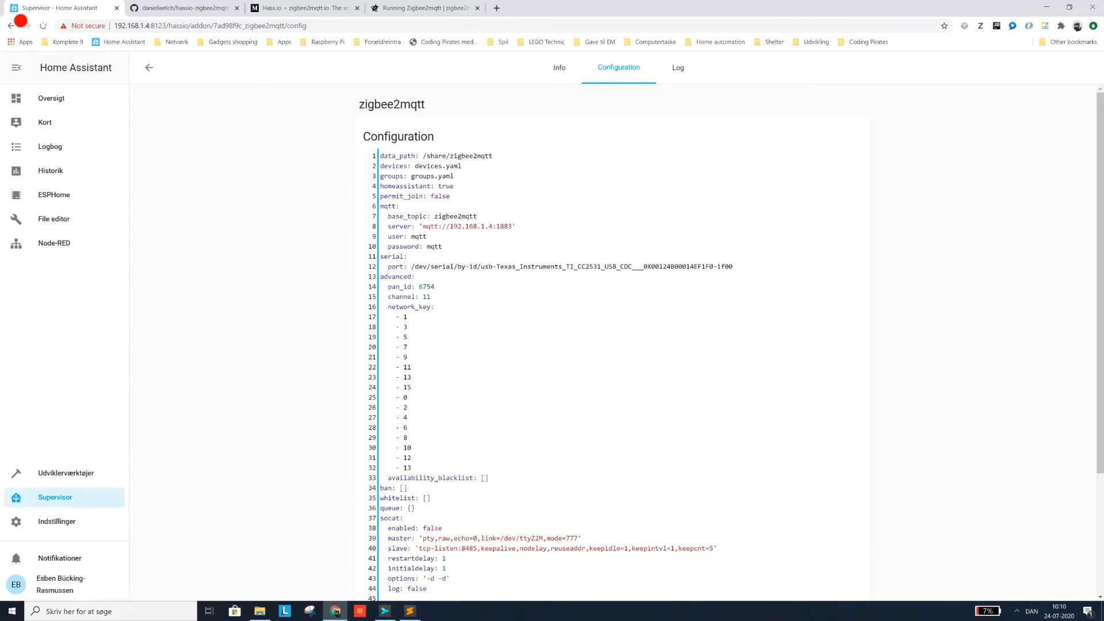
pyautogui.scroll(-3)
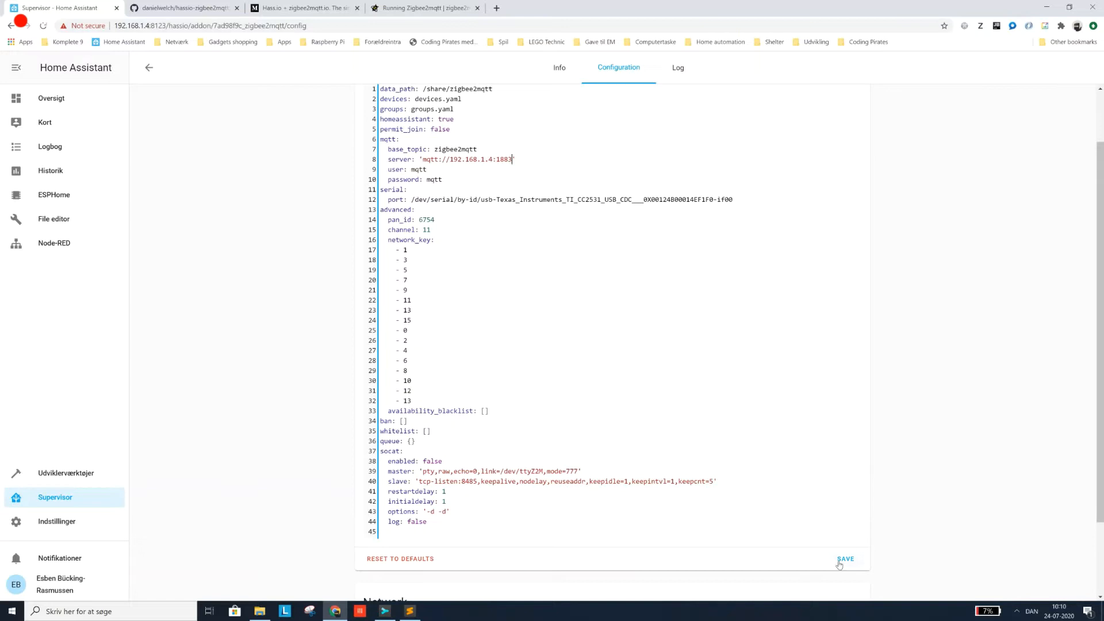
pyautogui.click(844, 559)
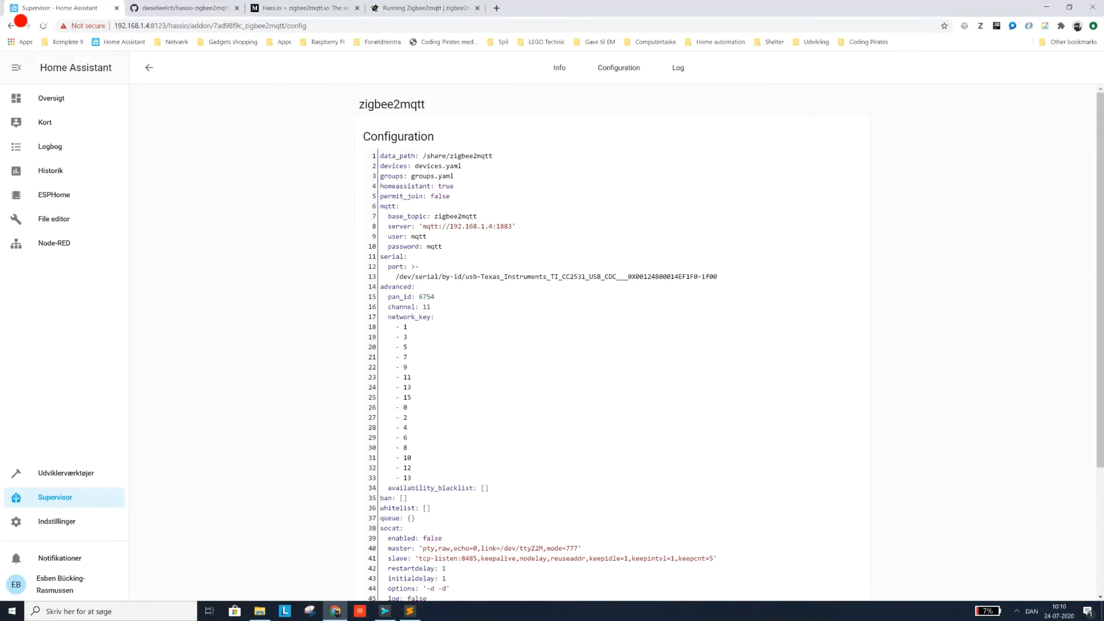
pyautogui.click(558, 67)
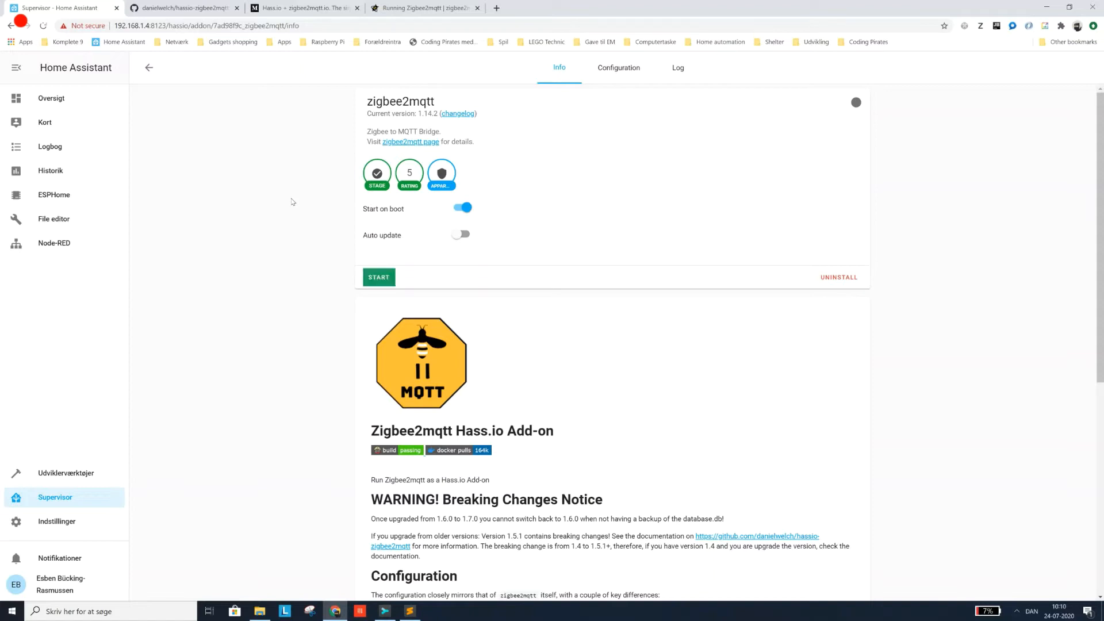
# Start zigbee2mqtt, change permit_join from false to true, save and restart the add-on.
pyautogui.click(378, 277)
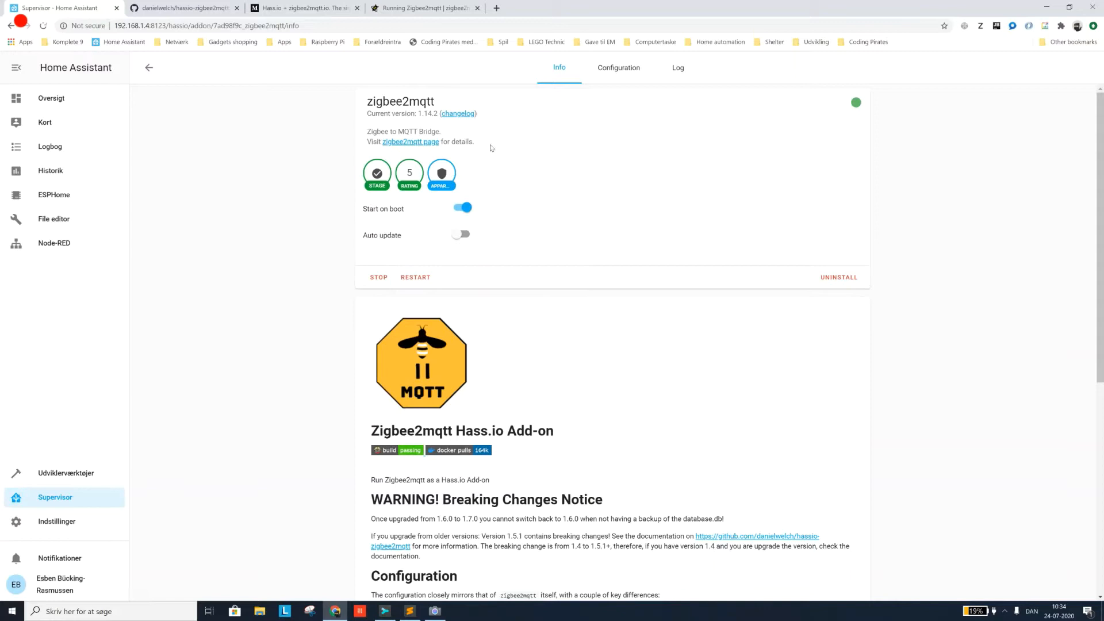
pyautogui.click(618, 68)
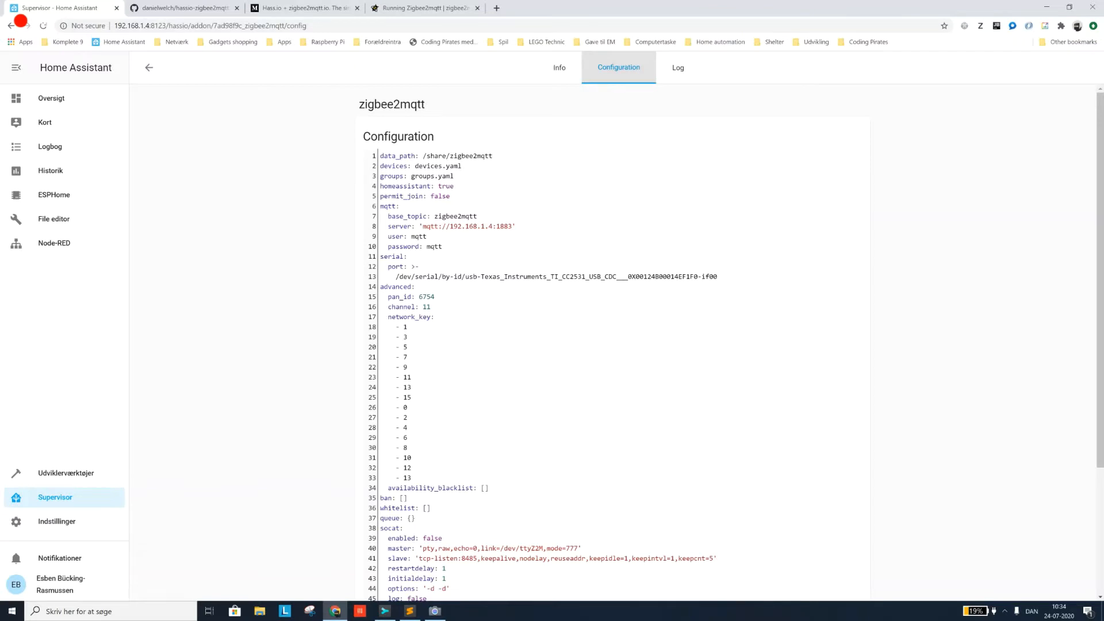
pyautogui.doubleClick(440, 196)
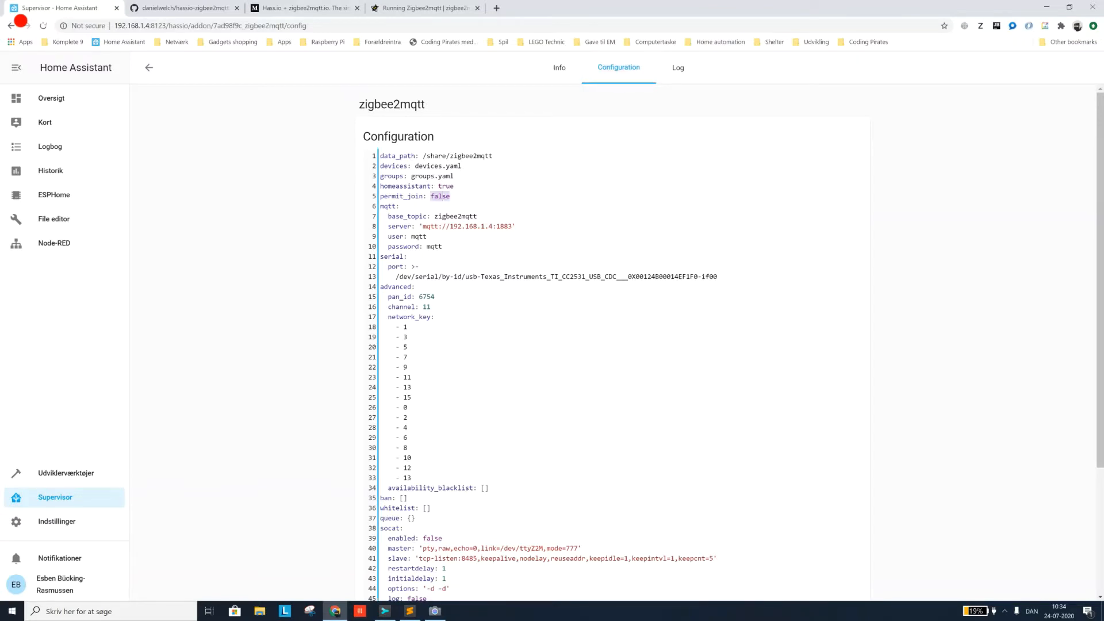
pyautogui.write('true')
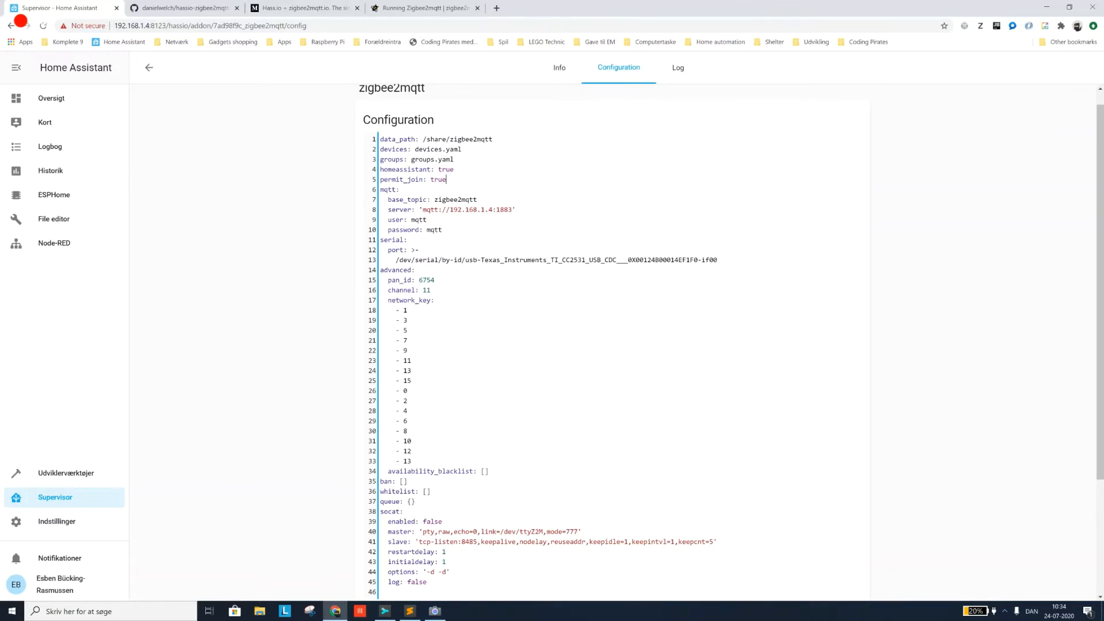
pyautogui.scroll(-3)
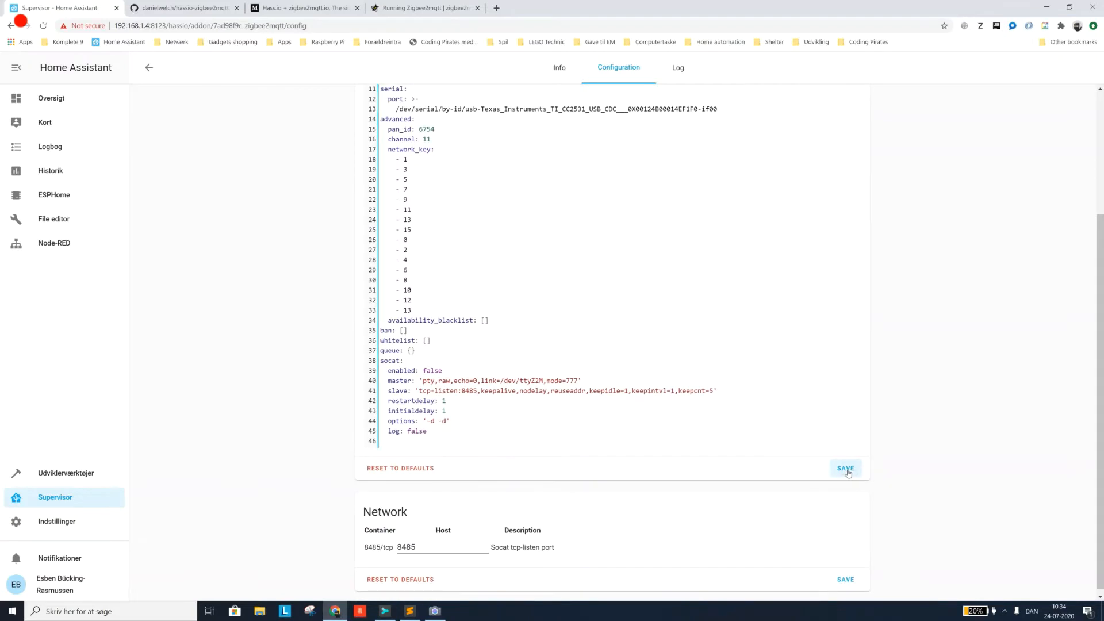
pyautogui.click(844, 468)
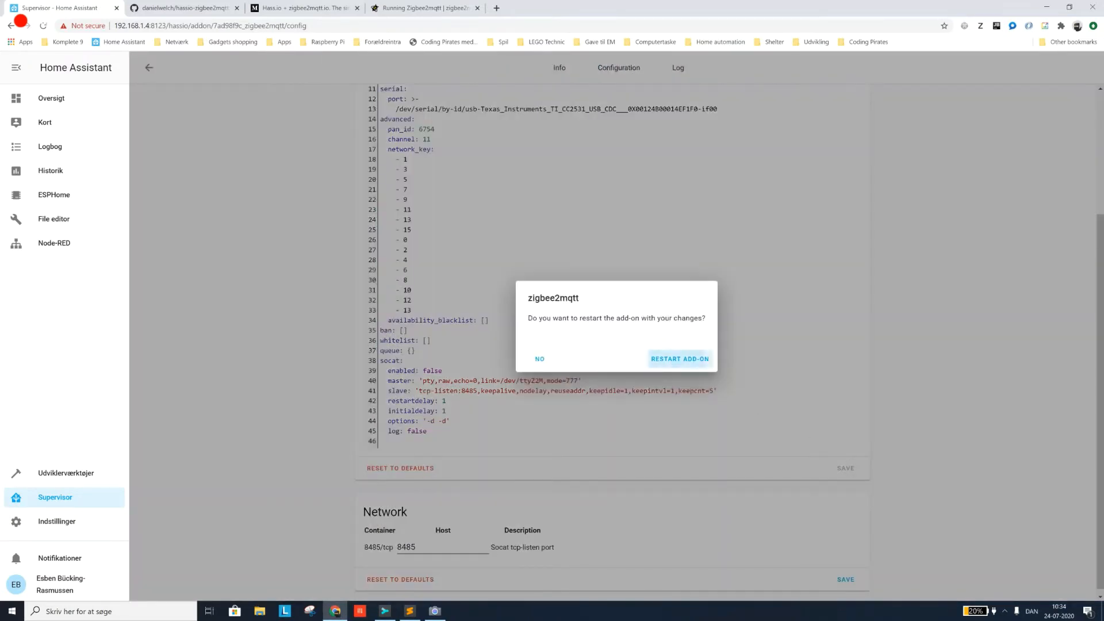
pyautogui.click(539, 359)
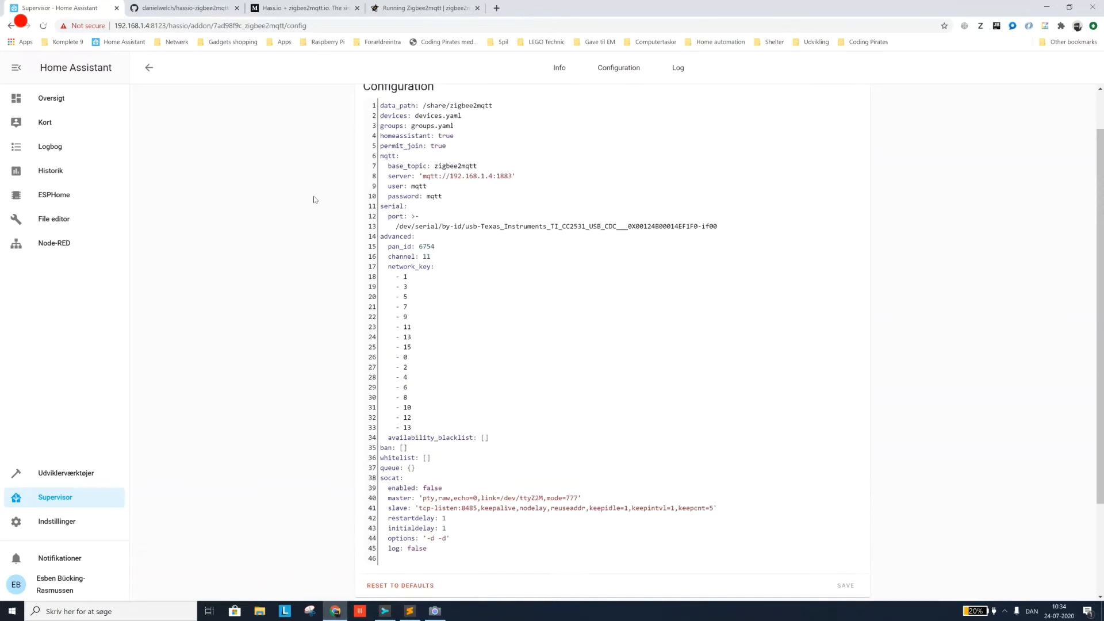
pyautogui.click(559, 68)
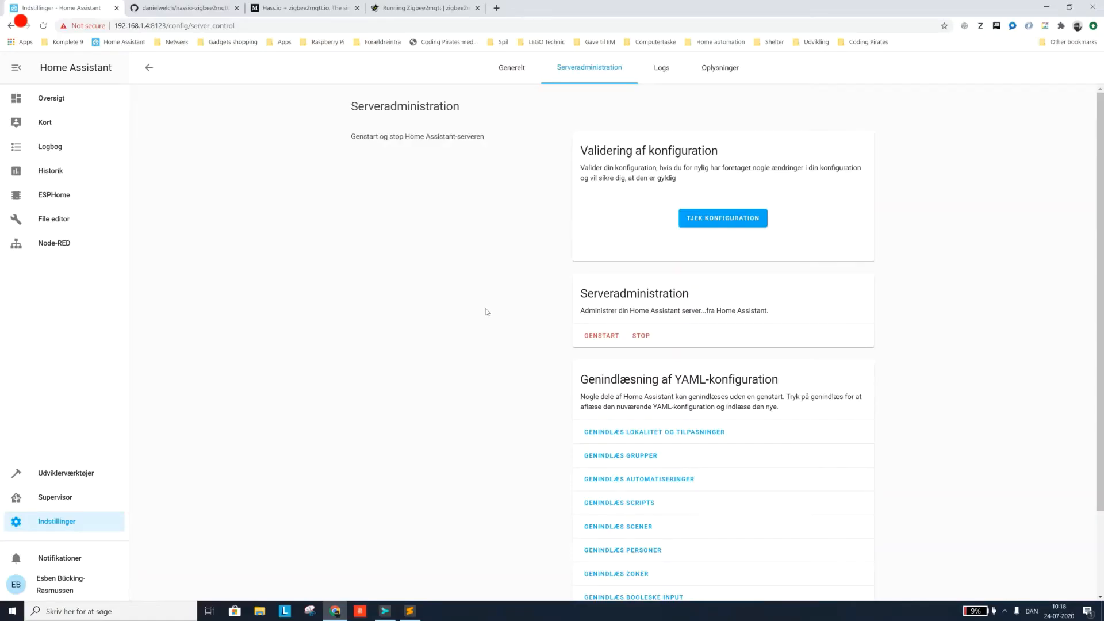
pyautogui.moveTo(82, 445)
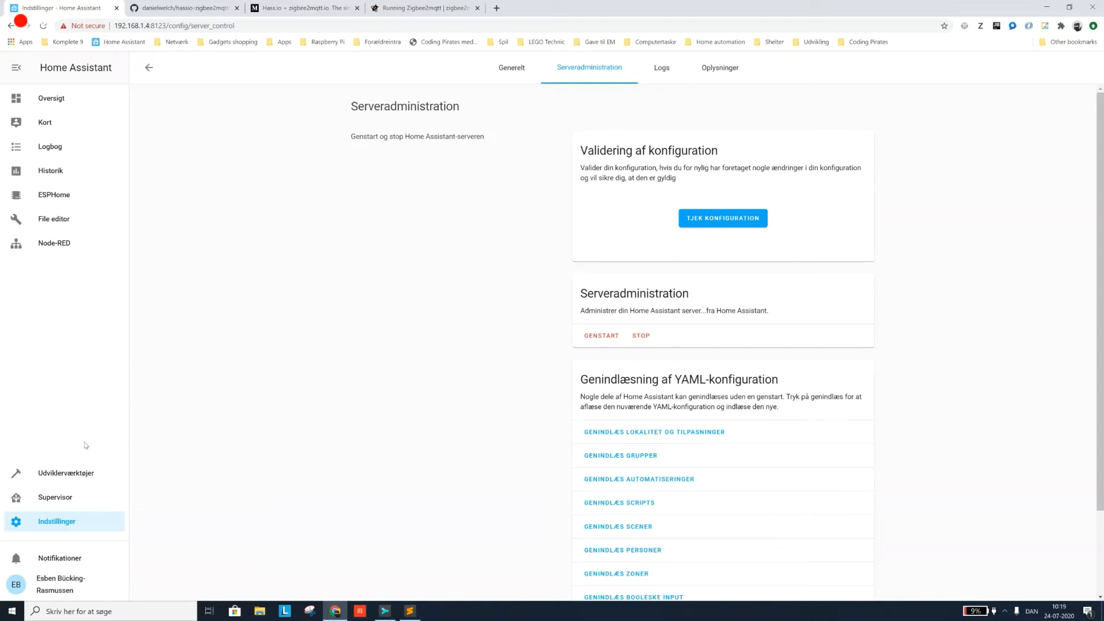
# Open the zigbee2mqtt add-on's log and refresh it to check the startup output.
pyautogui.click(54, 497)
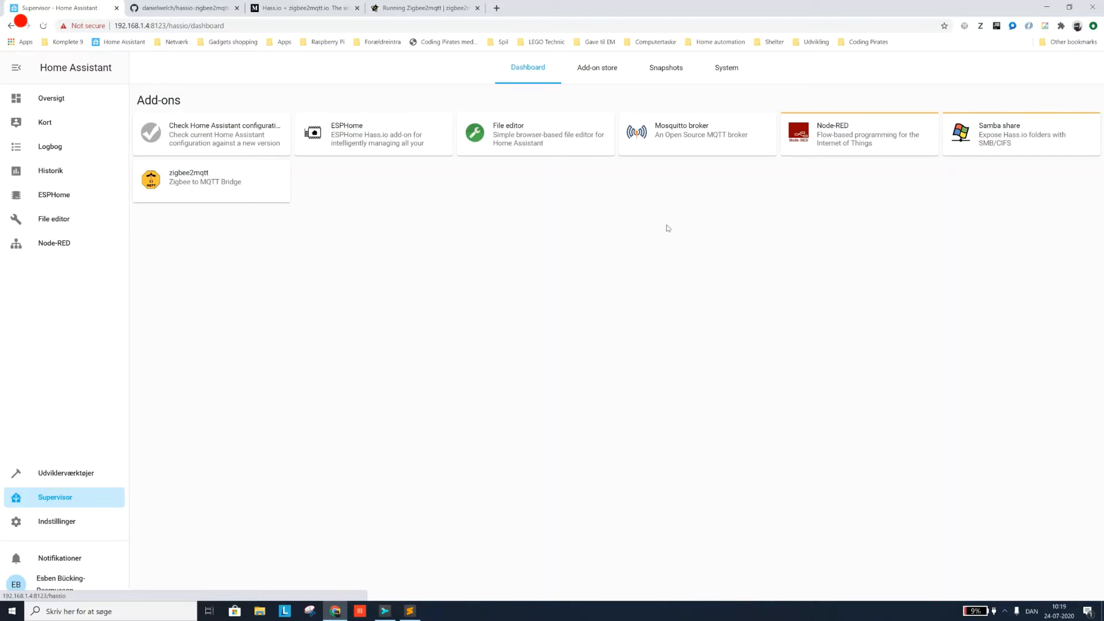
pyautogui.click(211, 181)
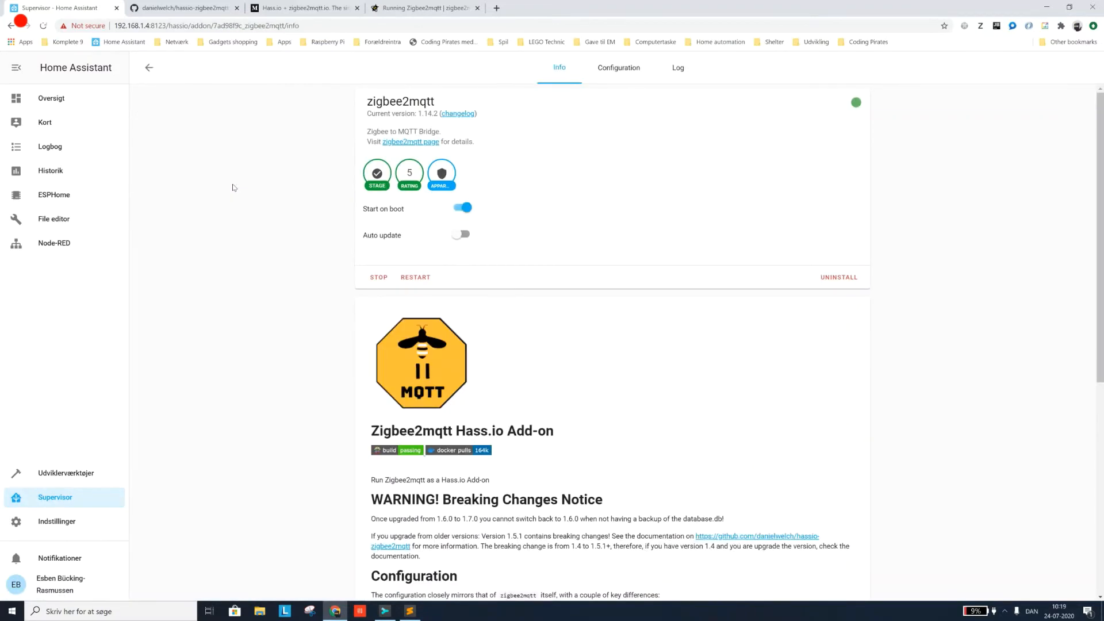
pyautogui.moveTo(618, 68)
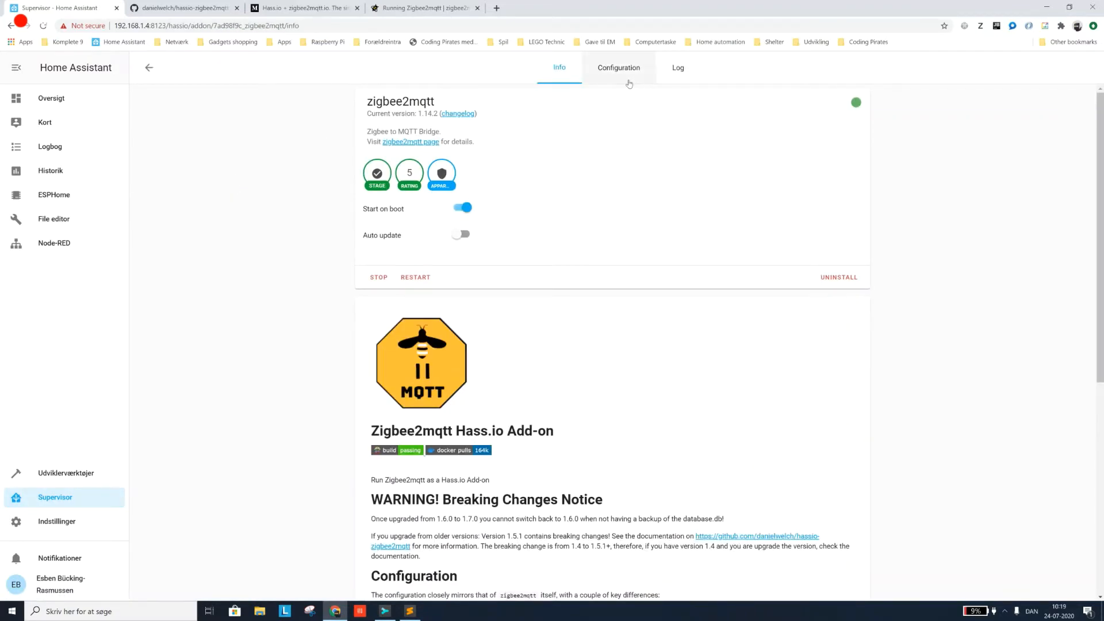
pyautogui.click(677, 68)
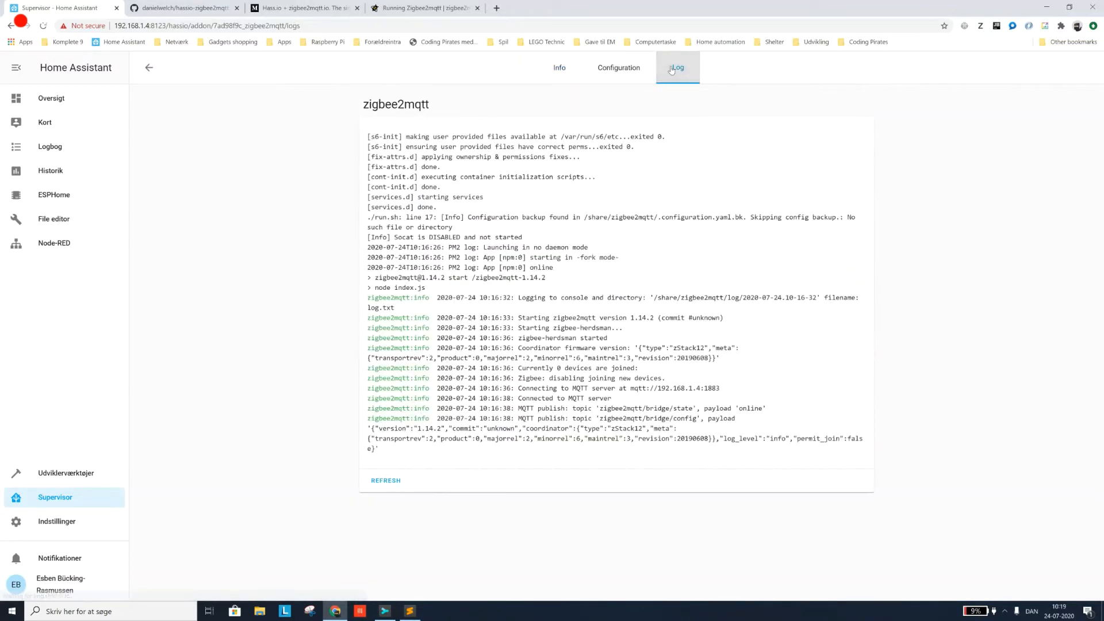
pyautogui.moveTo(588, 306)
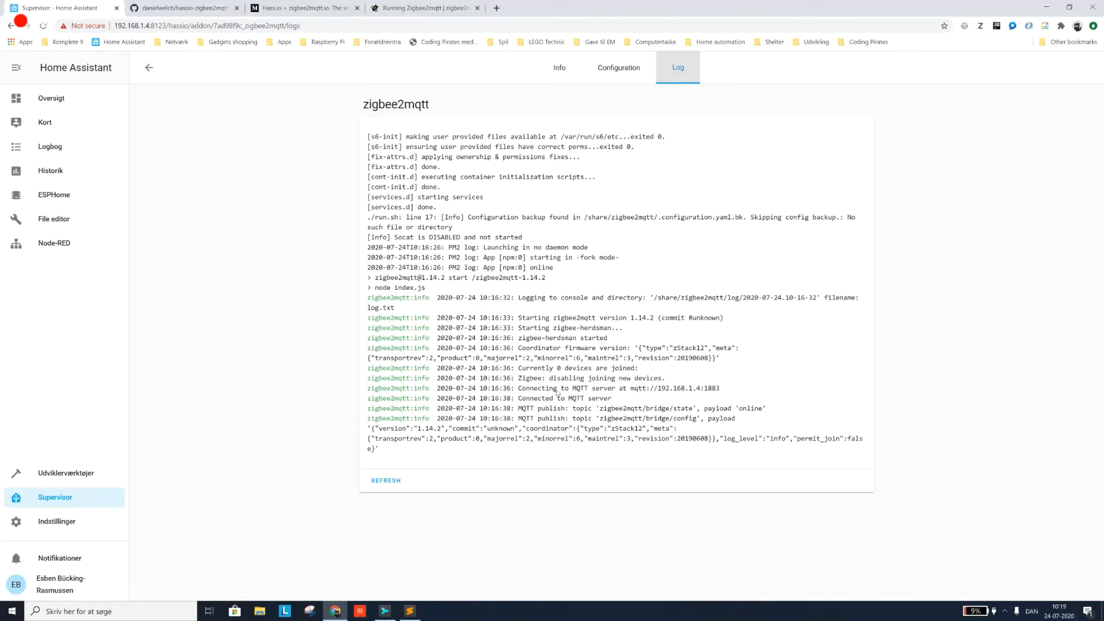
pyautogui.moveTo(708, 389)
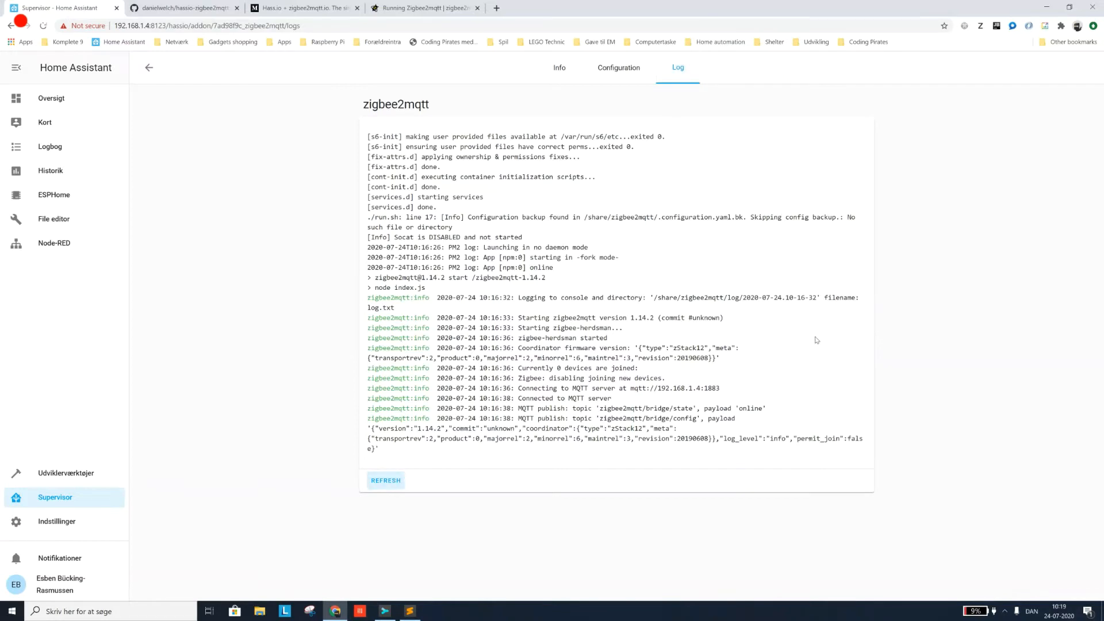
pyautogui.click(55, 497)
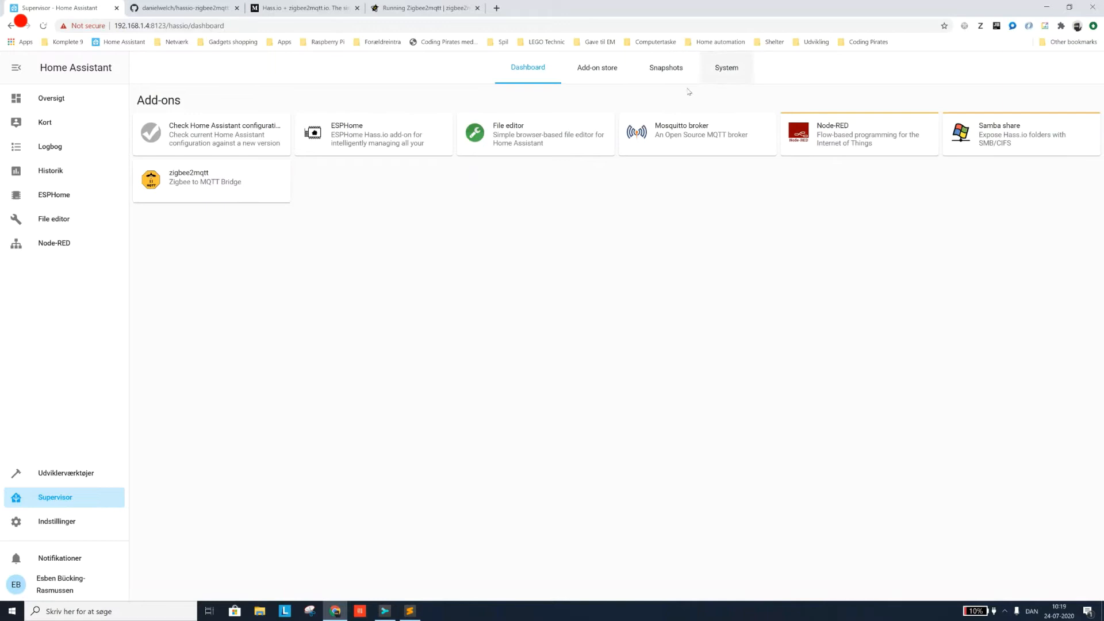
# Open the Mosquitto broker add-on's Log tab.
pyautogui.click(697, 134)
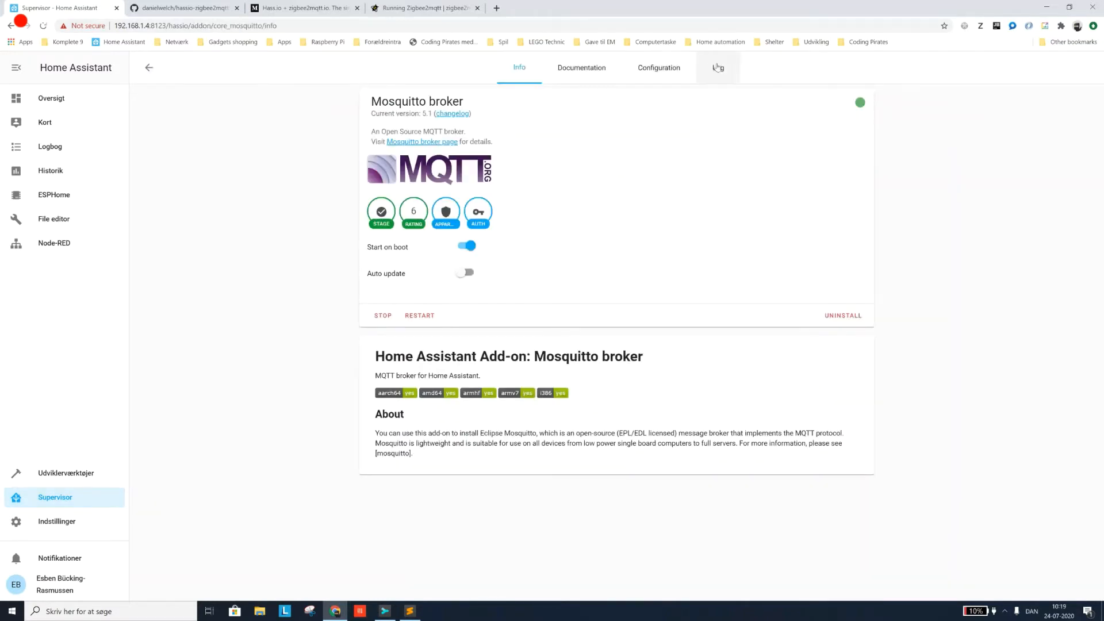
pyautogui.click(717, 67)
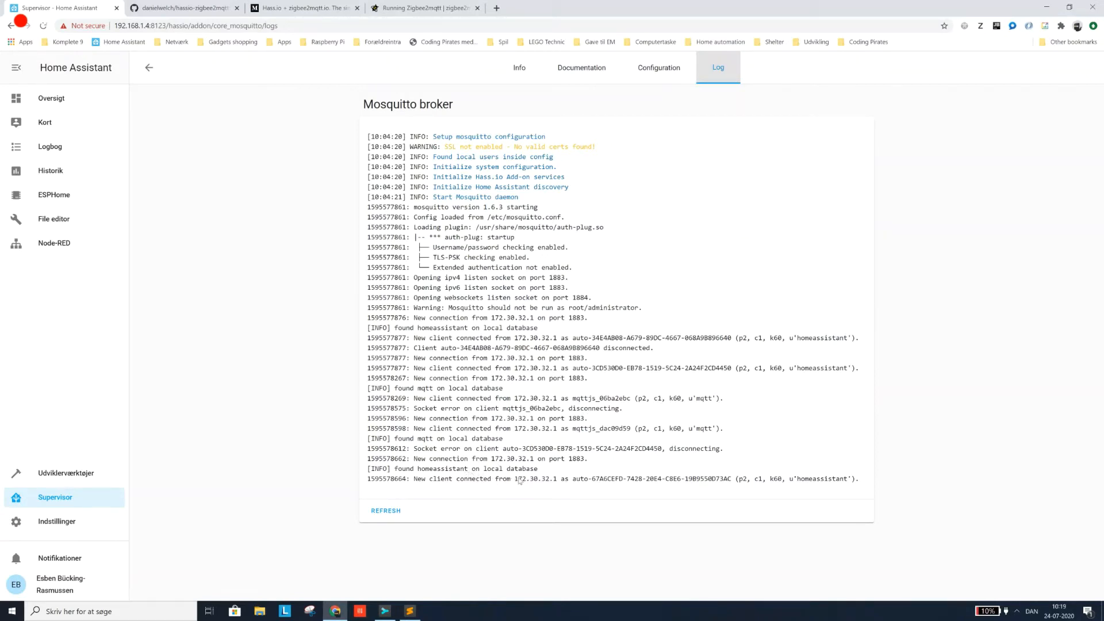
pyautogui.moveTo(770, 481)
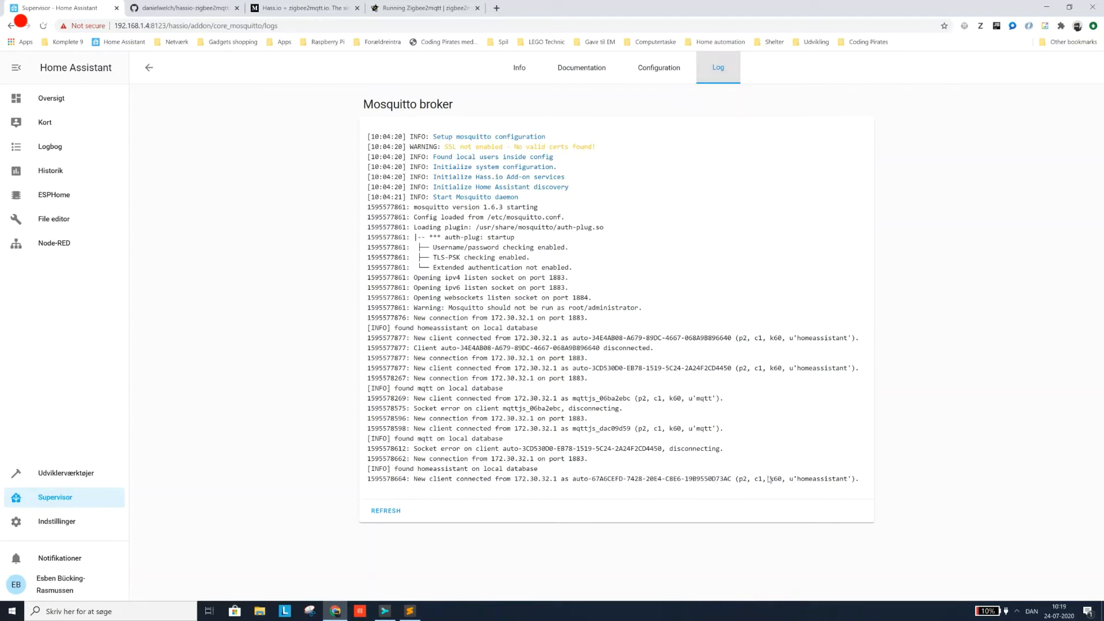
pyautogui.moveTo(700, 433)
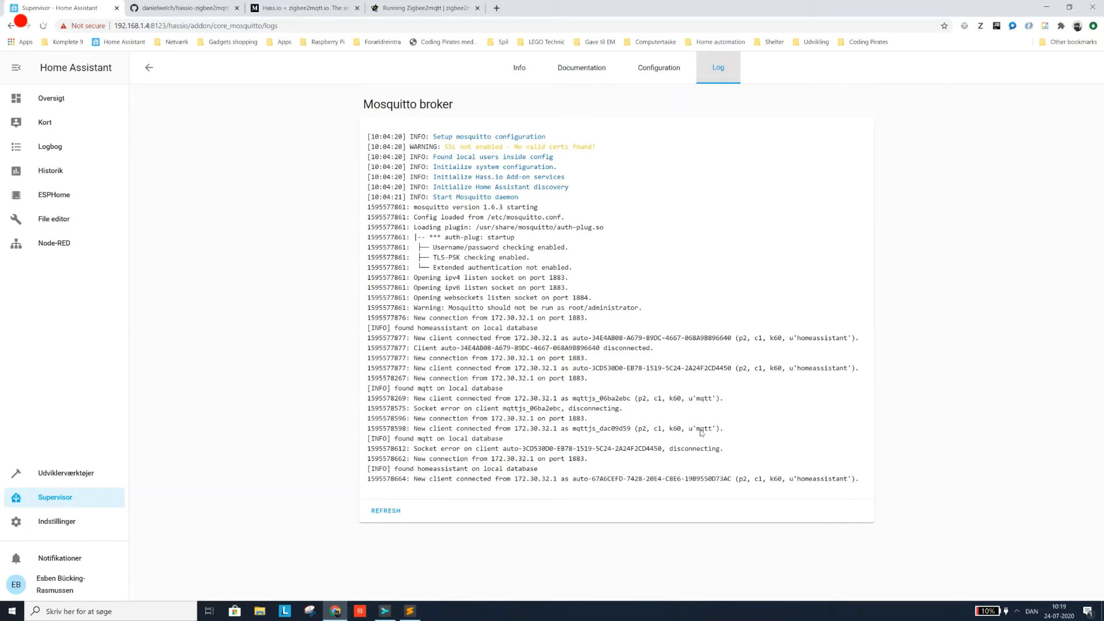
pyautogui.moveTo(819, 488)
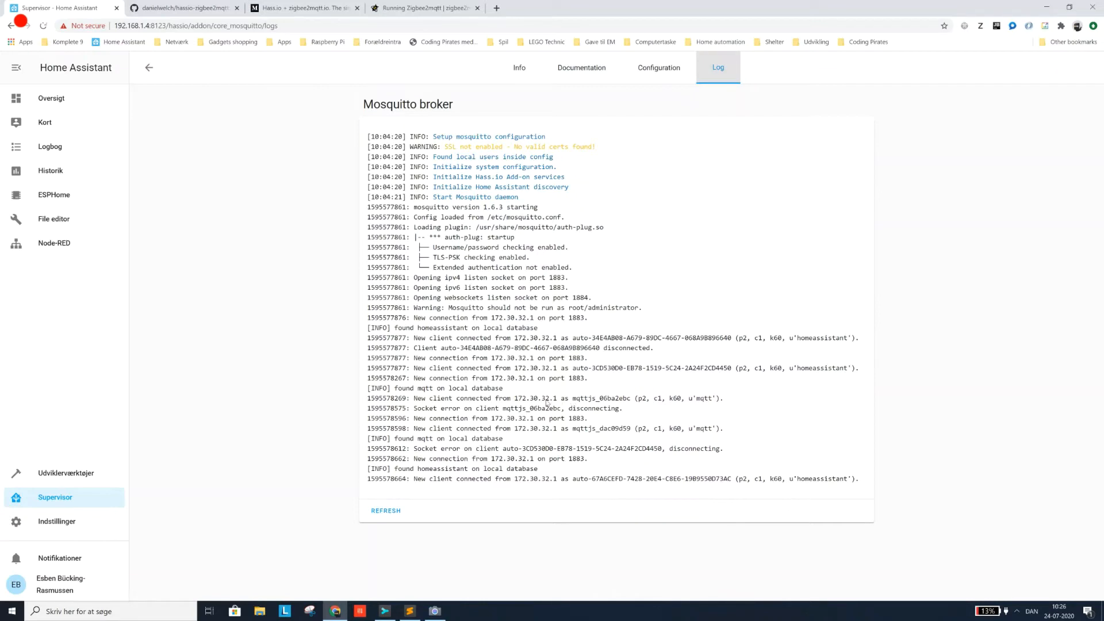
pyautogui.moveTo(701, 401)
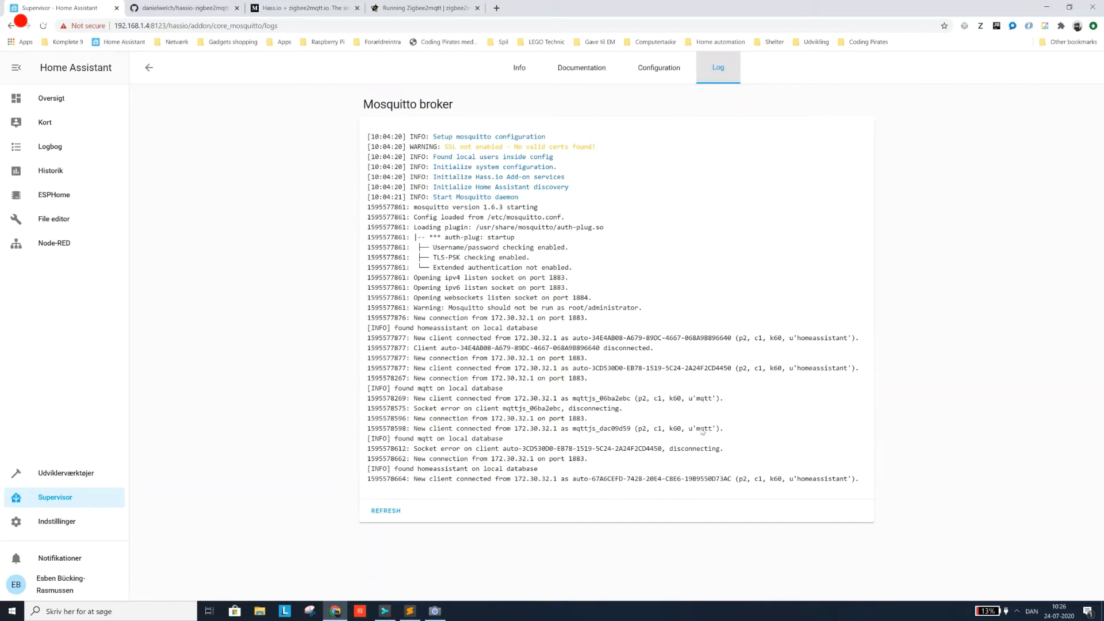
pyautogui.moveTo(662, 446)
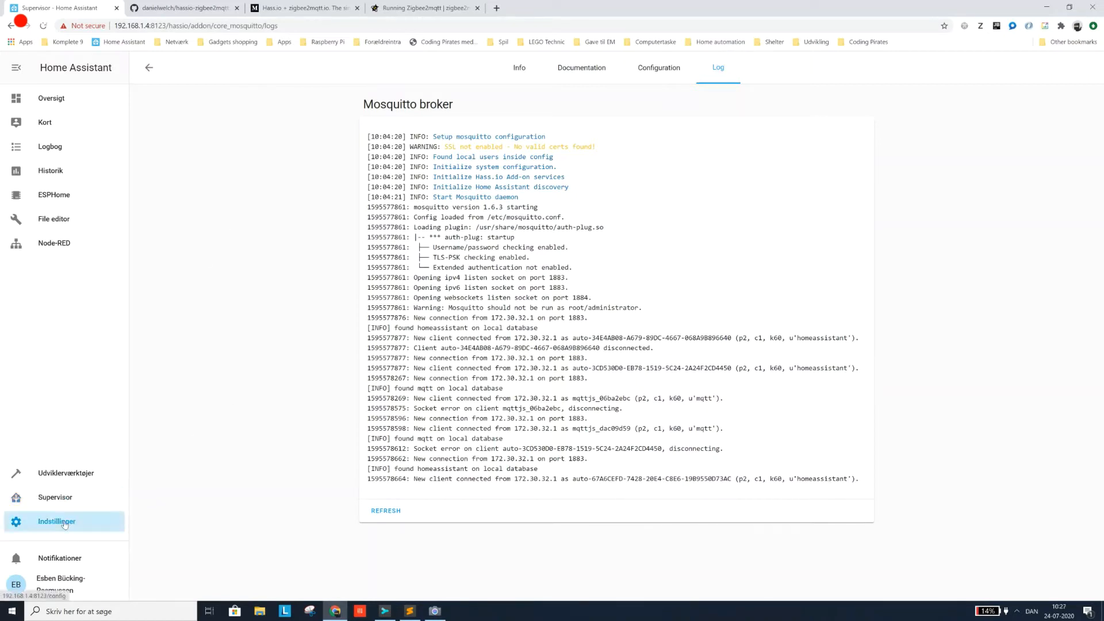
# Reconfigure the MQTT broker with the mqtt login, keeping discovery and birth/will messages enabled.
pyautogui.click(56, 521)
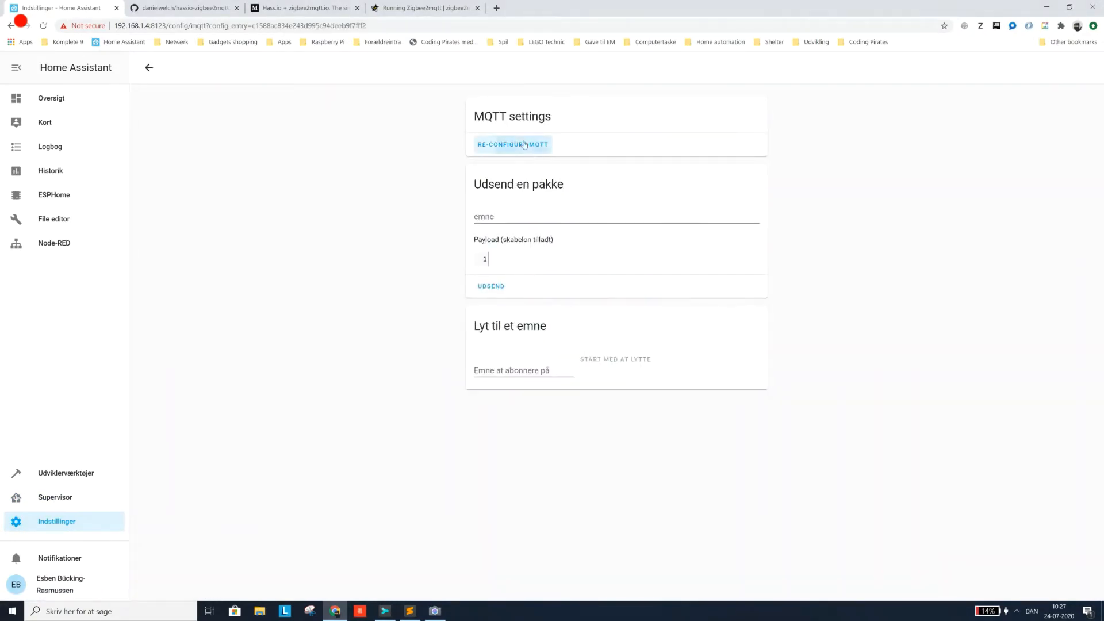
pyautogui.click(512, 145)
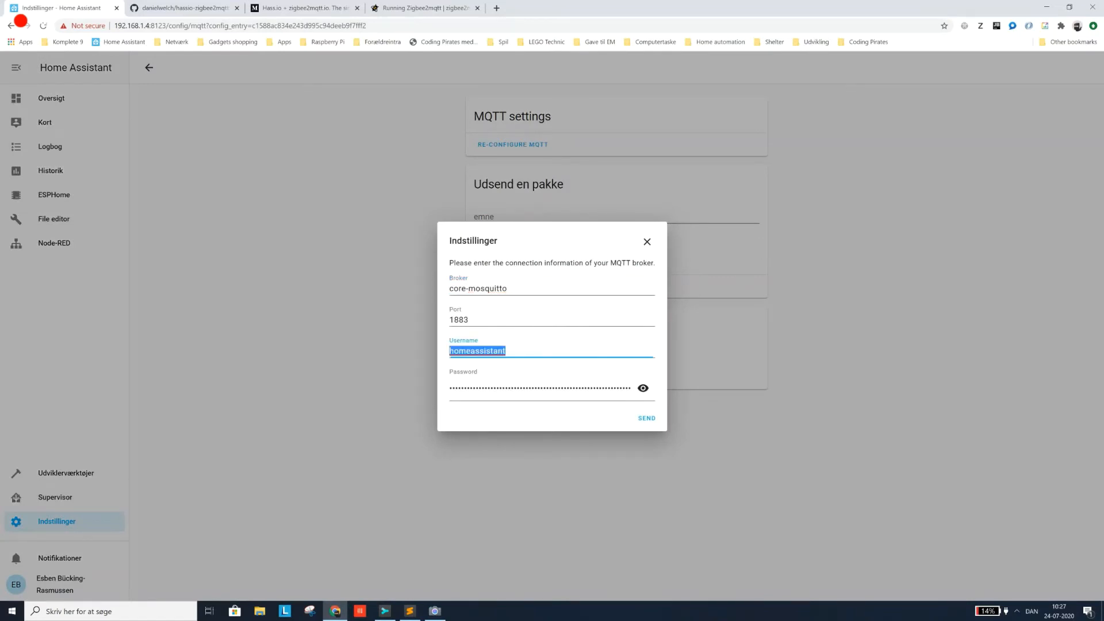
pyautogui.write('mqtt')
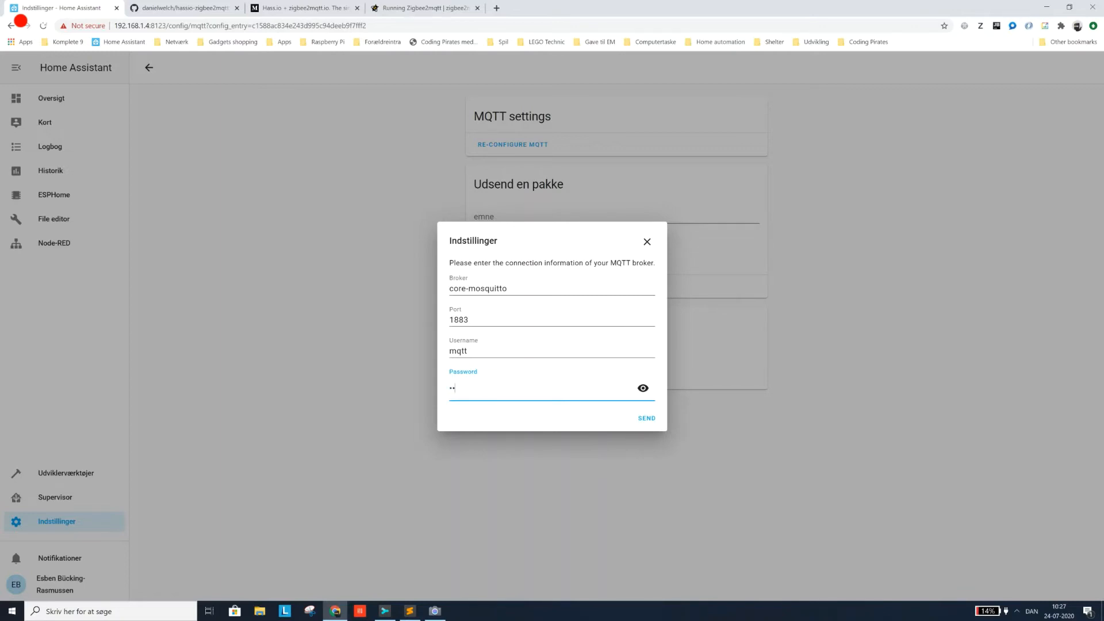
pyautogui.write('••')
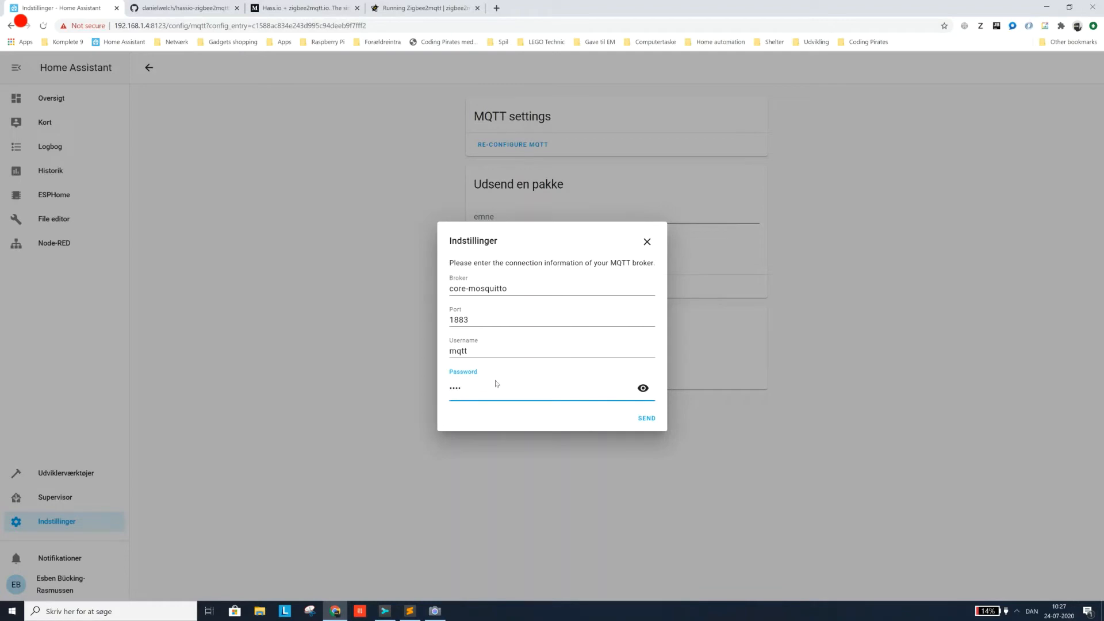
pyautogui.moveTo(548, 385)
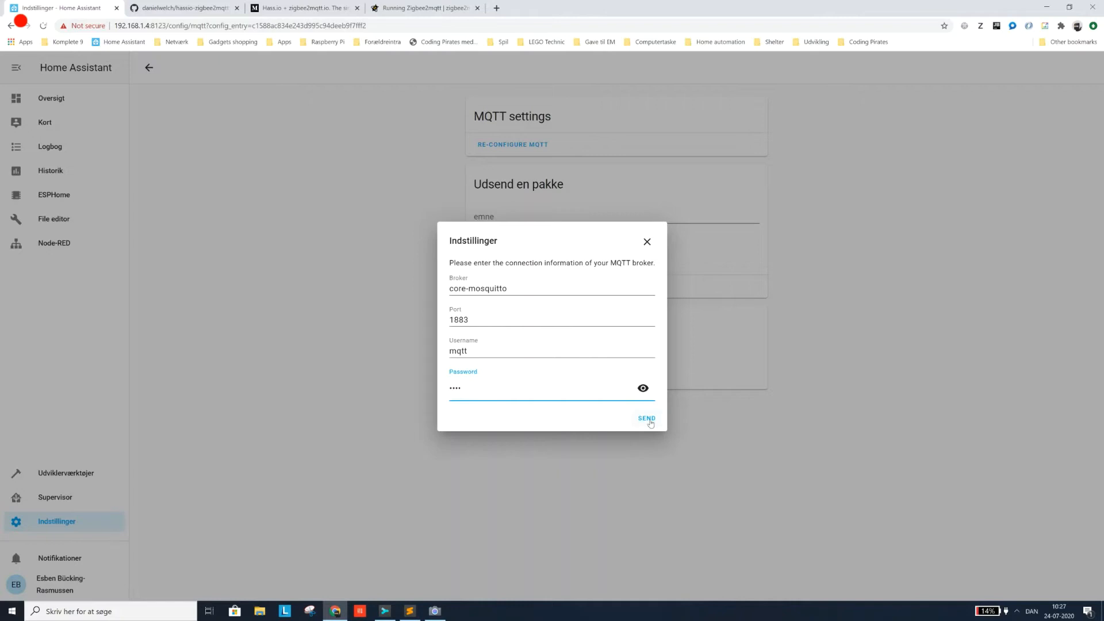
pyautogui.click(645, 418)
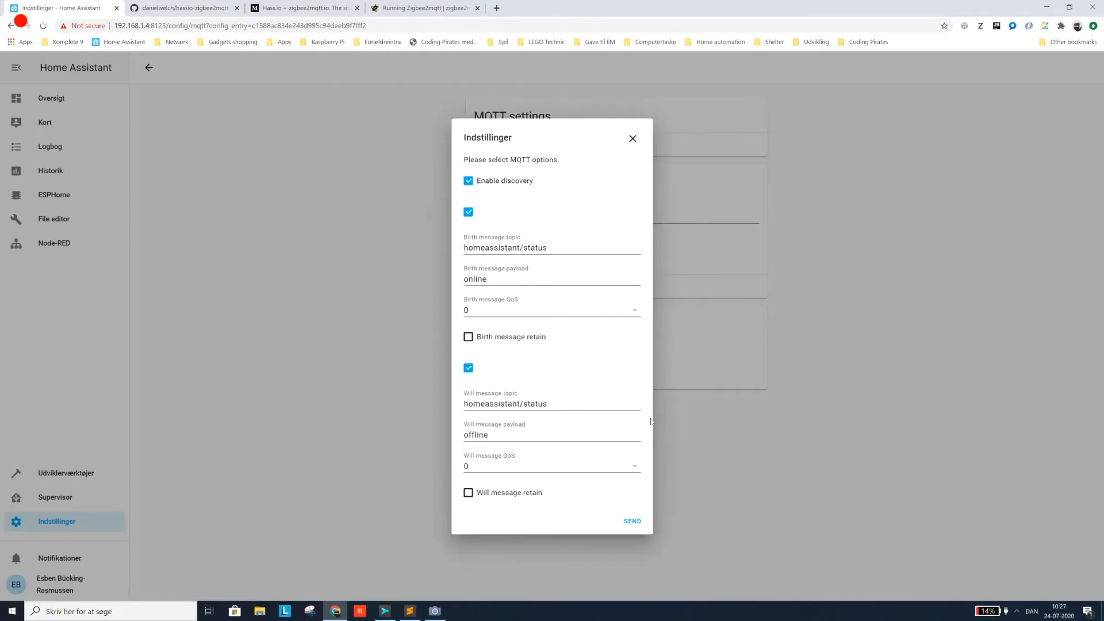
pyautogui.moveTo(582, 294)
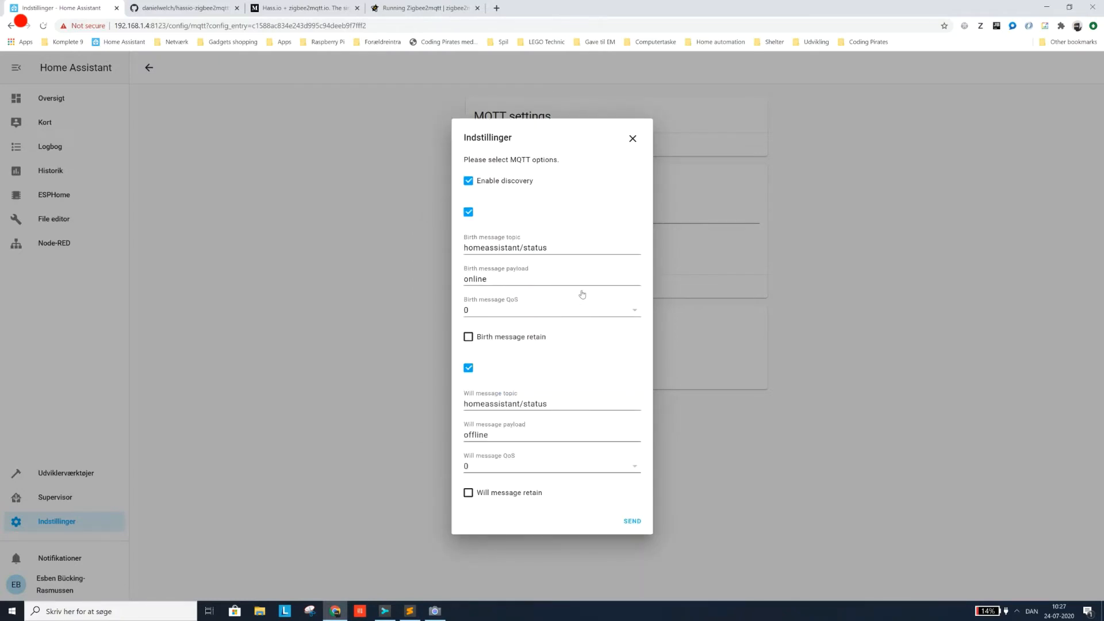
pyautogui.moveTo(653, 470)
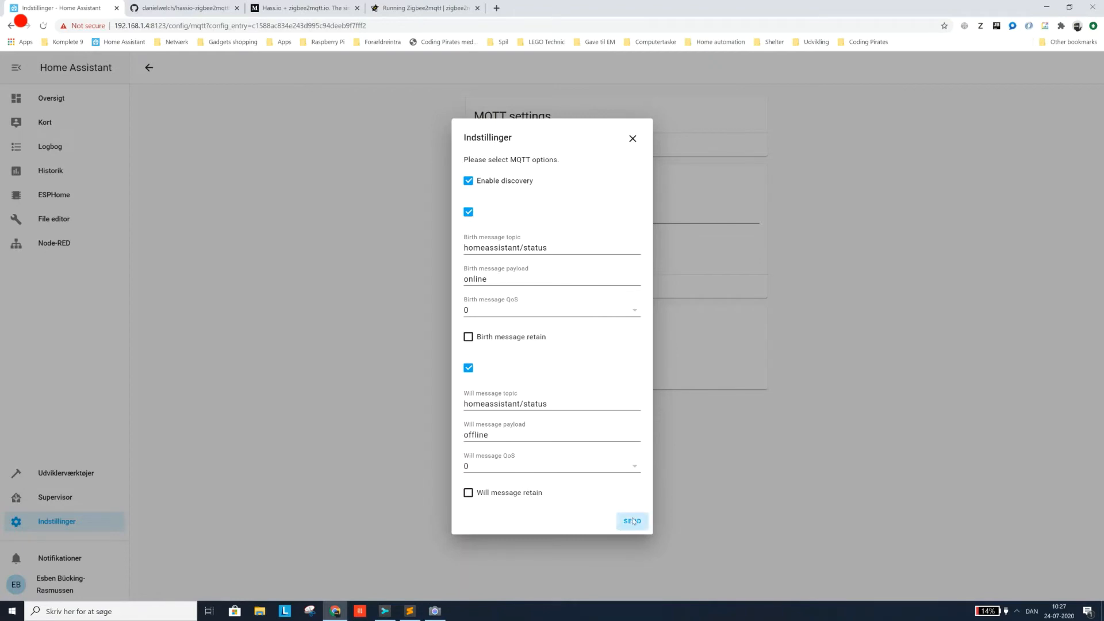
pyautogui.click(632, 521)
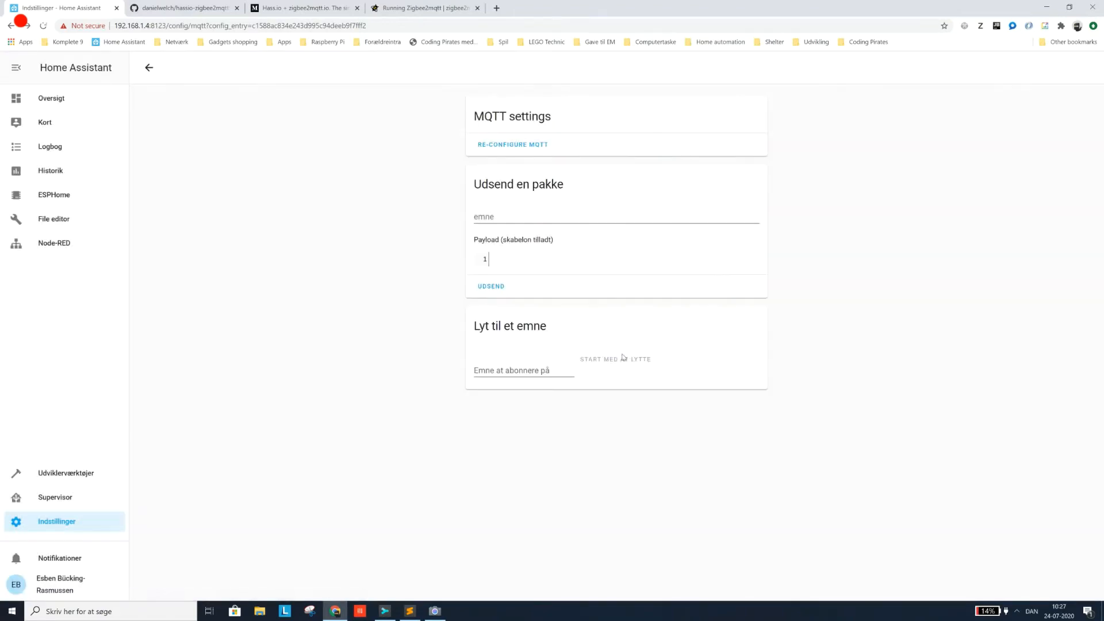
pyautogui.click(147, 68)
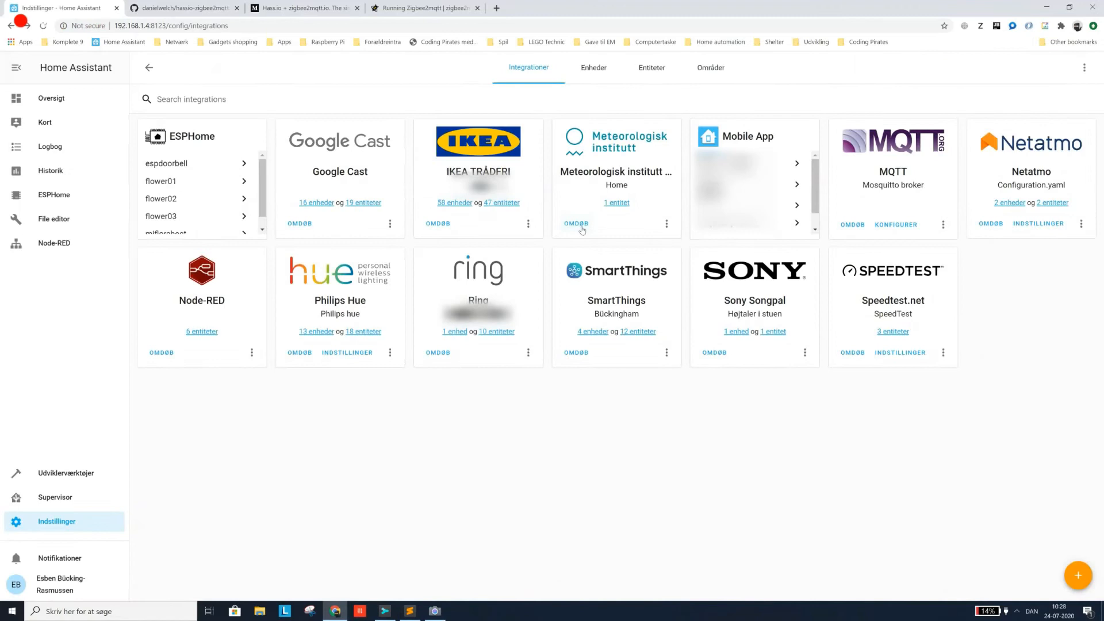
pyautogui.moveTo(581, 232)
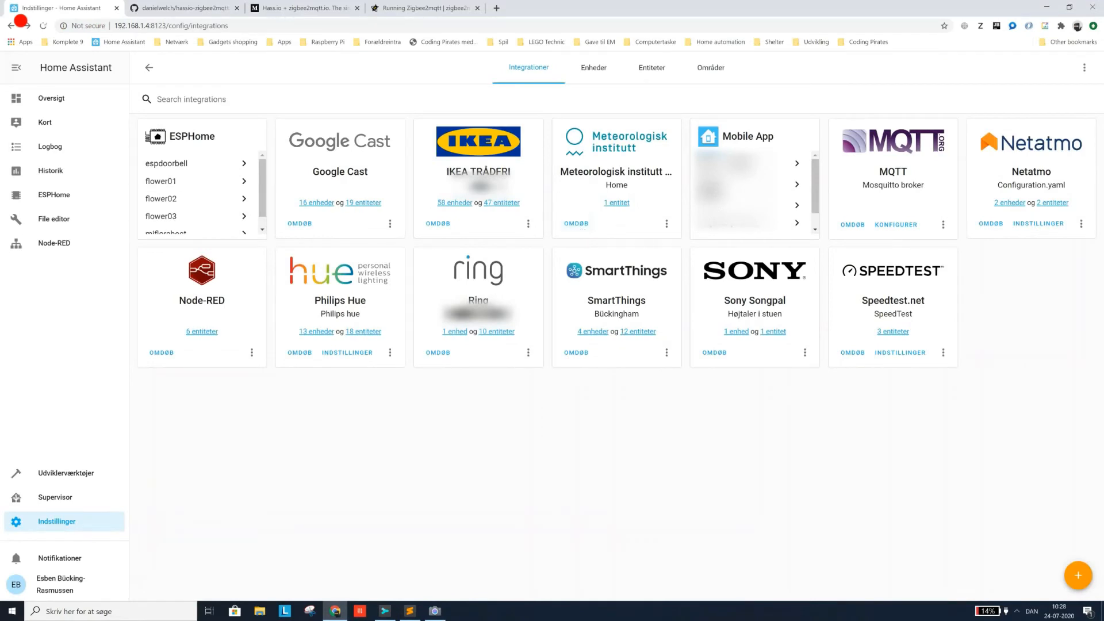
pyautogui.moveTo(581, 212)
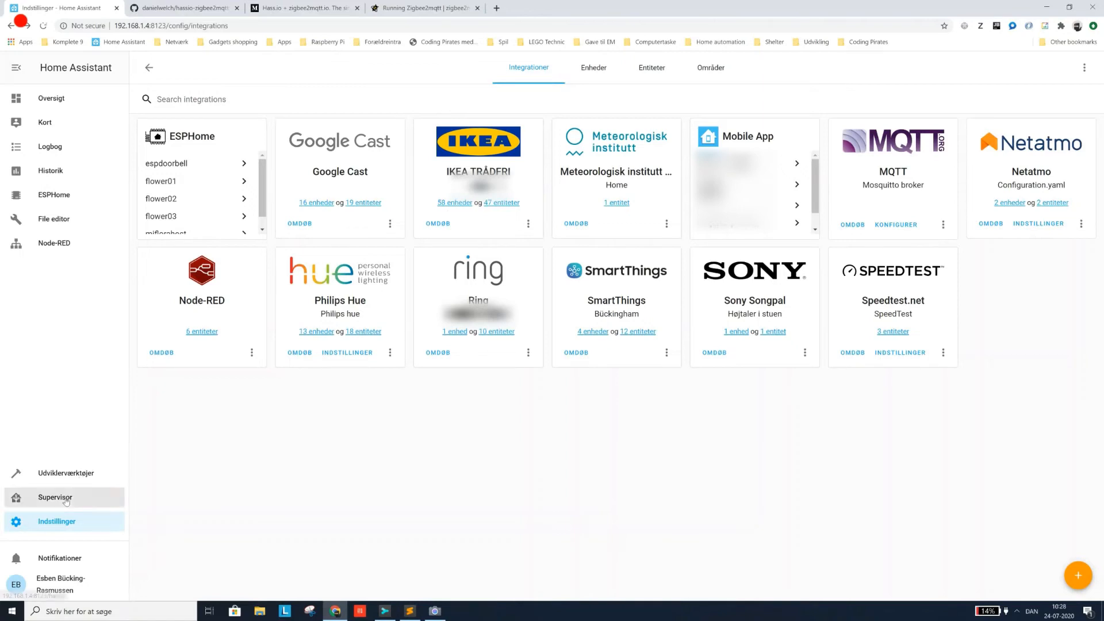
# Check the Mosquitto broker add-on log.
pyautogui.click(55, 497)
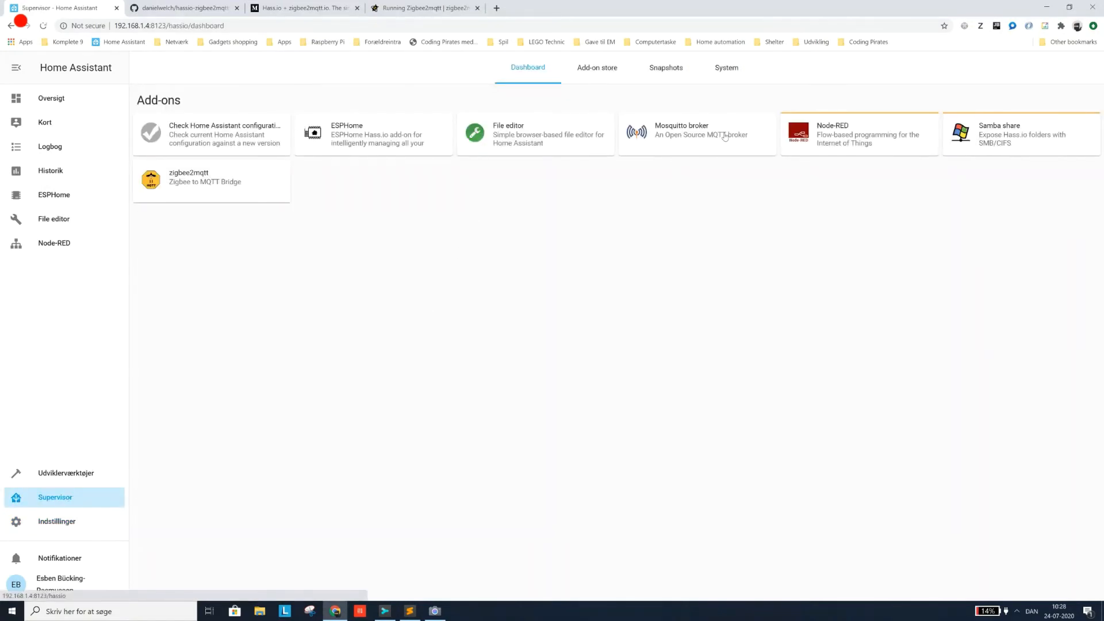
pyautogui.click(697, 134)
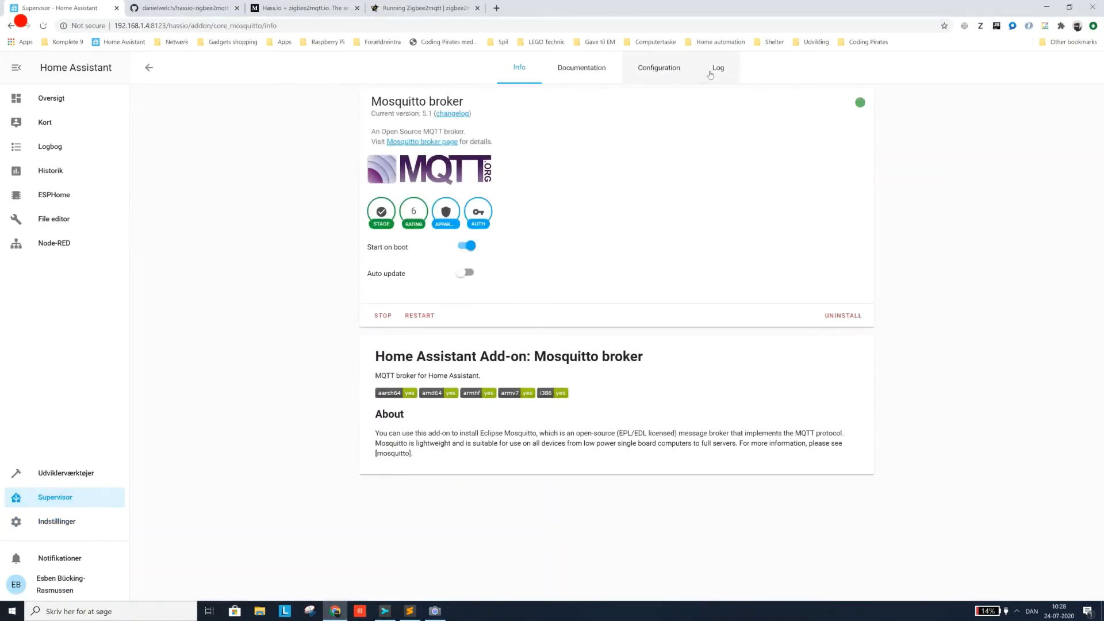
pyautogui.click(717, 67)
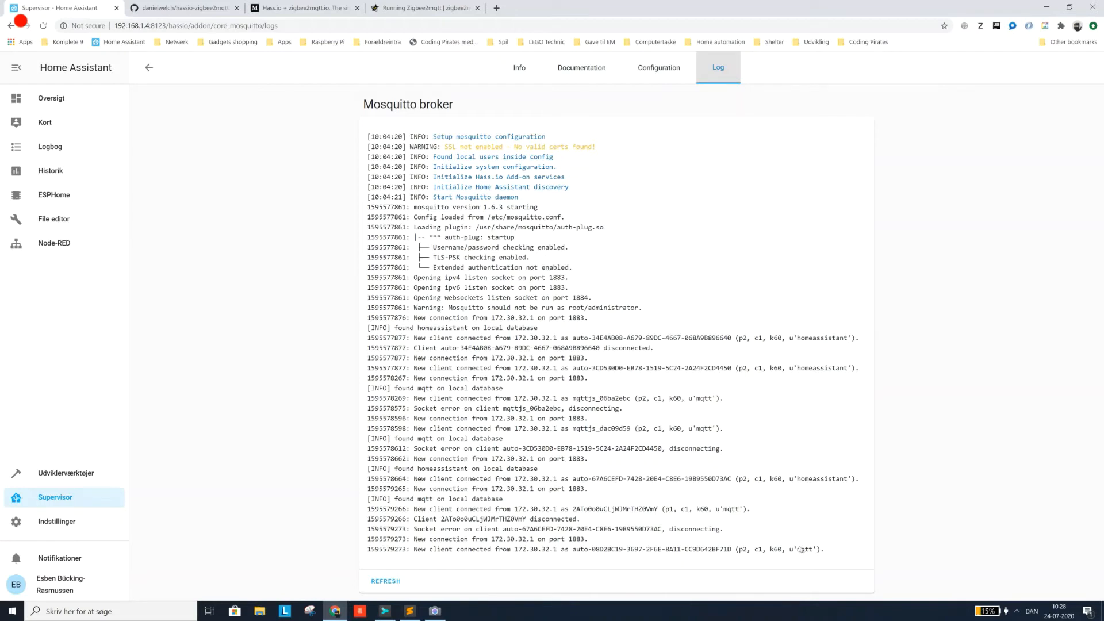
pyautogui.moveTo(705, 276)
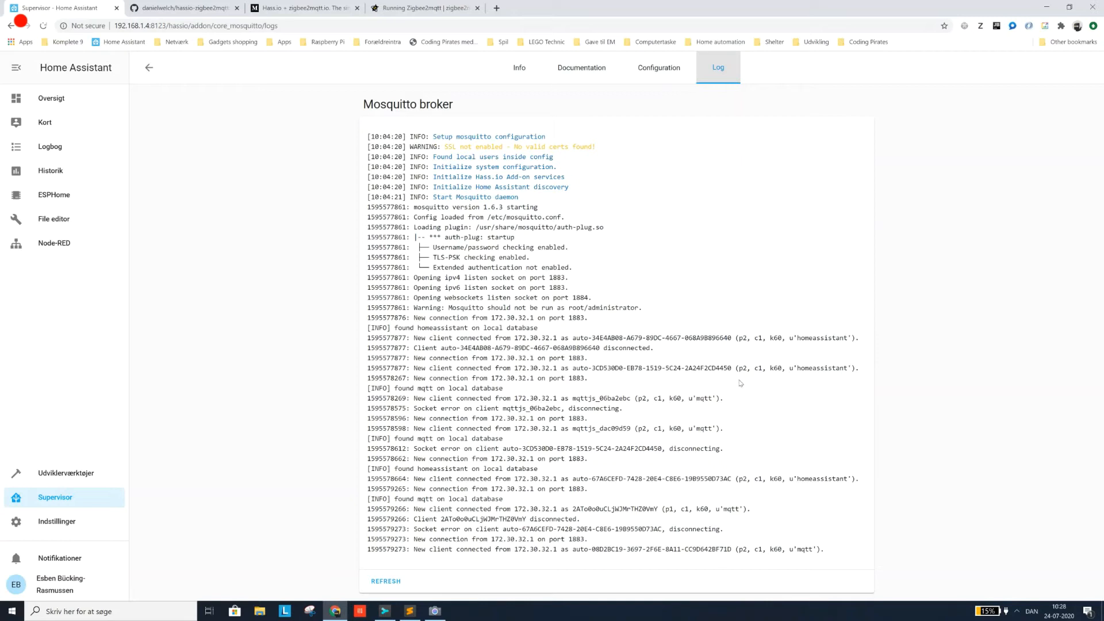
pyautogui.moveTo(203, 148)
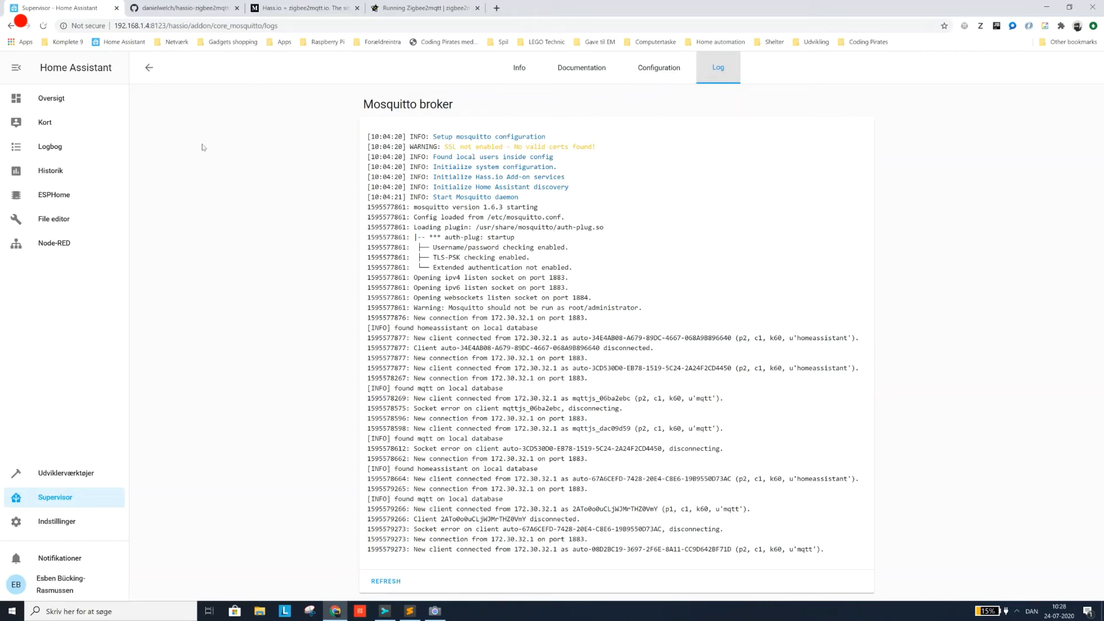
pyautogui.moveTo(56, 497)
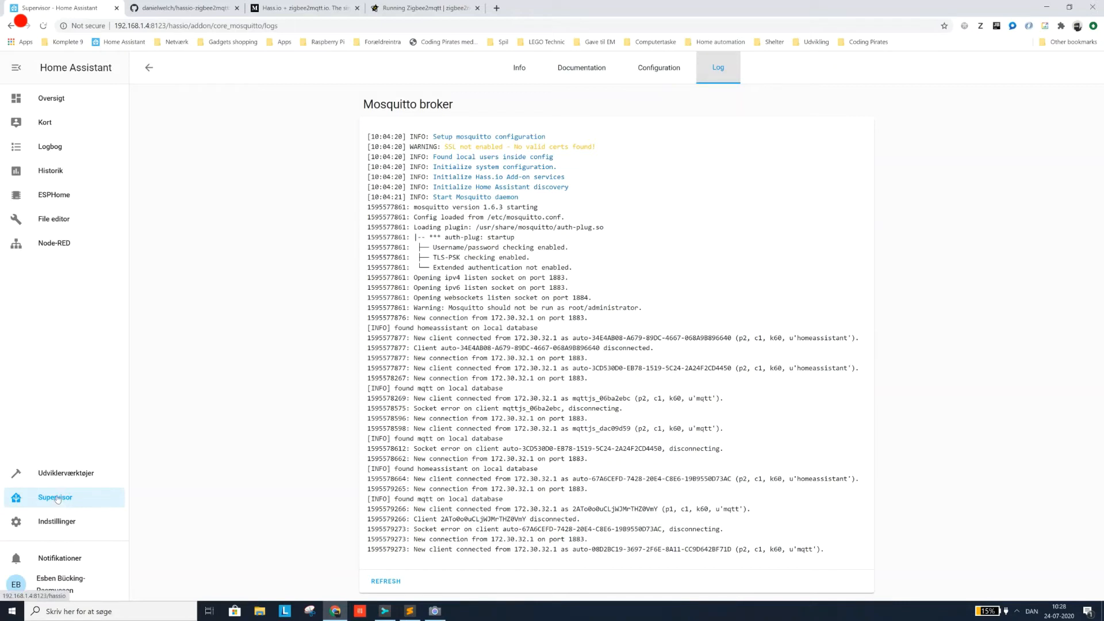
# Go to Integrations and show the device listed under MQTT.
pyautogui.click(55, 521)
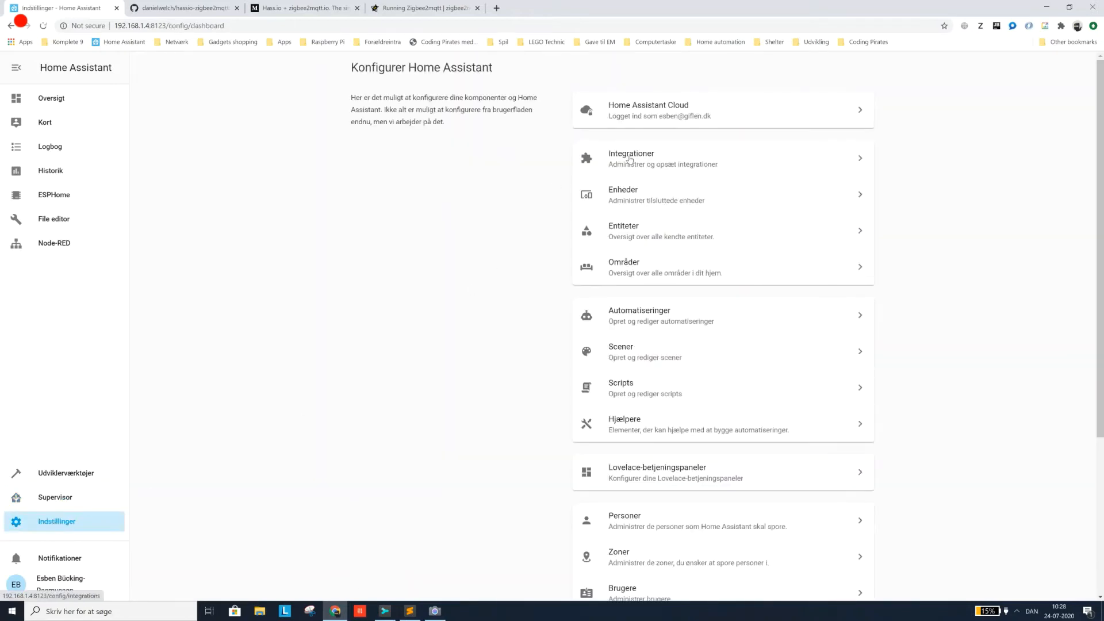
pyautogui.click(630, 159)
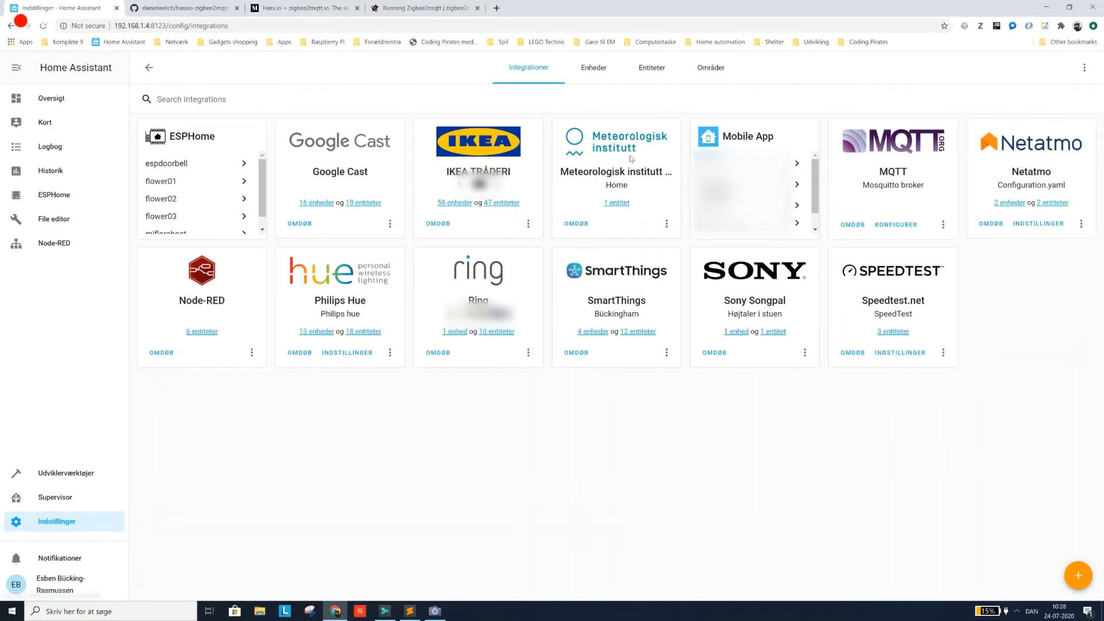
pyautogui.click(434, 611)
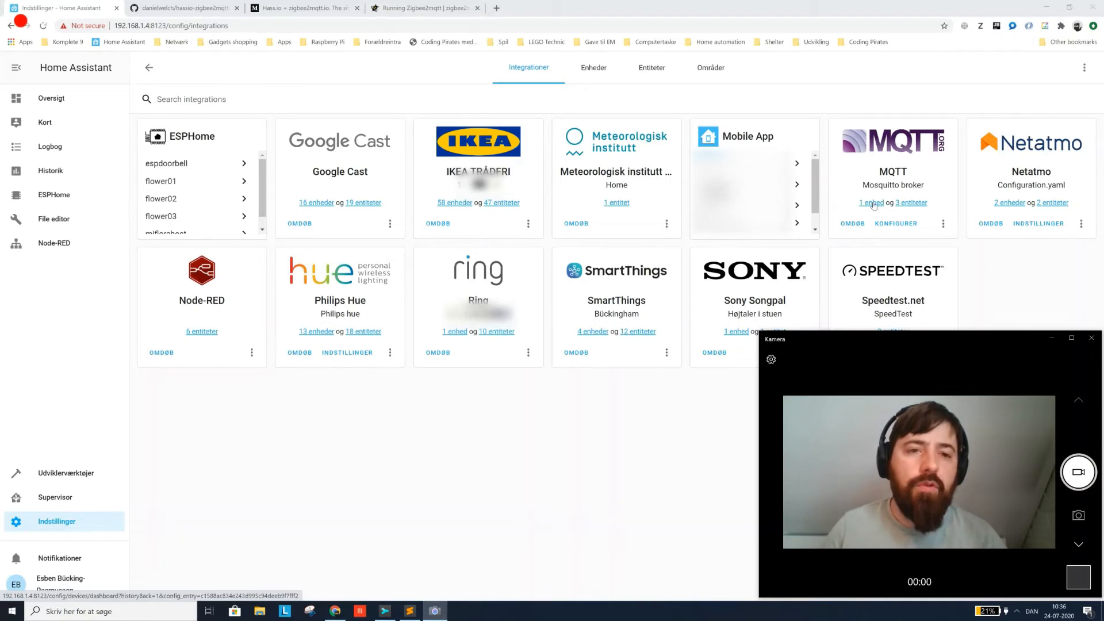
pyautogui.click(870, 203)
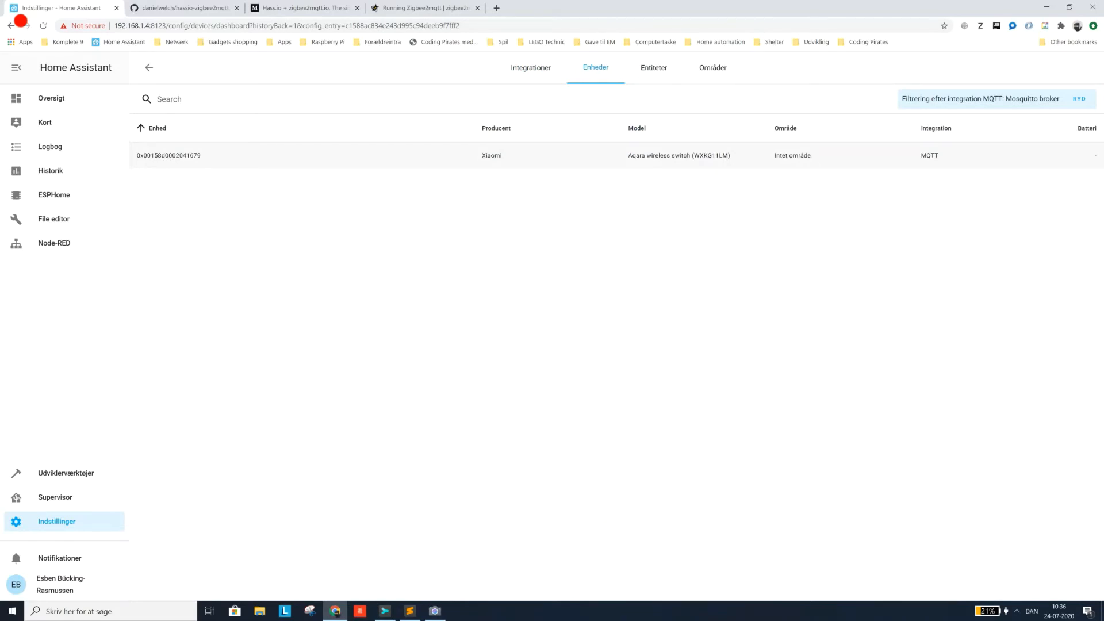
# Rename the Xiaomi Aqara switch to 'Aqara button 1' and update its entity IDs.
pyautogui.click(169, 155)
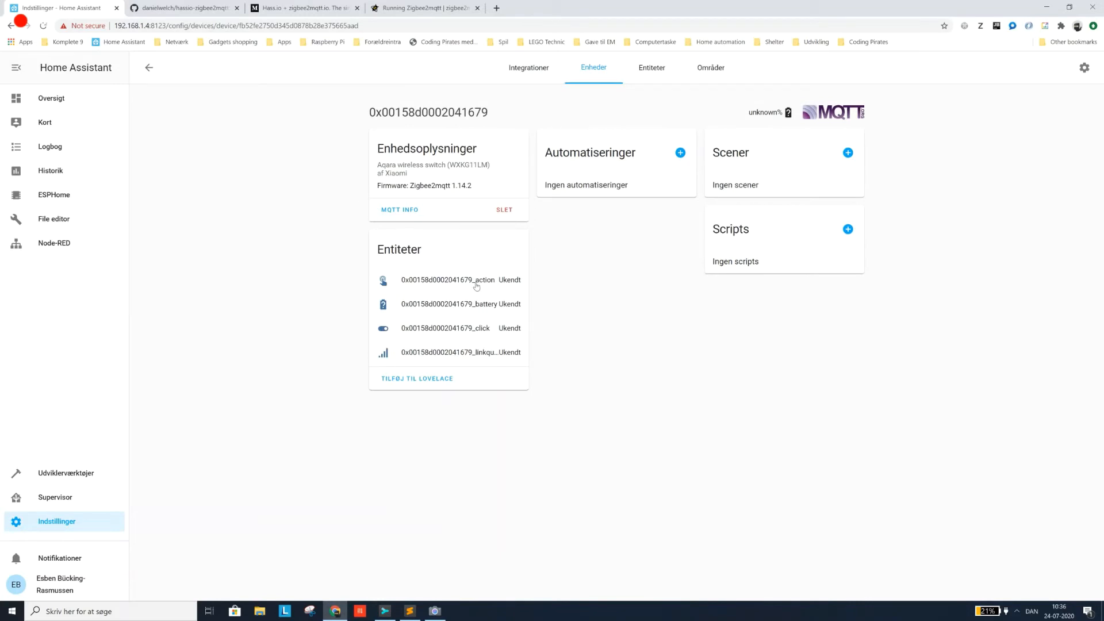
pyautogui.moveTo(410, 213)
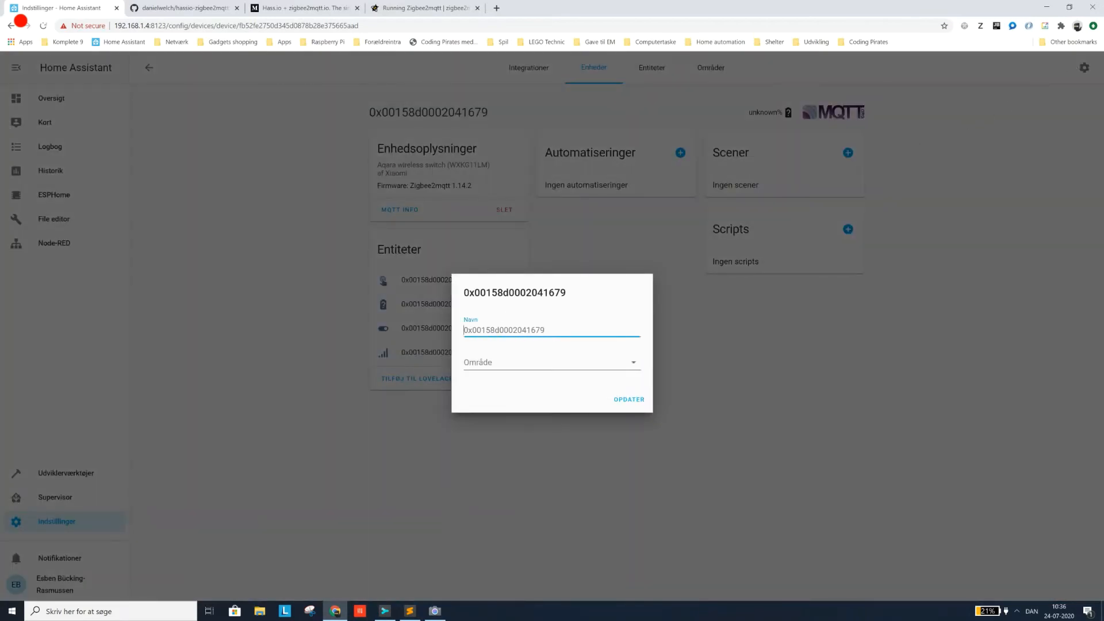
pyautogui.write('Aq')
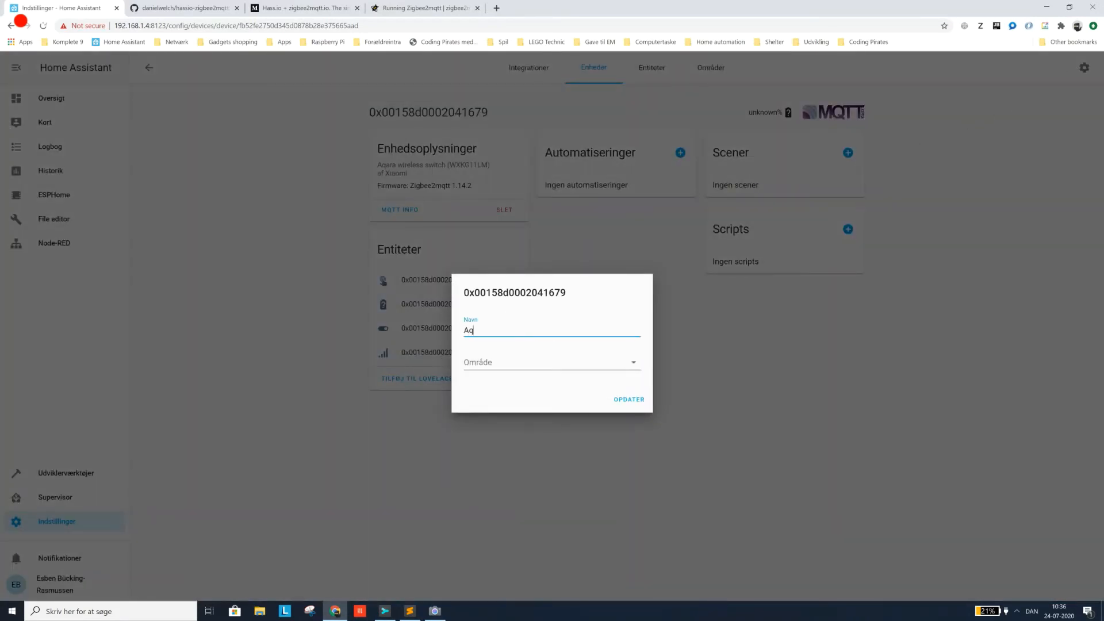
pyautogui.write('ara')
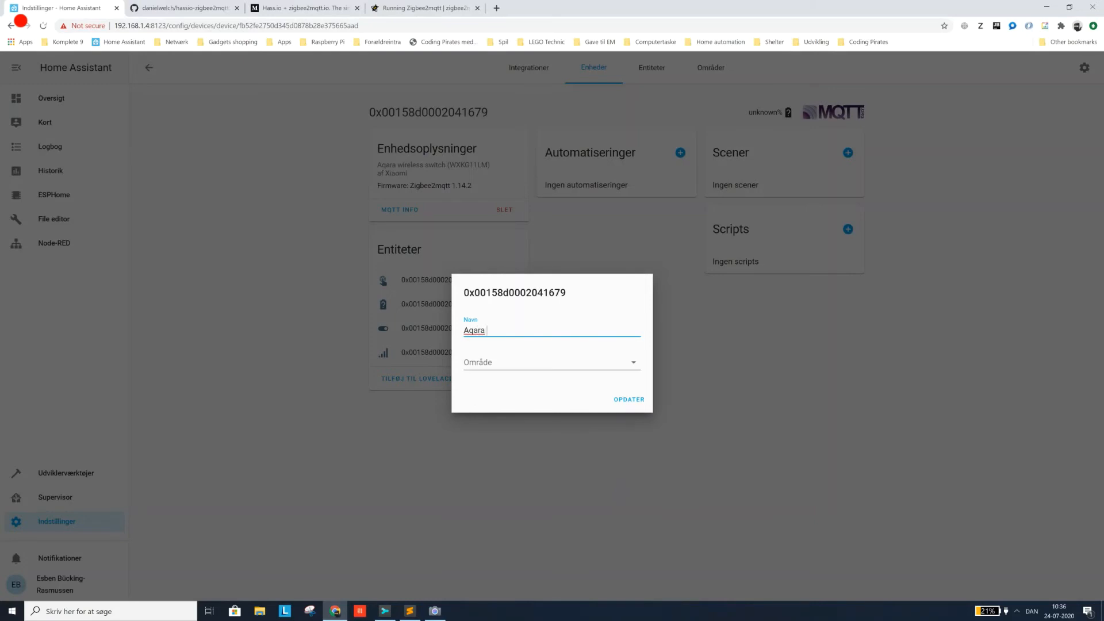
pyautogui.write('button')
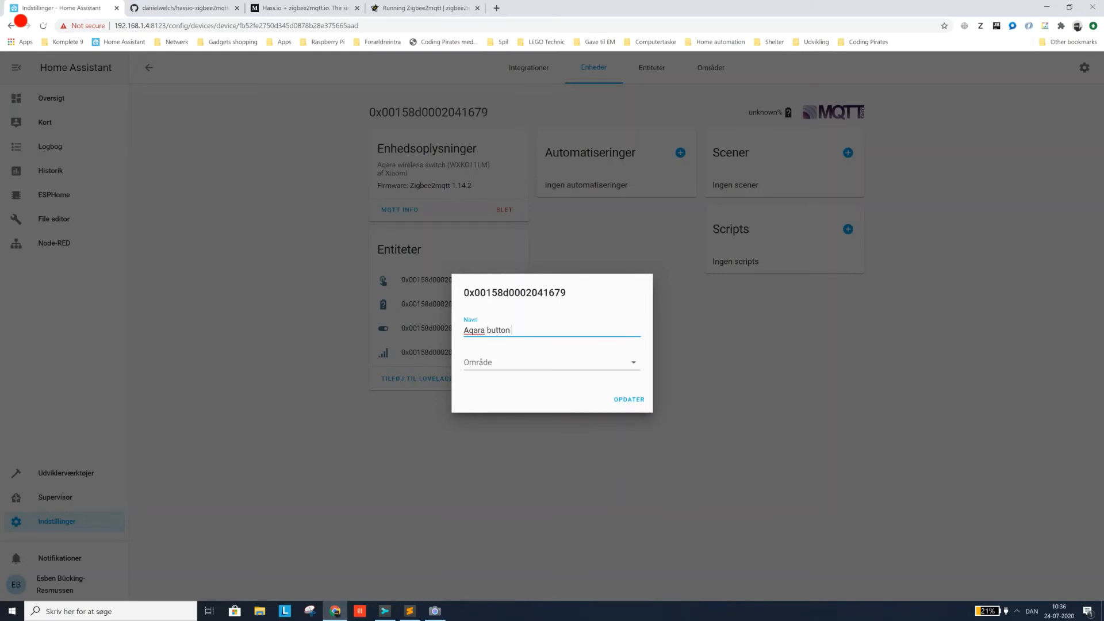
pyautogui.write('1')
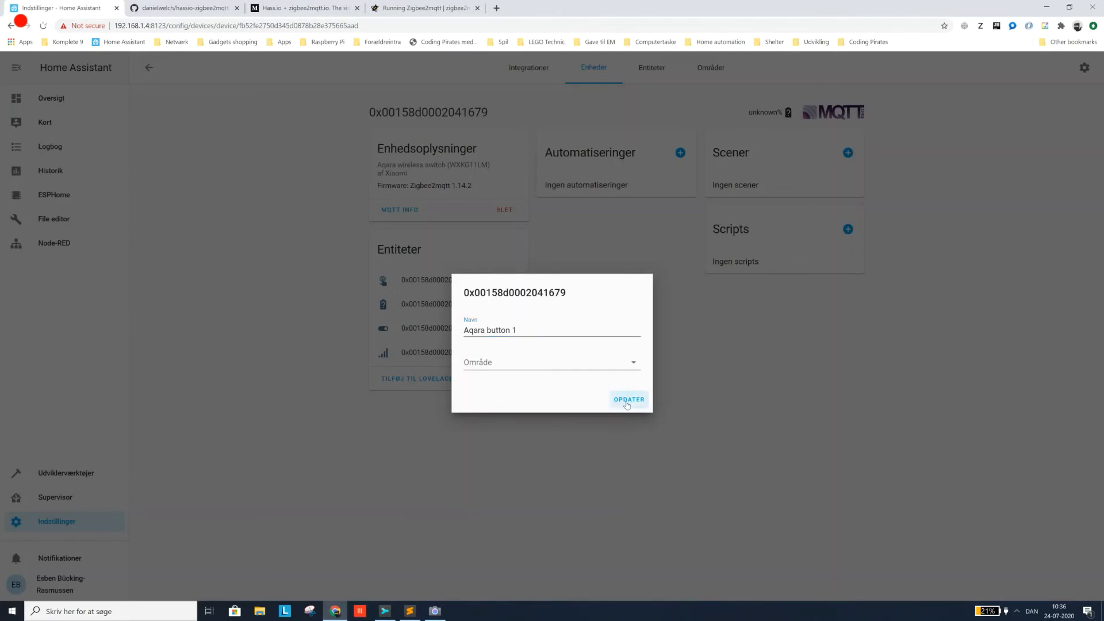
pyautogui.click(628, 399)
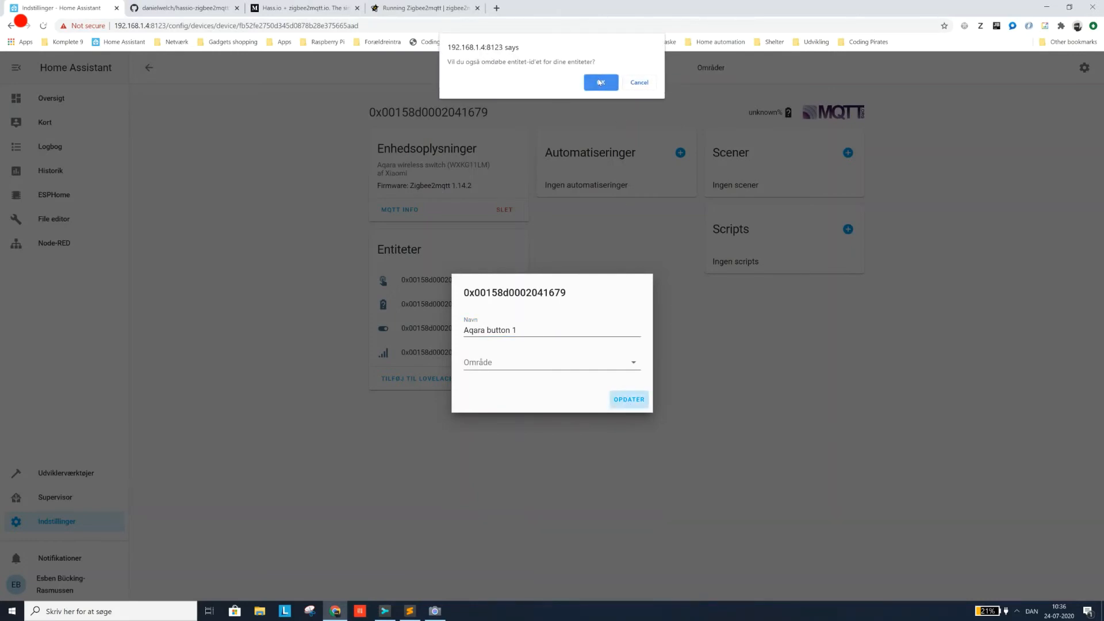
pyautogui.click(599, 83)
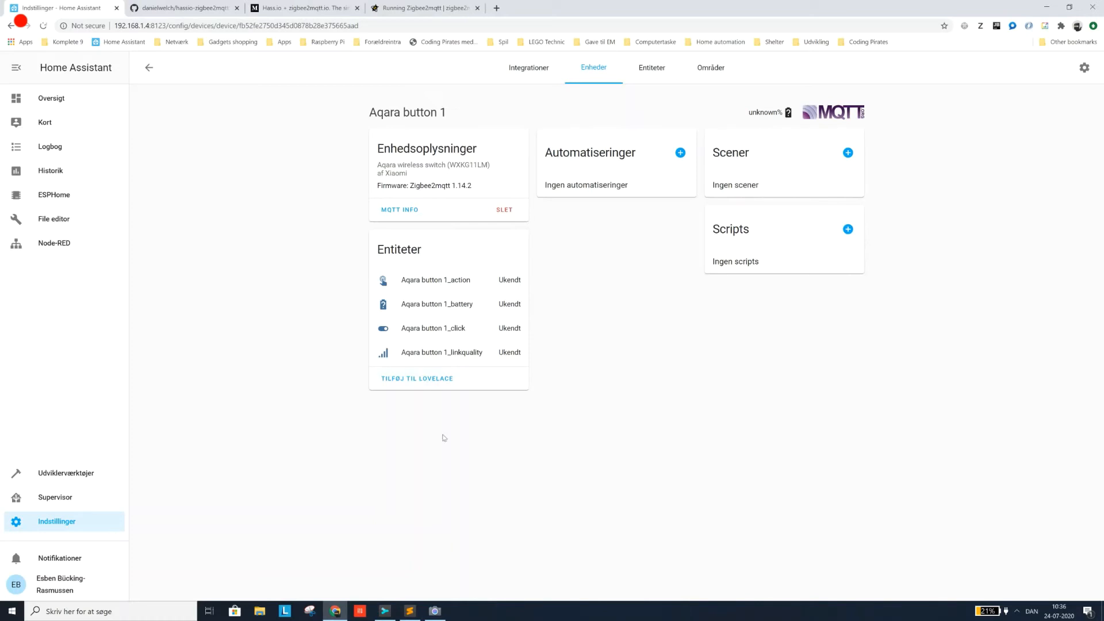
# Trigger the Aqara button so its entities show battery 100% and link quality 105.
pyautogui.click(434, 611)
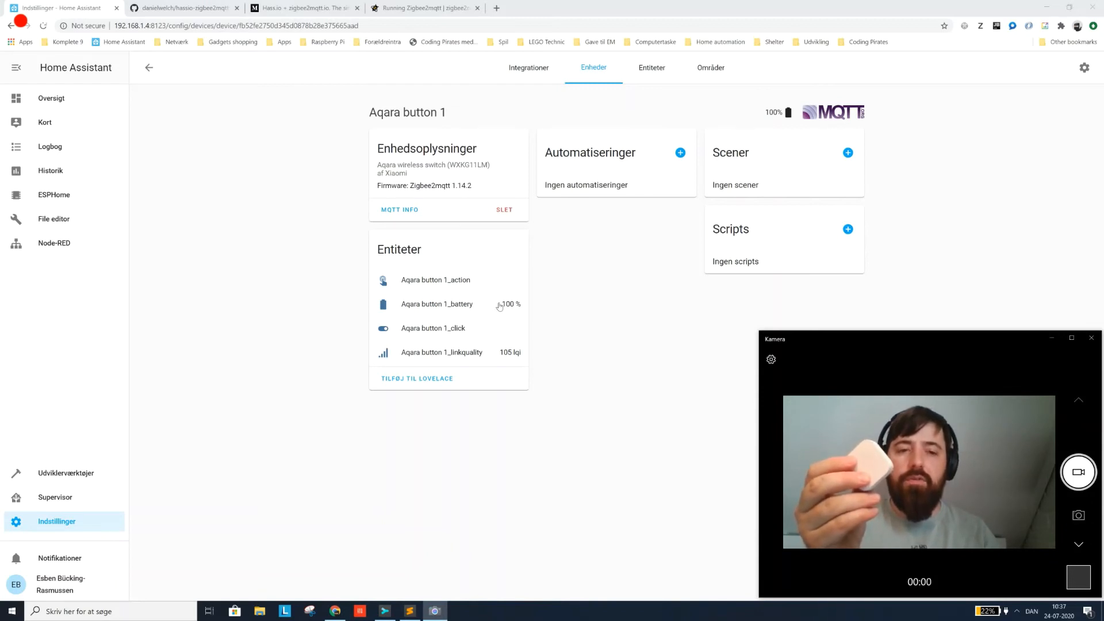
# Add a state node named 'Aqara button 1 press' watching sensor.aqara_button_1_click.
pyautogui.click(54, 242)
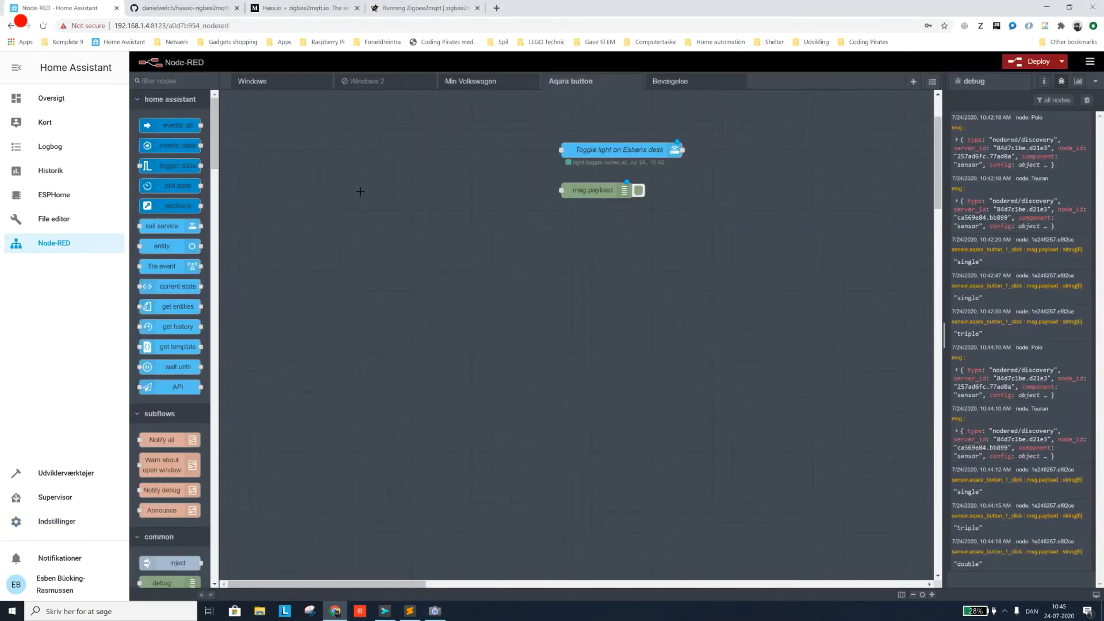
pyautogui.moveTo(351, 184)
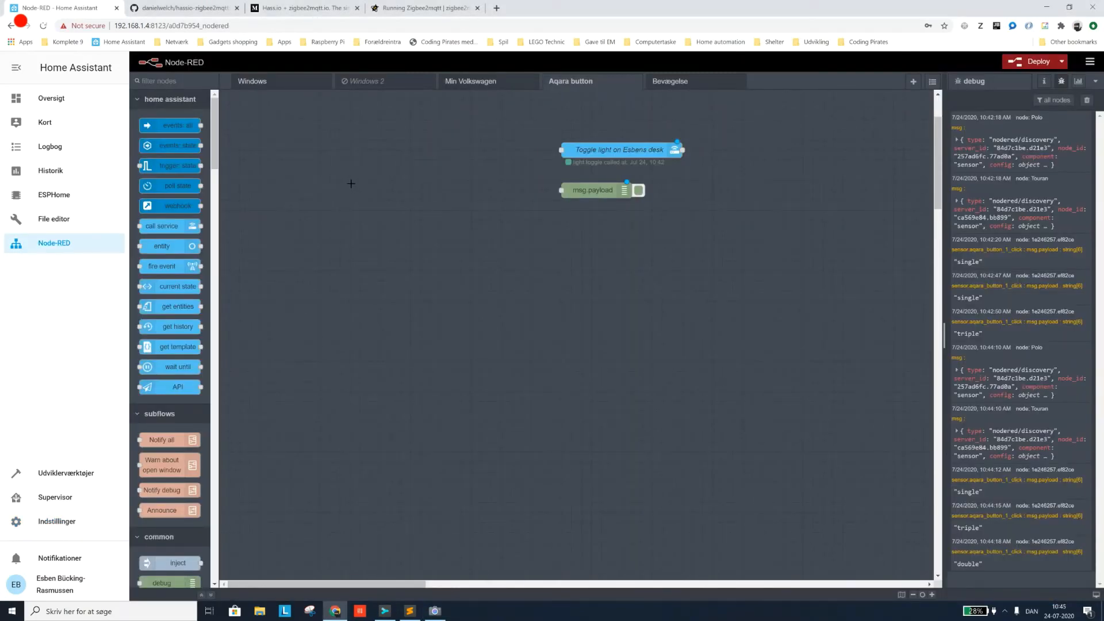
pyautogui.moveTo(327, 183)
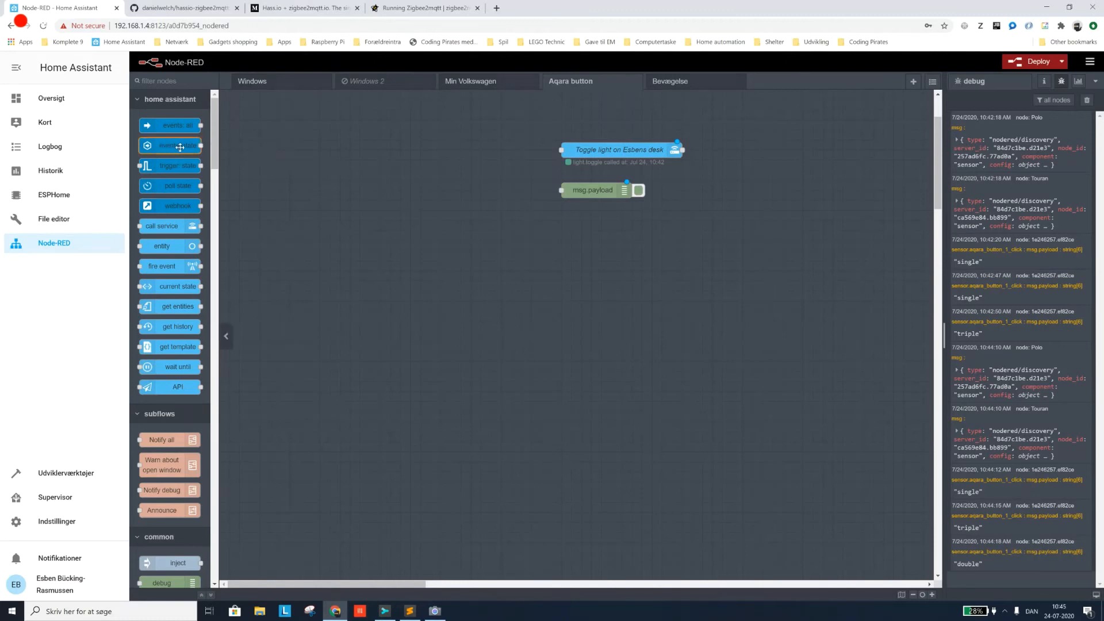
pyautogui.moveTo(169, 146); pyautogui.dragTo(270, 145)
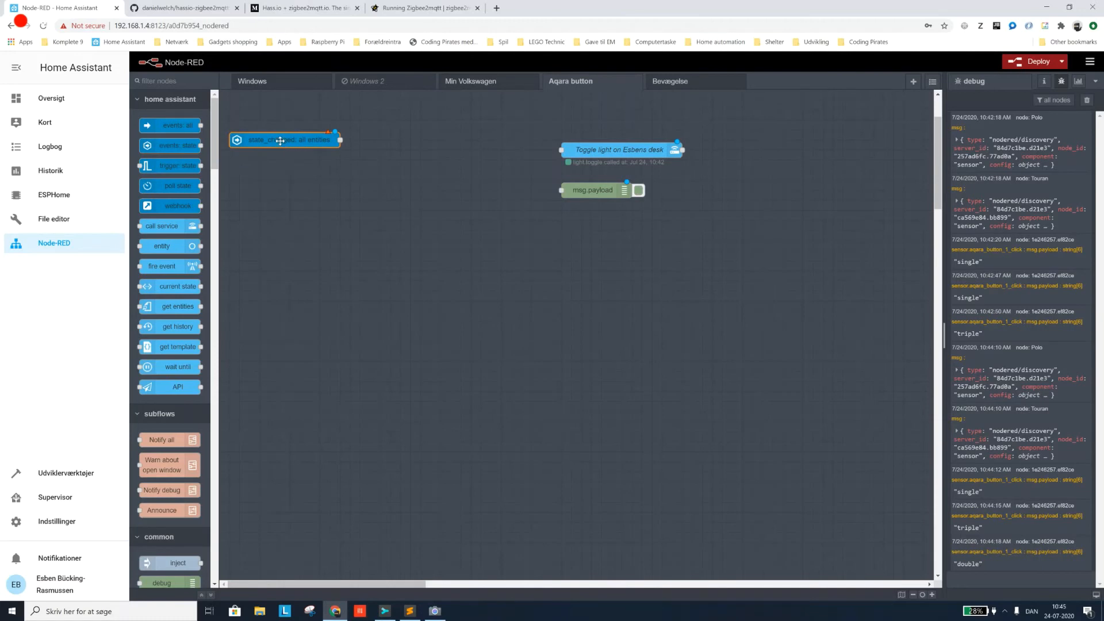
pyautogui.doubleClick(285, 139)
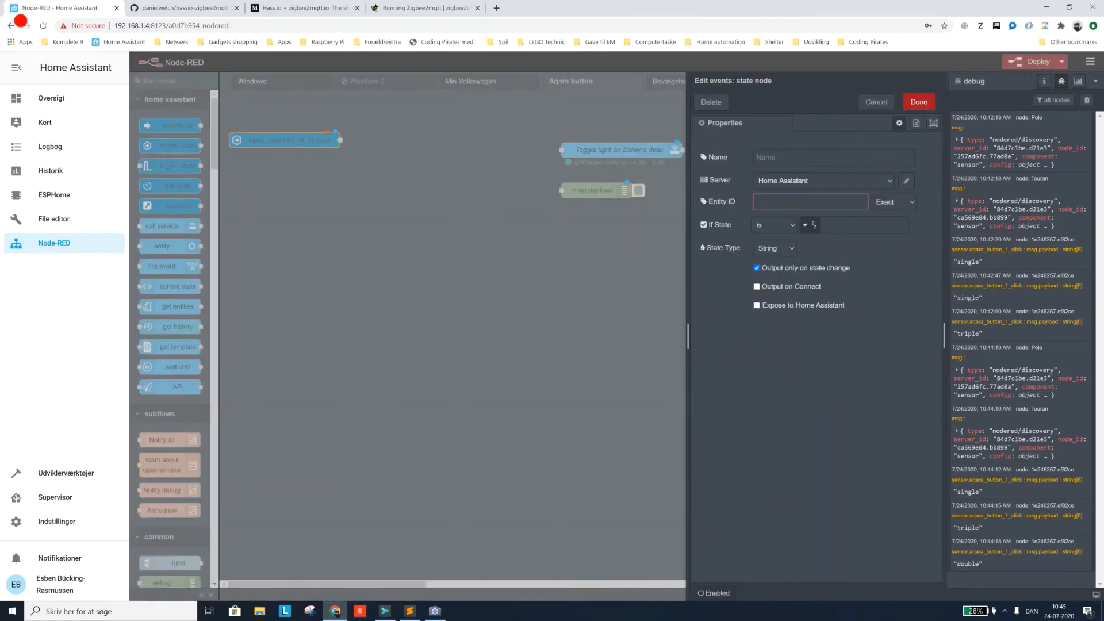
pyautogui.write('Aqara button 1 pres')
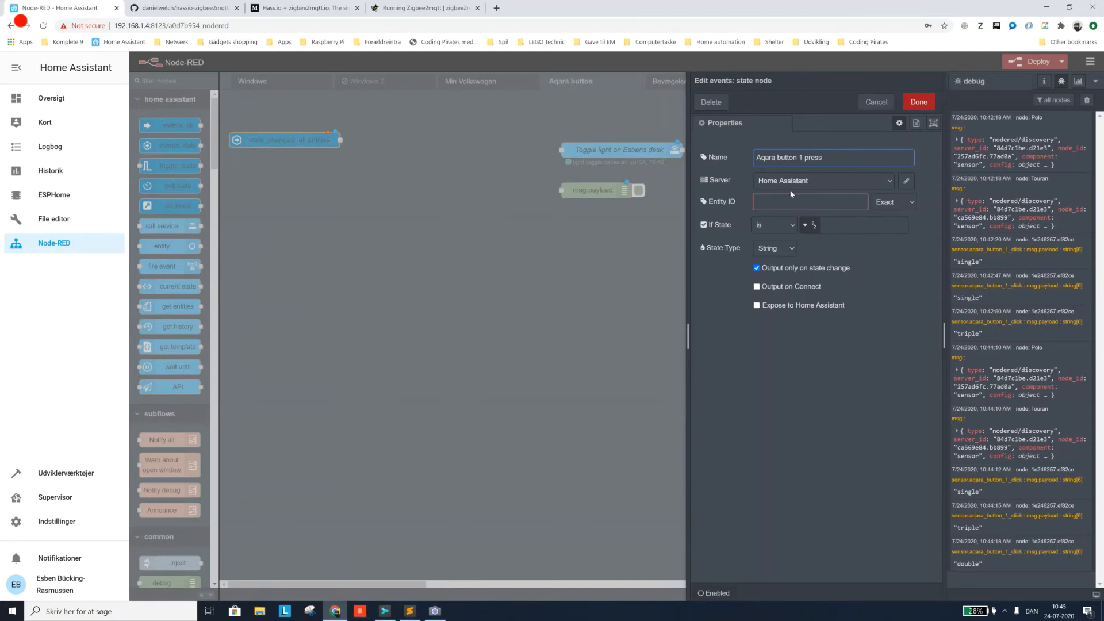
pyautogui.write('sensor.aqara_button_1_click')
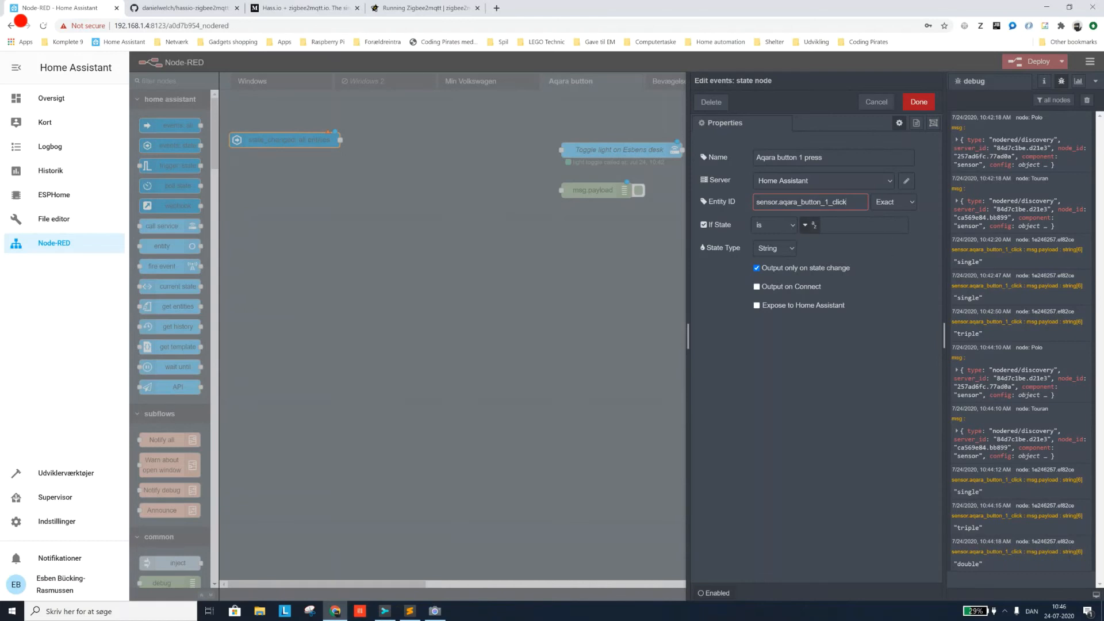
pyautogui.click(917, 102)
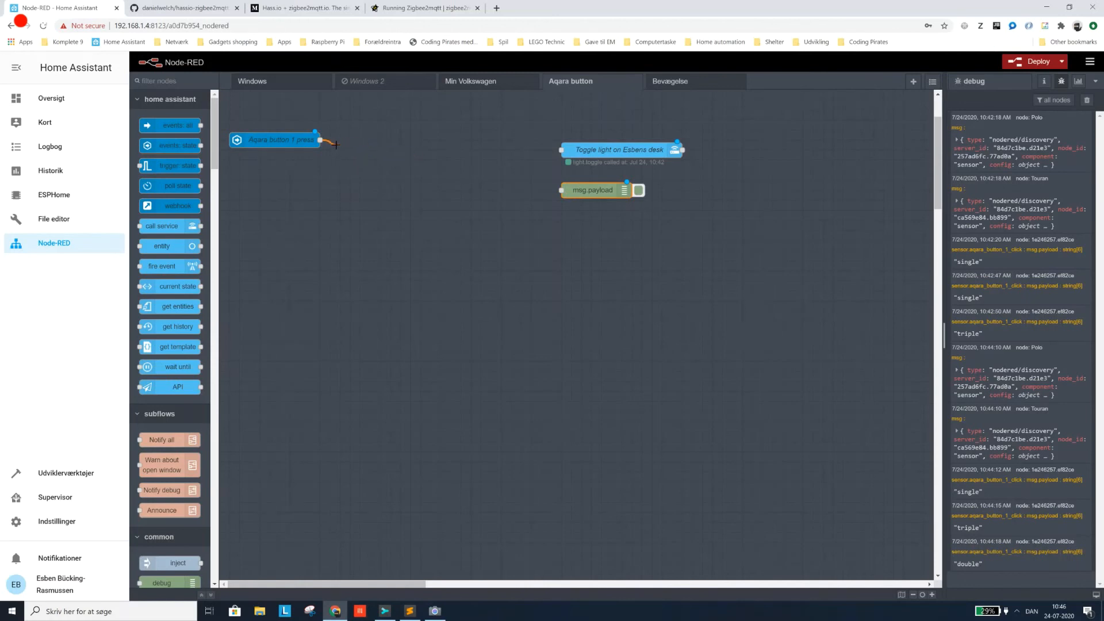
# Wire a switch node with rule == 'single' after the press node, then deploy.
pyautogui.moveTo(319, 139); pyautogui.dragTo(527, 183)
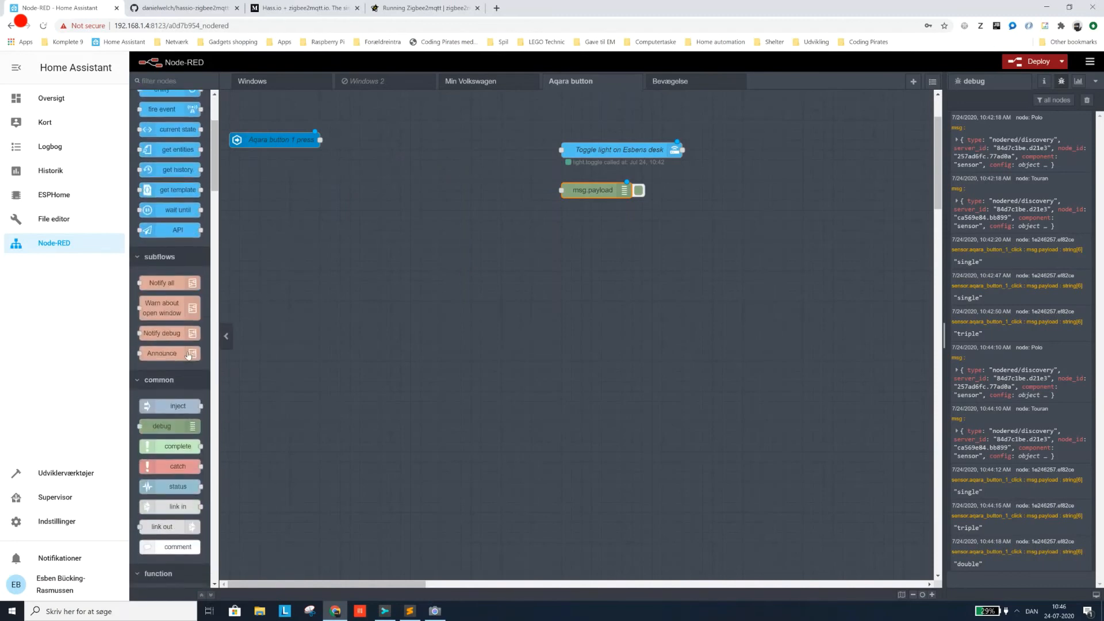
pyautogui.scroll(-3)
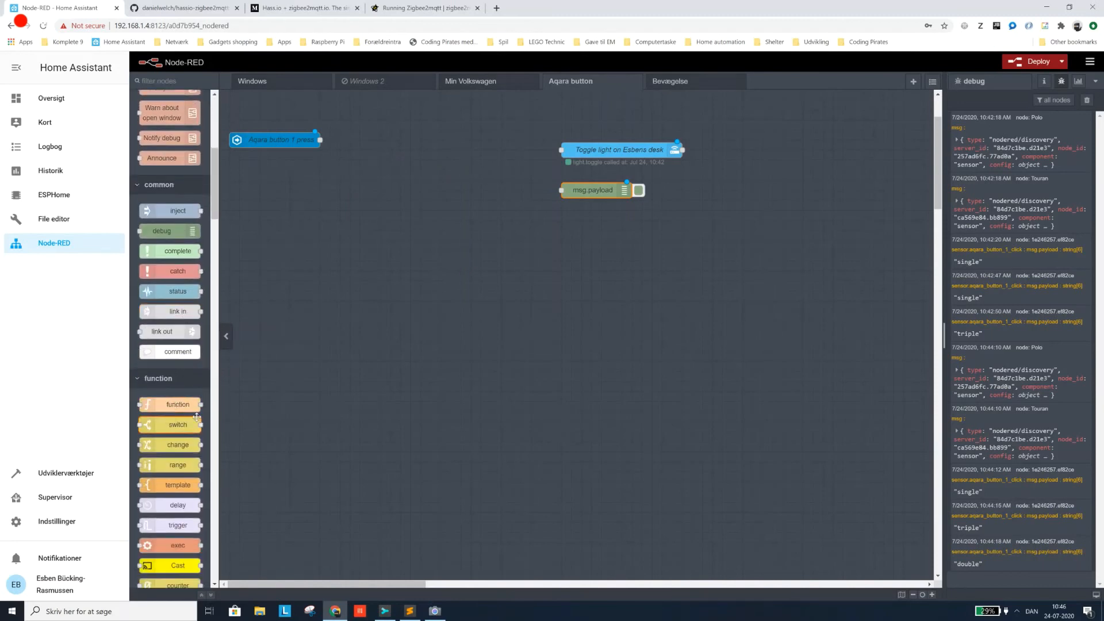
pyautogui.moveTo(176, 424); pyautogui.dragTo(391, 140)
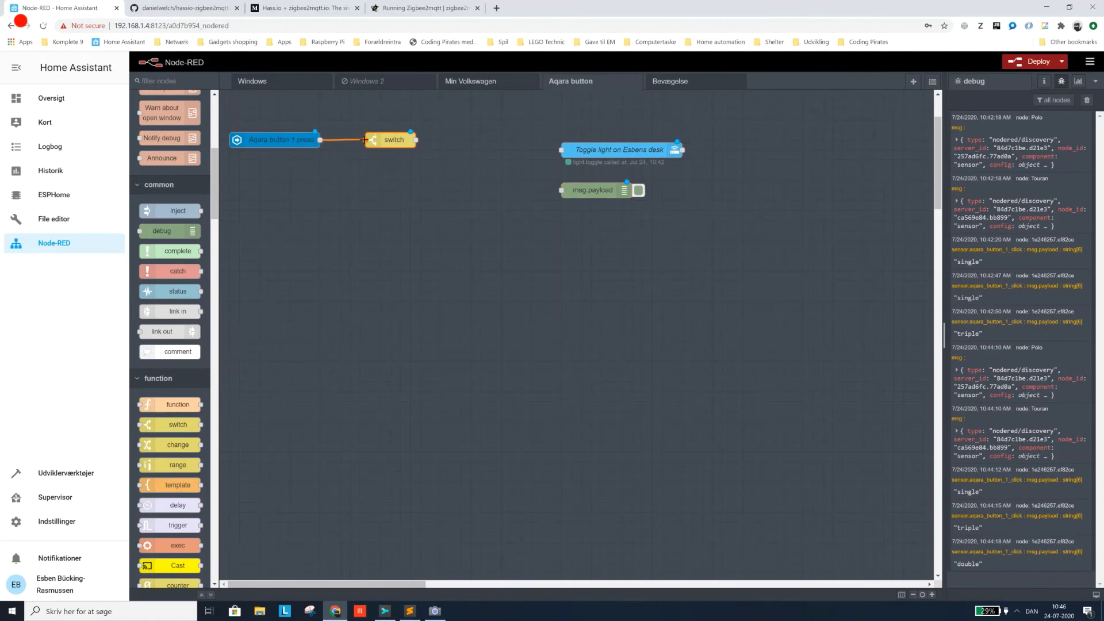
pyautogui.doubleClick(391, 139)
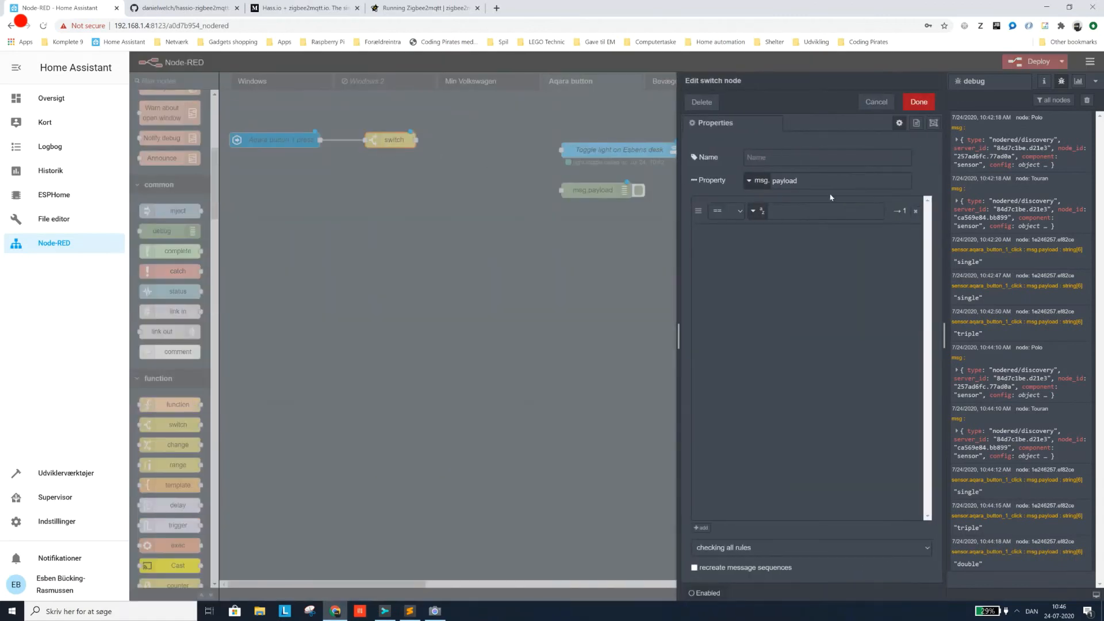
pyautogui.write('si')
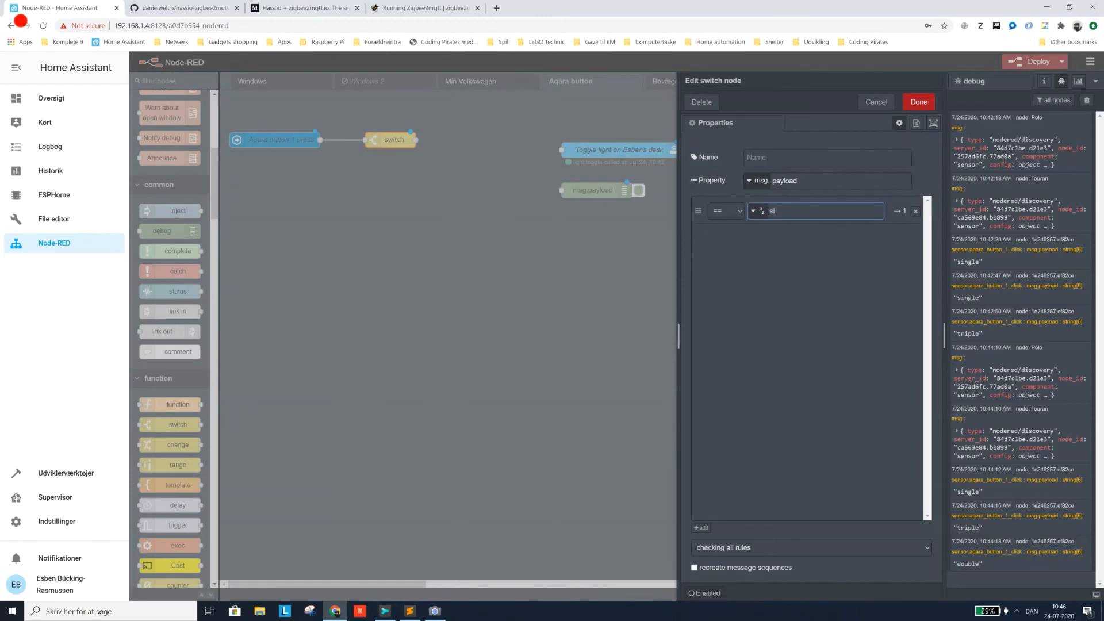
pyautogui.write('ingle')
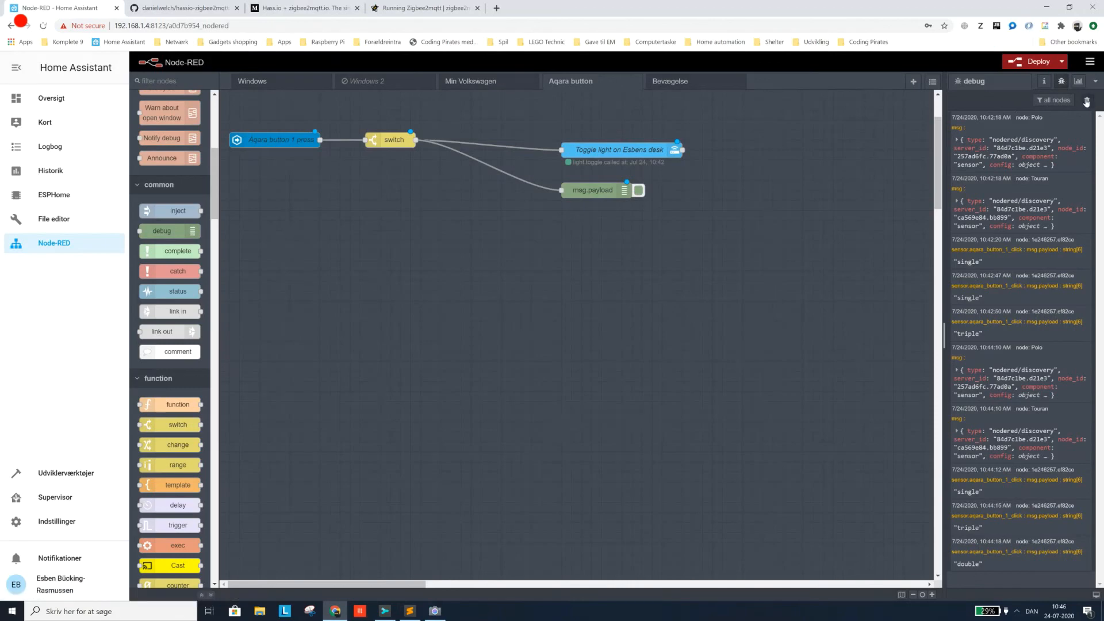
pyautogui.click(1033, 61)
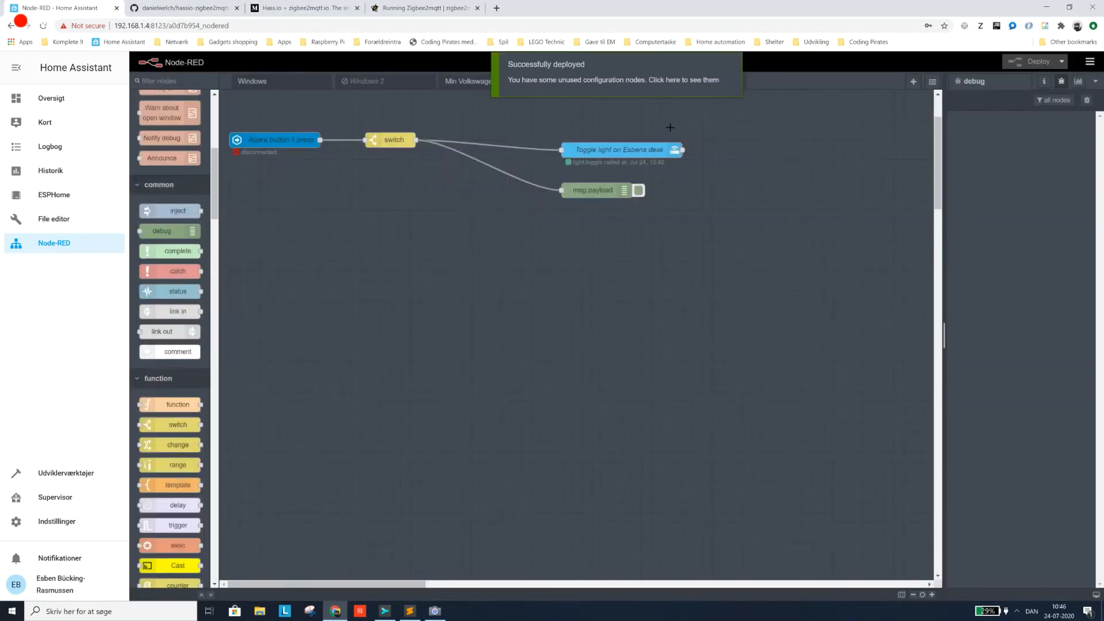
pyautogui.moveTo(843, 148)
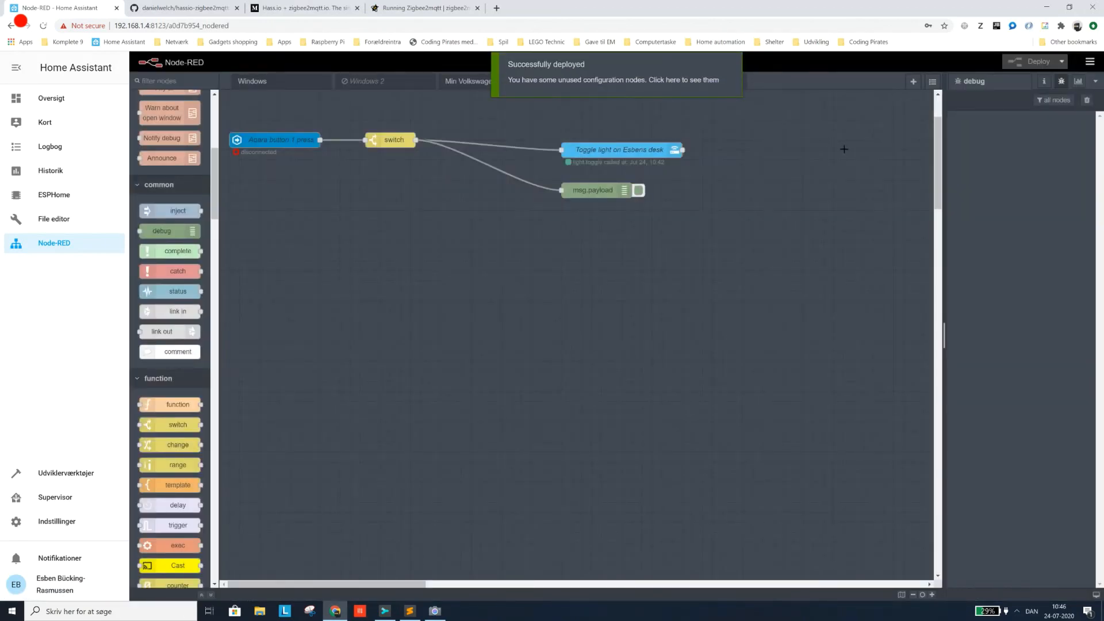
# Press the Aqara button once and check the debug output for 'single'.
pyautogui.click(435, 611)
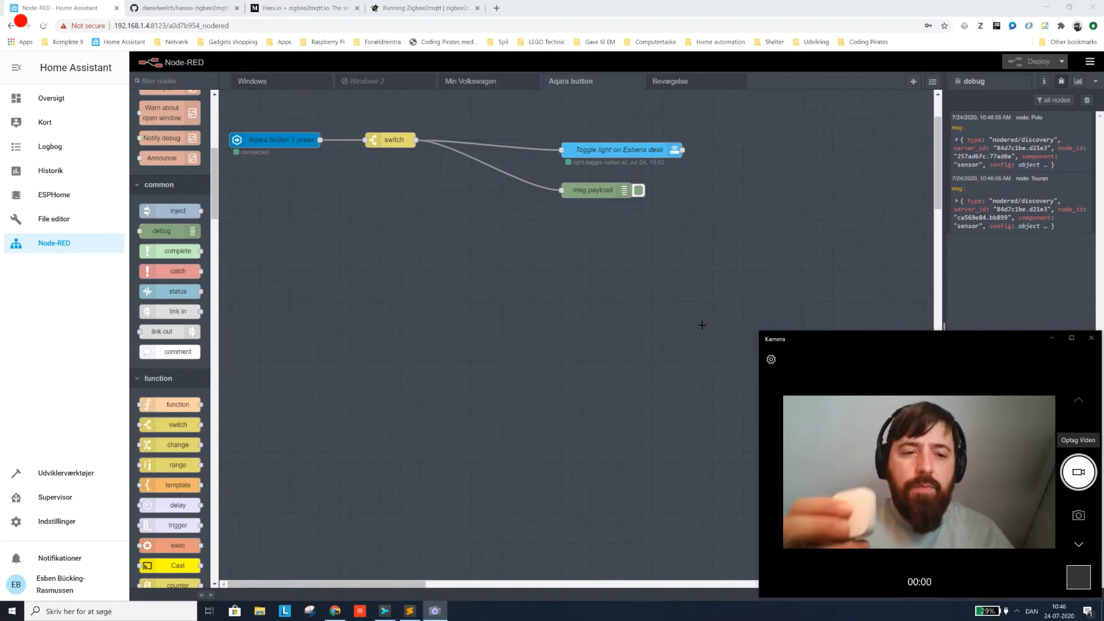
pyautogui.moveTo(698, 323)
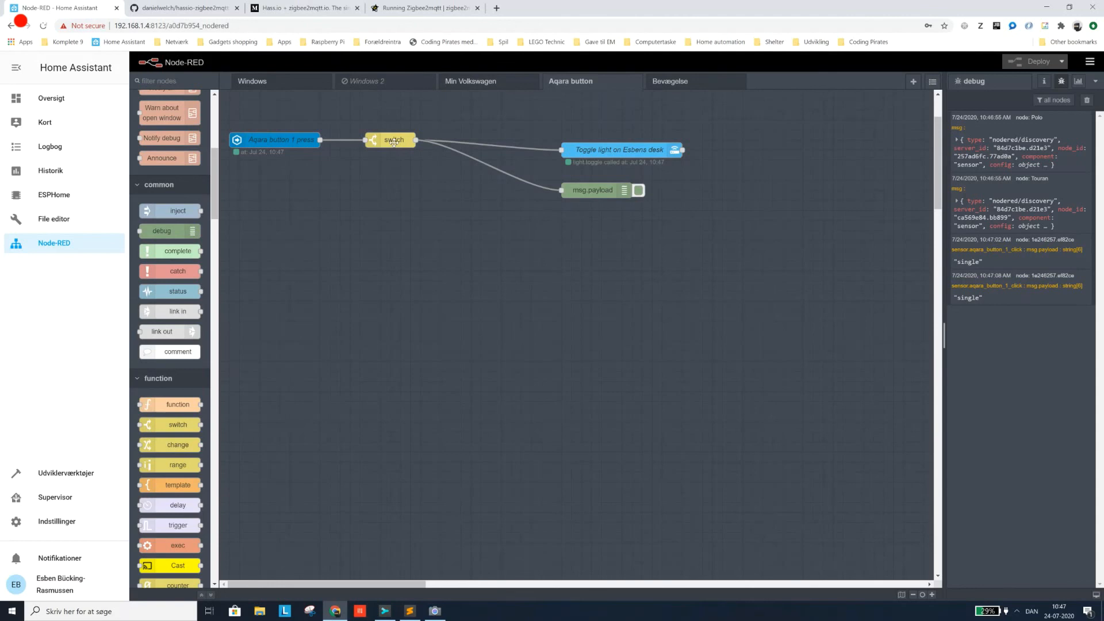
# Add a second switch rule matching 'double'.
pyautogui.doubleClick(393, 139)
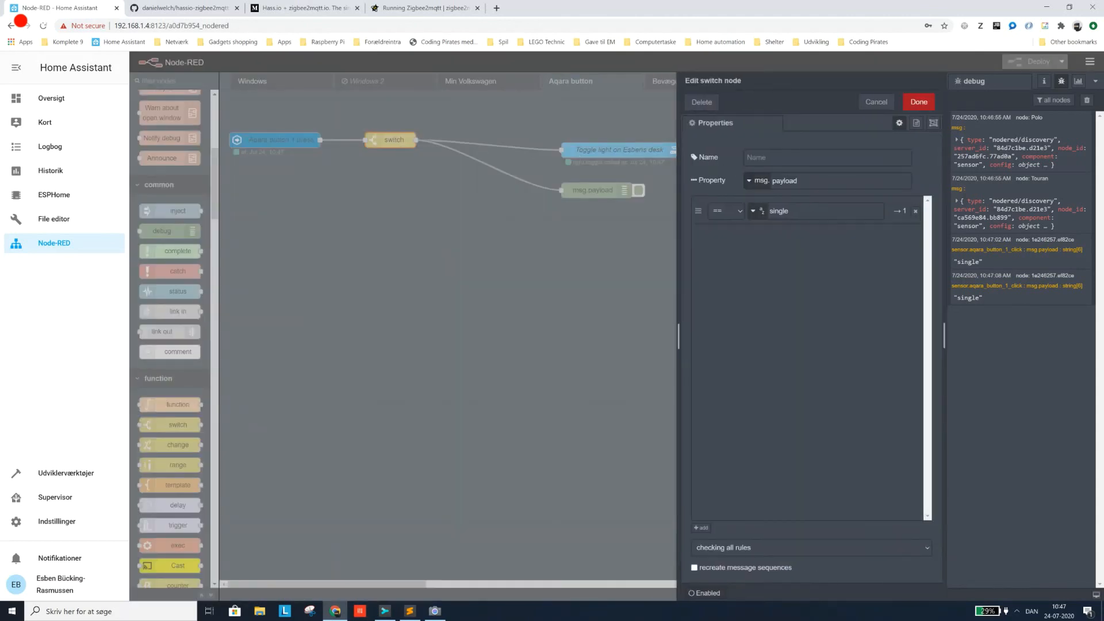
pyautogui.click(699, 527)
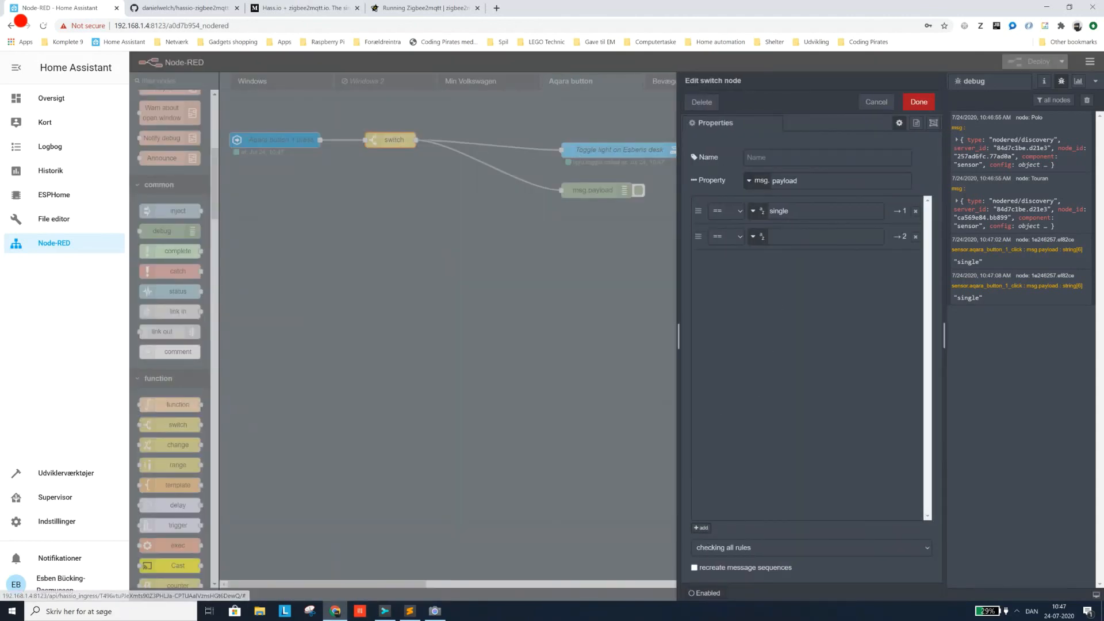
pyautogui.click(816, 235)
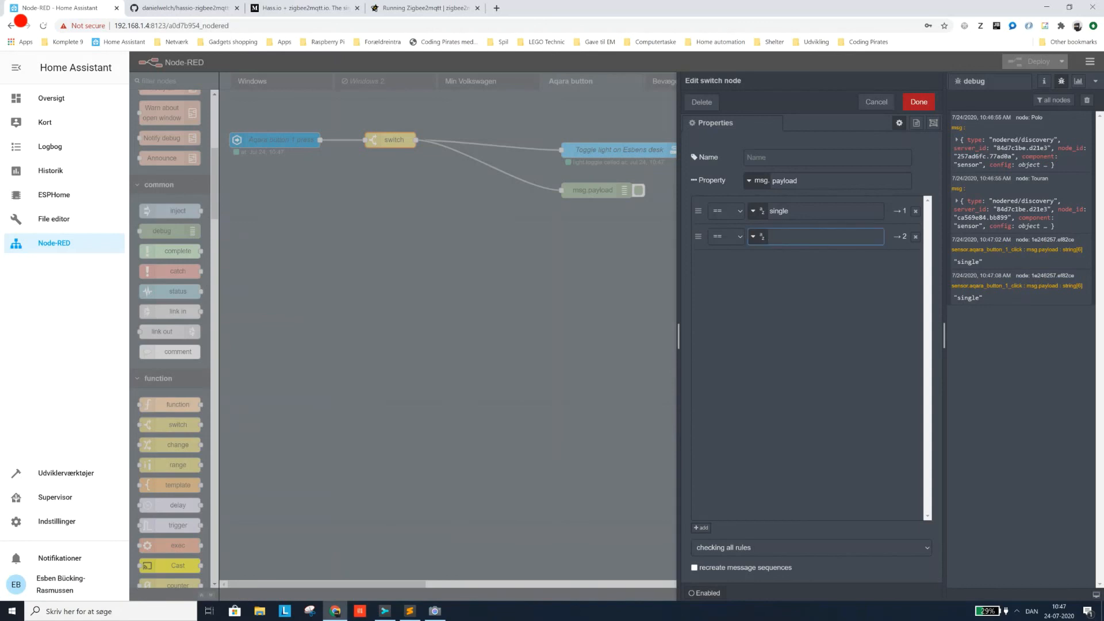
pyautogui.write('double')
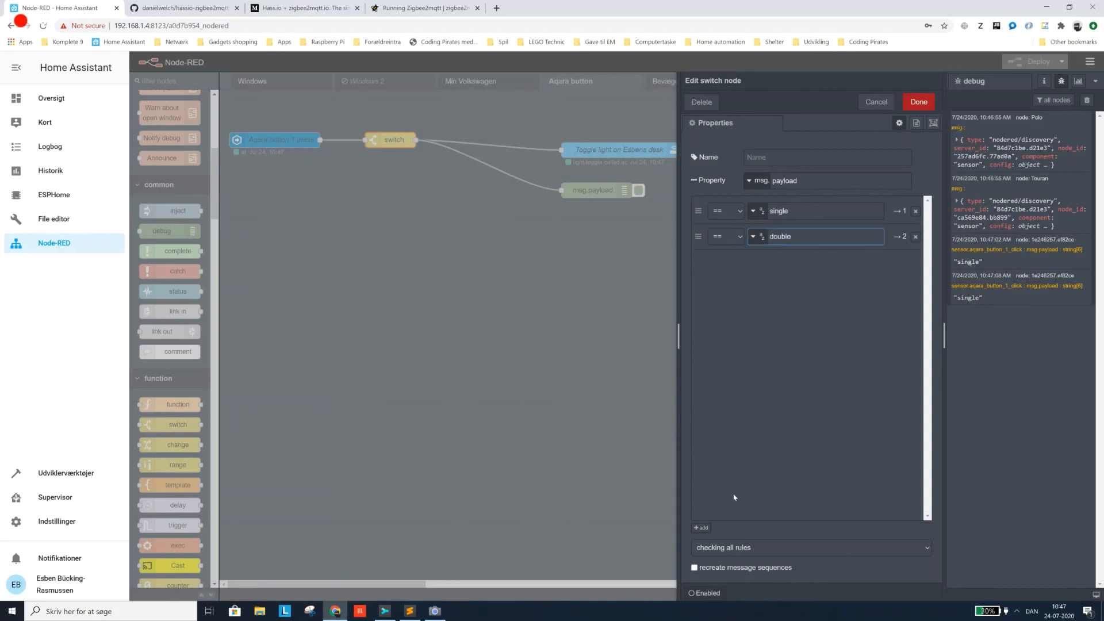
# Add 'triple' and 'quadruple' rules, save the switch, and deploy the flow.
pyautogui.click(700, 527)
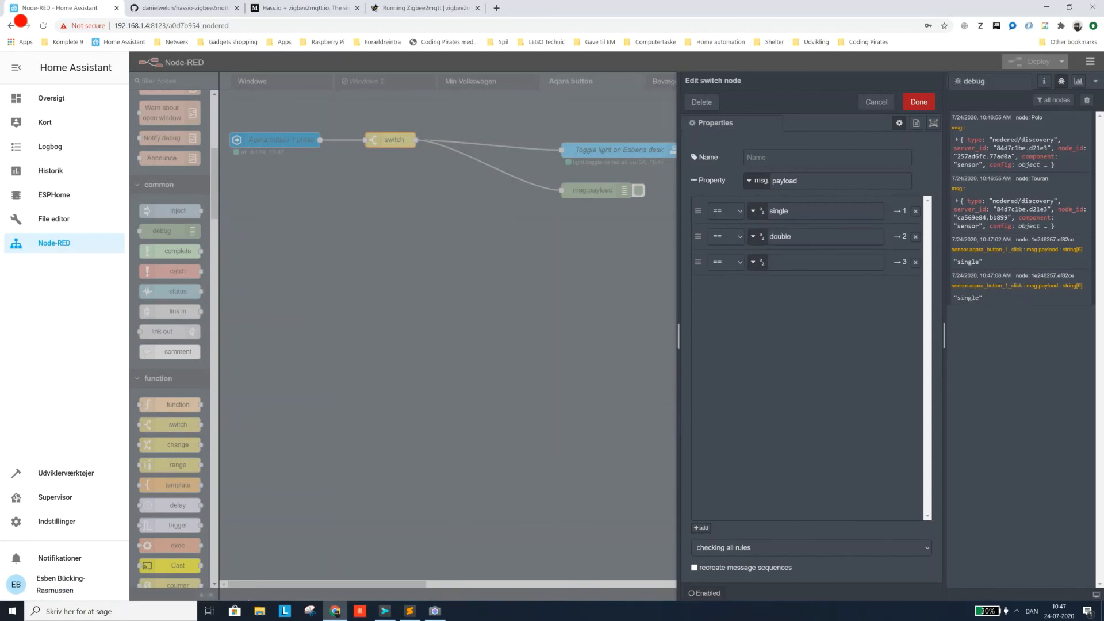
pyautogui.write('triple')
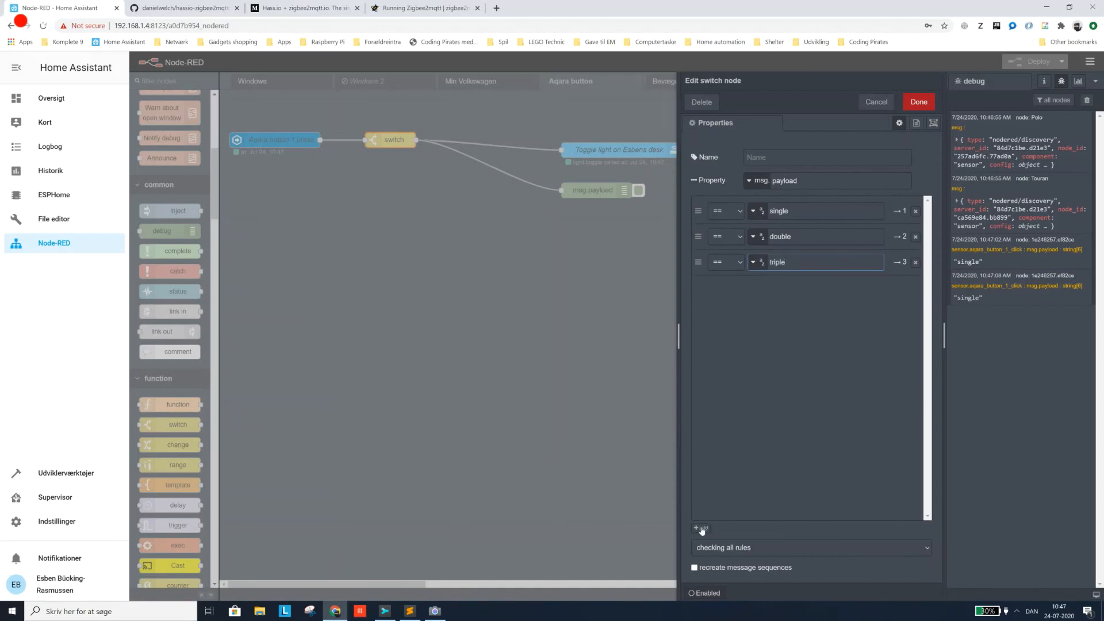
pyautogui.click(700, 528)
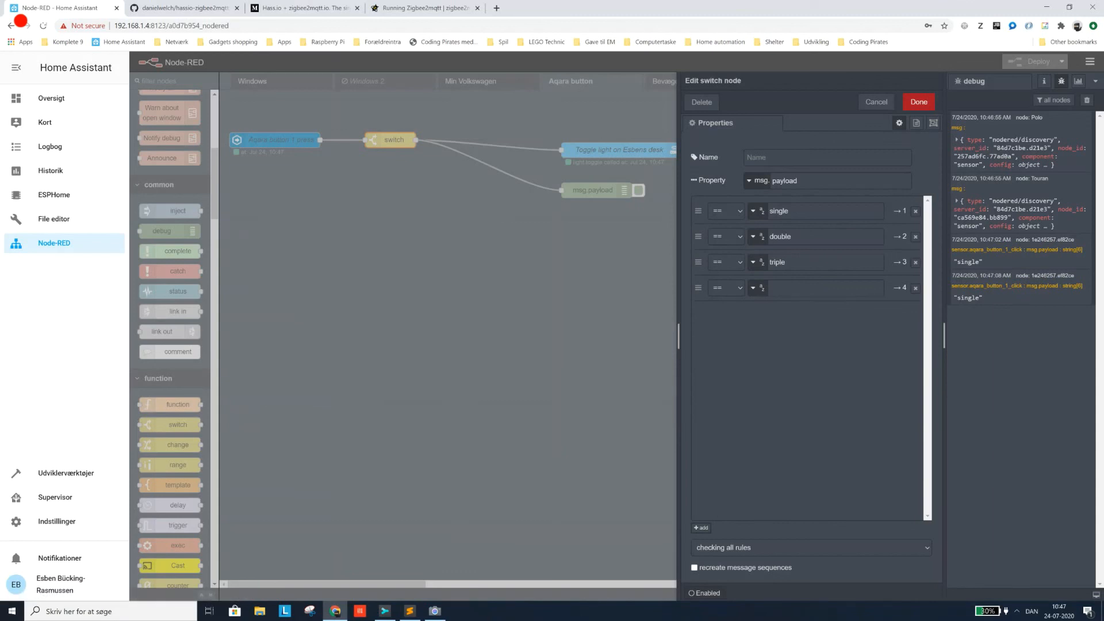
pyautogui.write('quadruple')
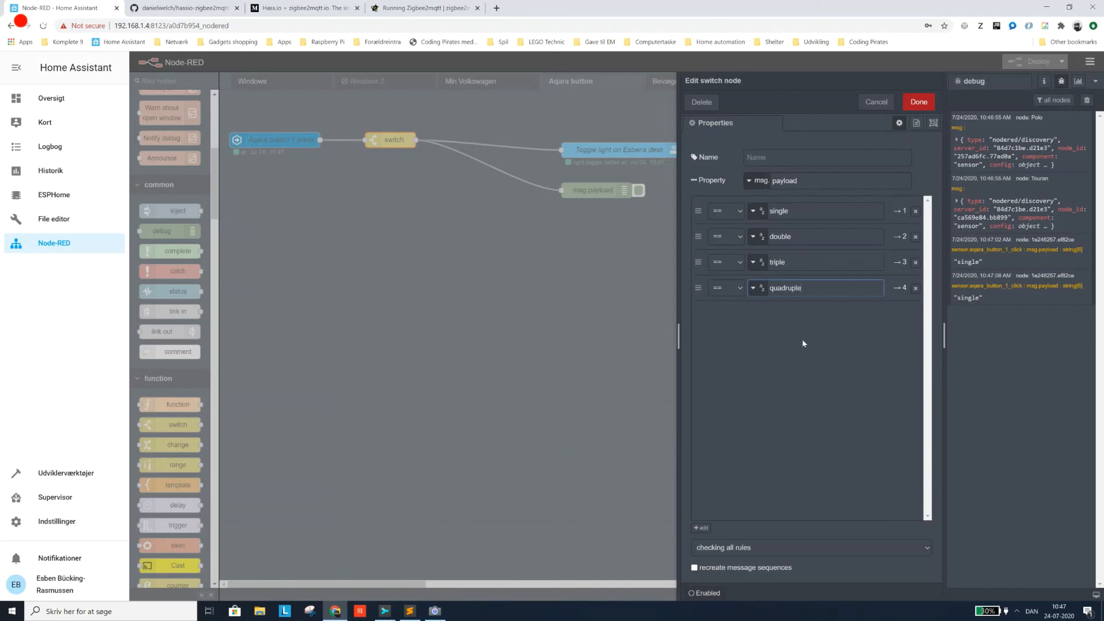
pyautogui.click(918, 101)
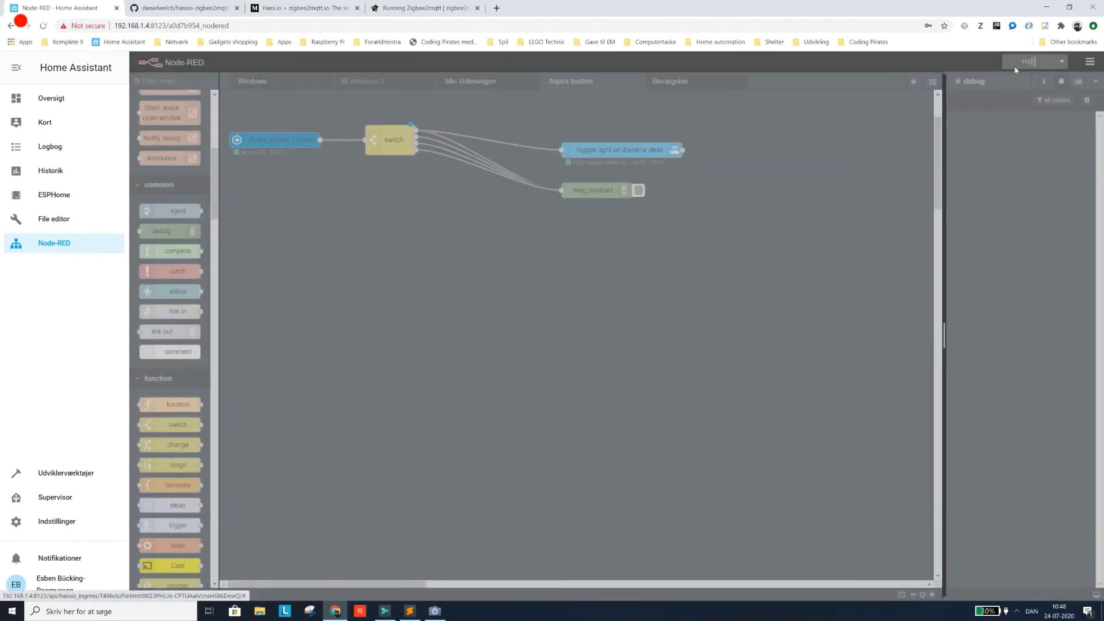
pyautogui.click(1036, 62)
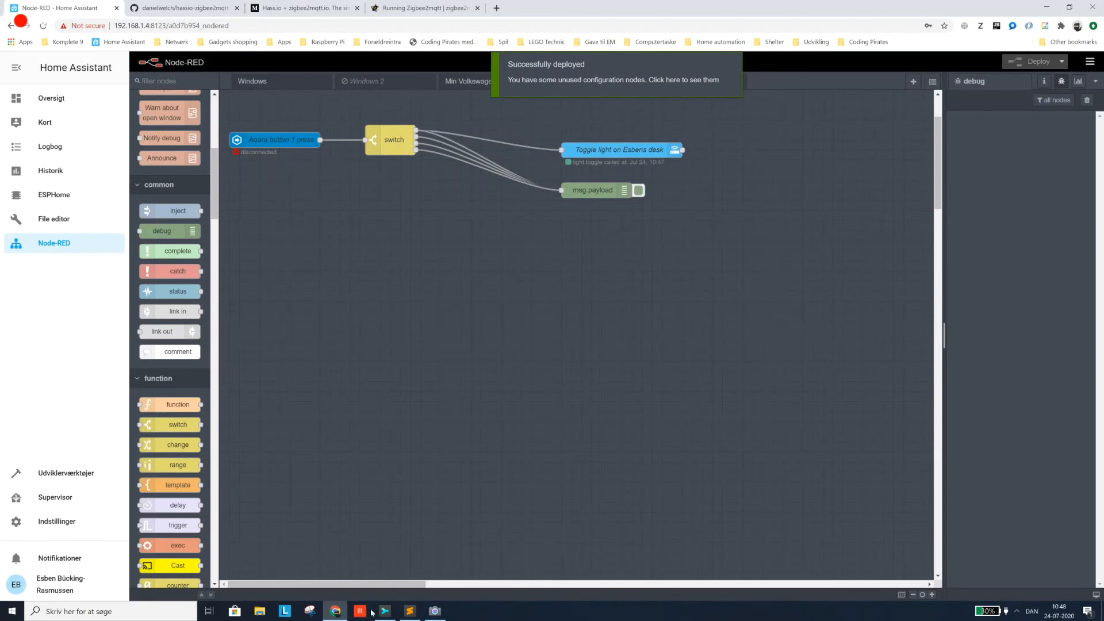
pyautogui.click(435, 610)
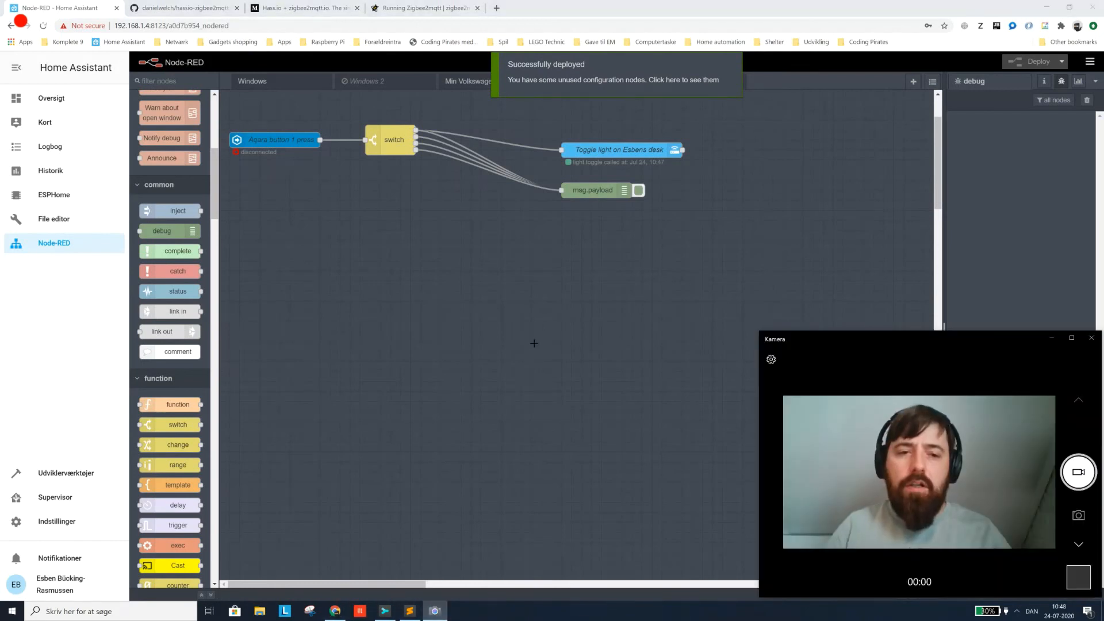